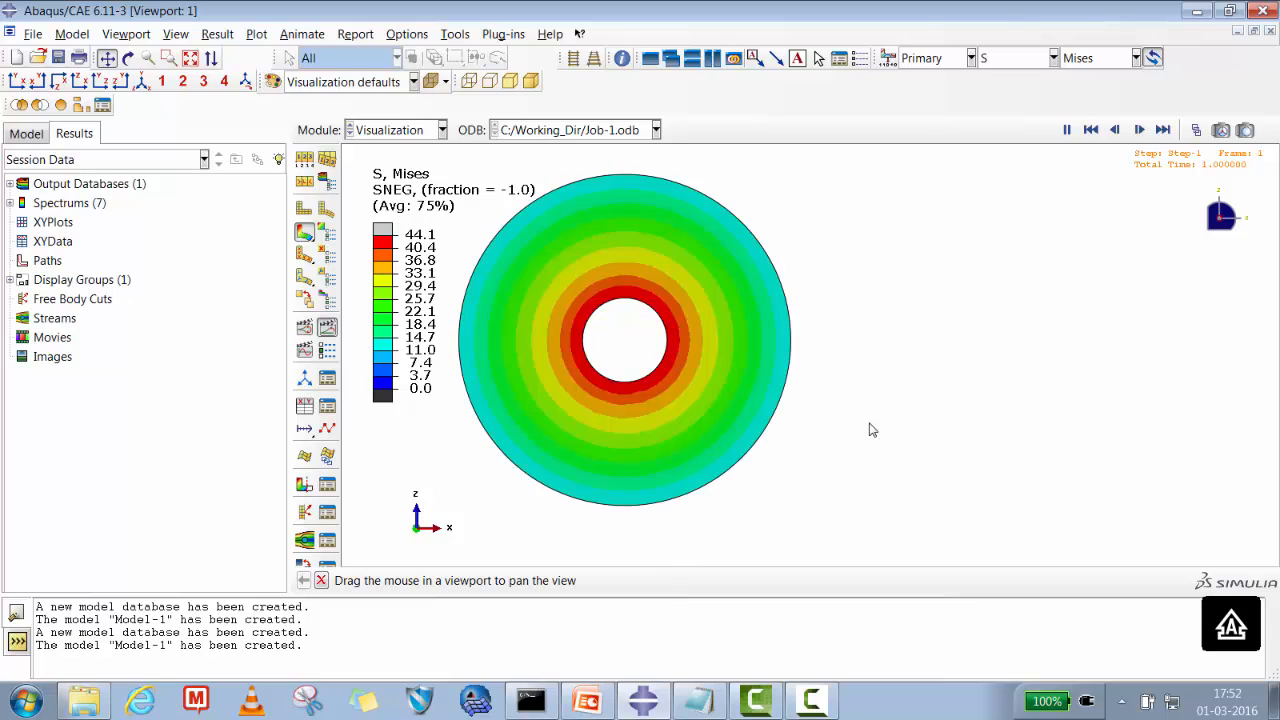
- Stop the Mises stress animation so the static contour from 12.4 to 44.1 remains
{"action": "left_click", "coordinate": [1090, 128]}
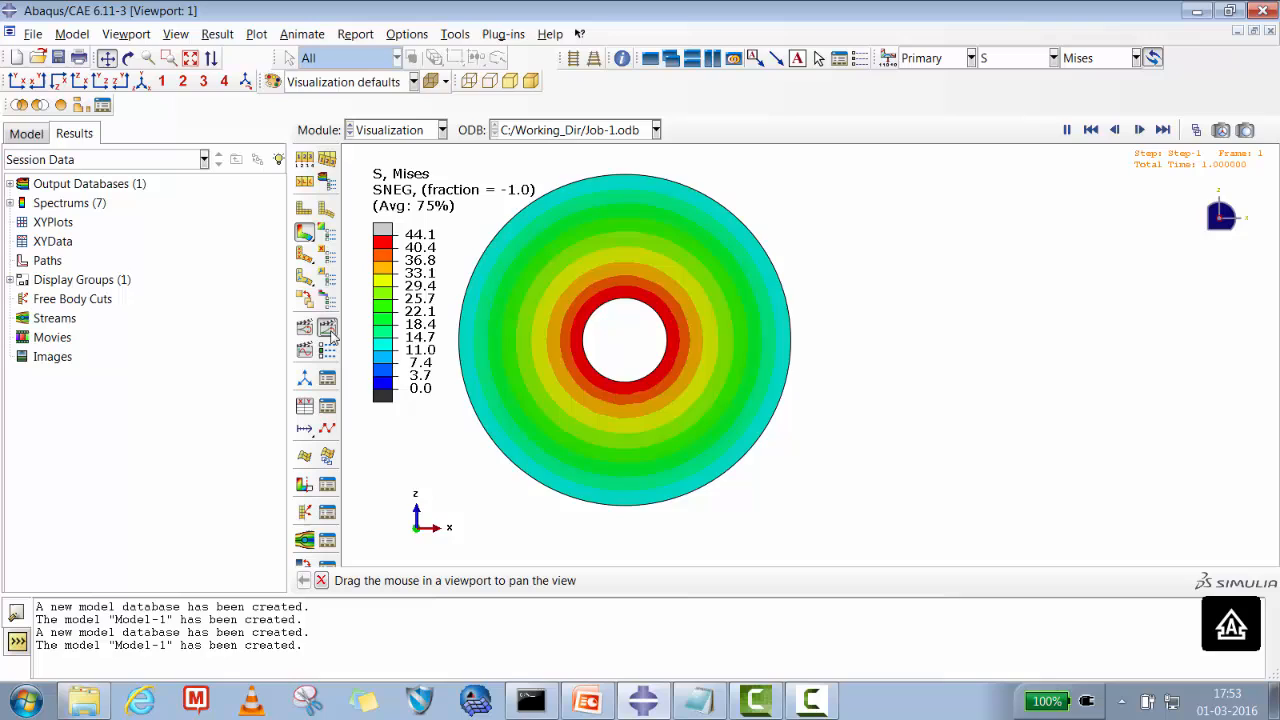
{"action": "left_click", "coordinate": [1164, 130]}
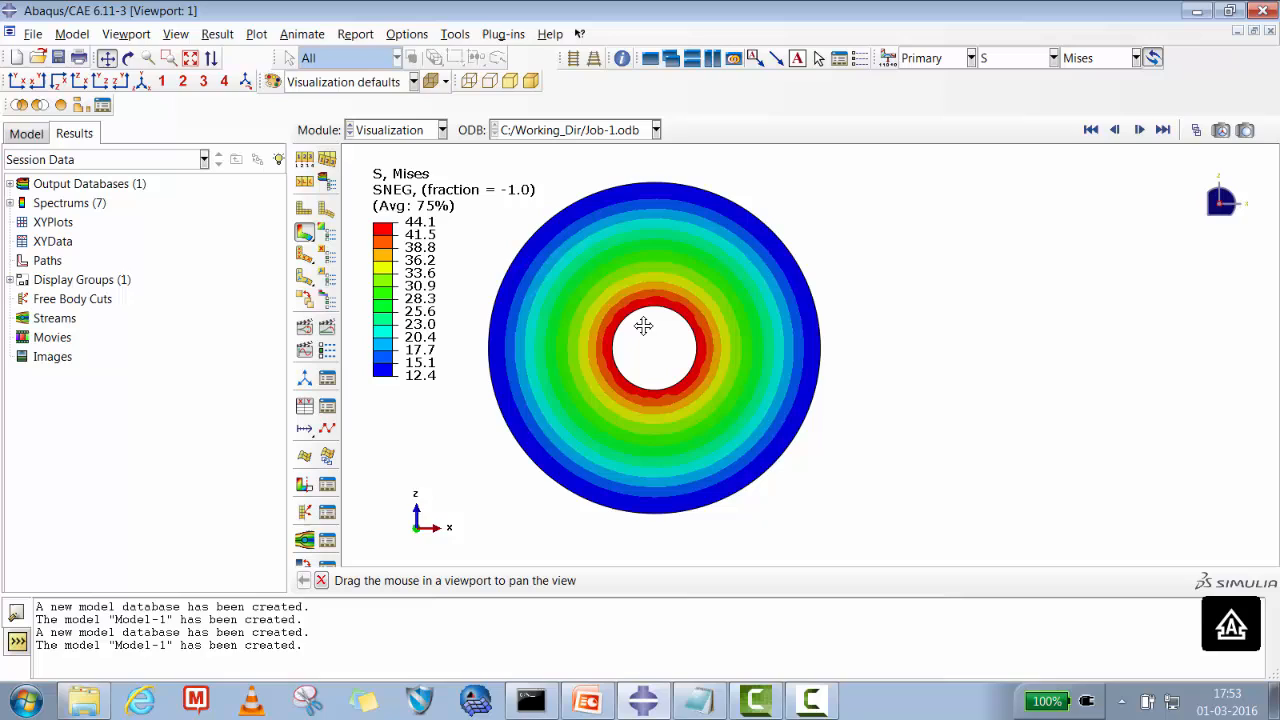
{"action": "mouse_move", "coordinate": [636, 362]}
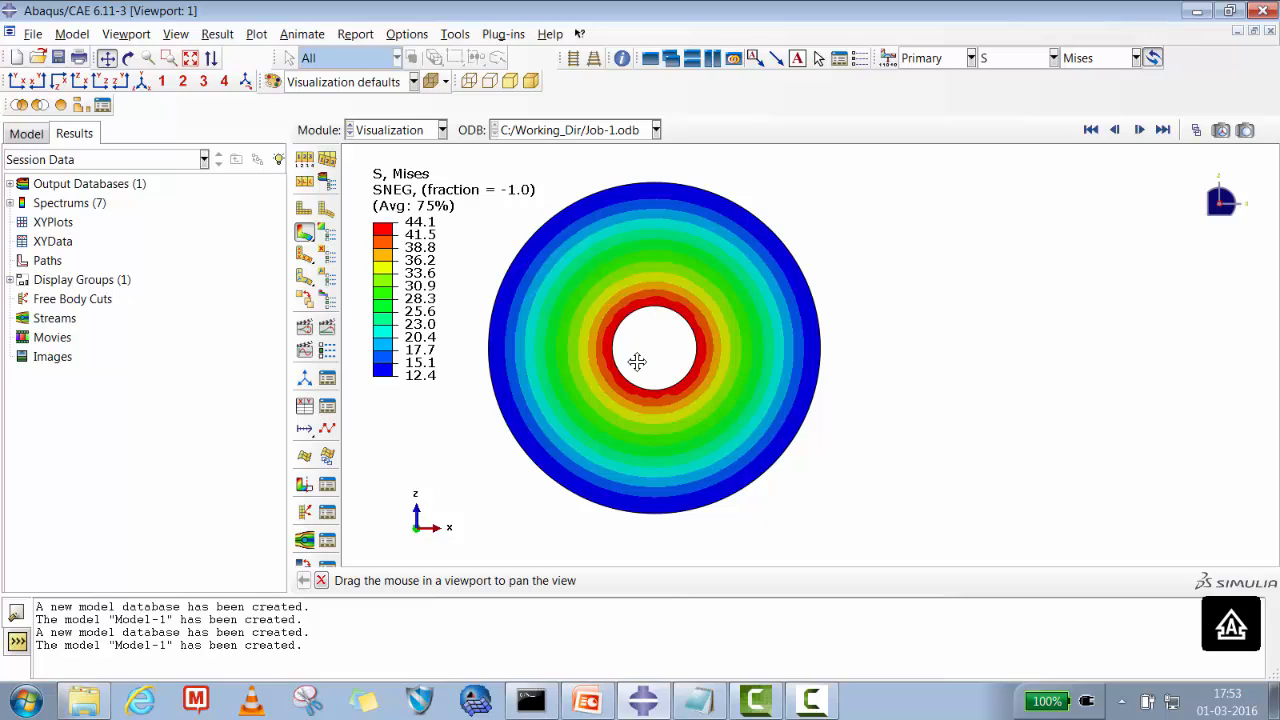
{"action": "mouse_move", "coordinate": [740, 340]}
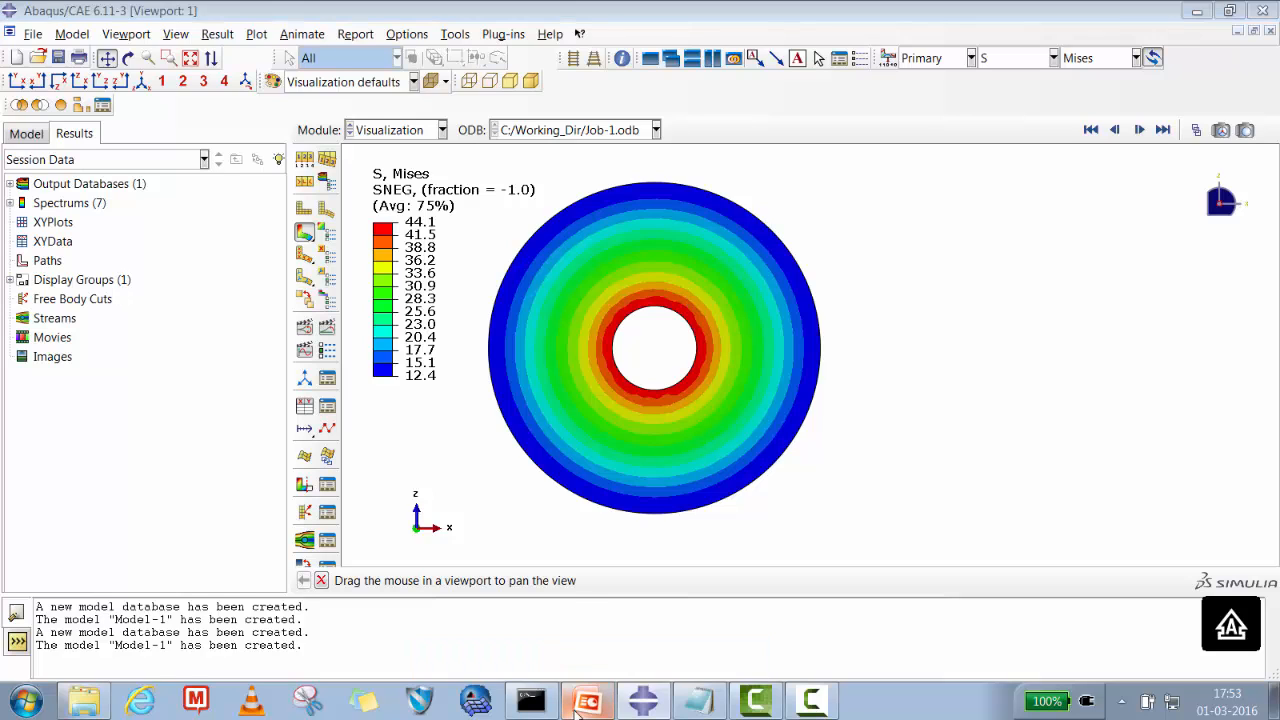
- Switch to PowerPoint and start the Rotating_DVD_Disc slide show from the title slide
{"action": "left_click", "coordinate": [588, 700]}
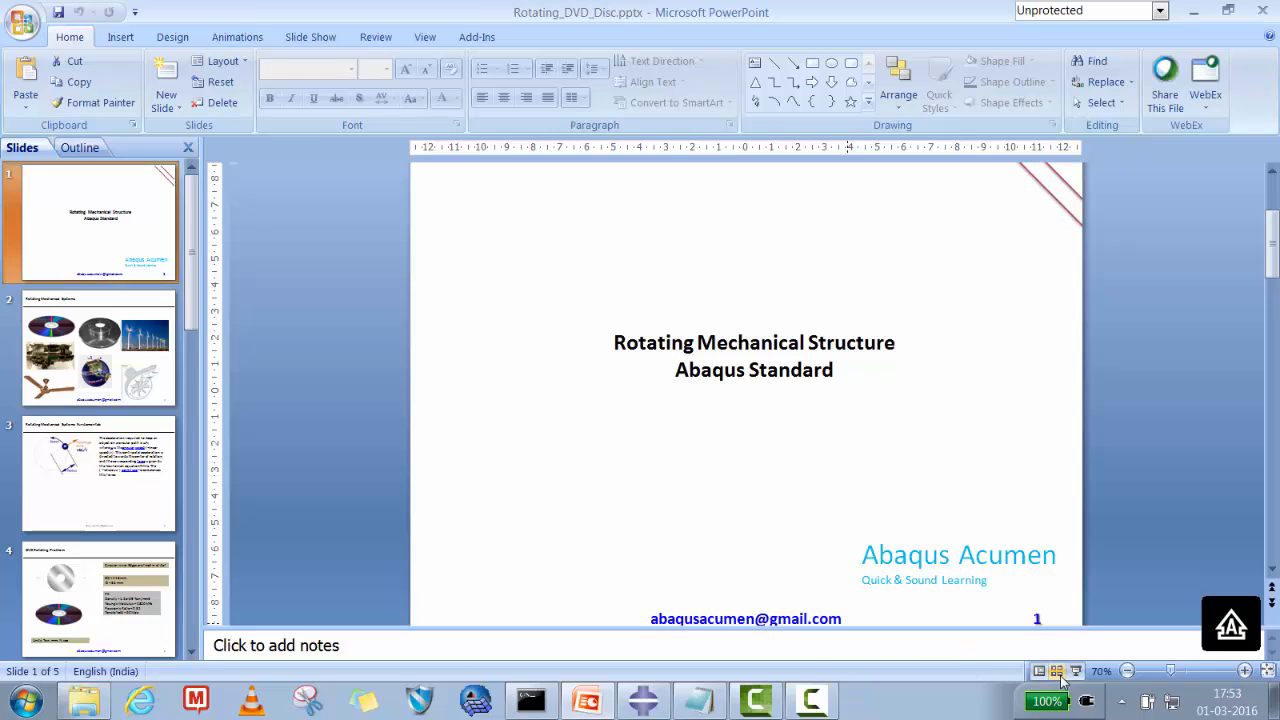
{"action": "left_click", "coordinate": [1076, 672]}
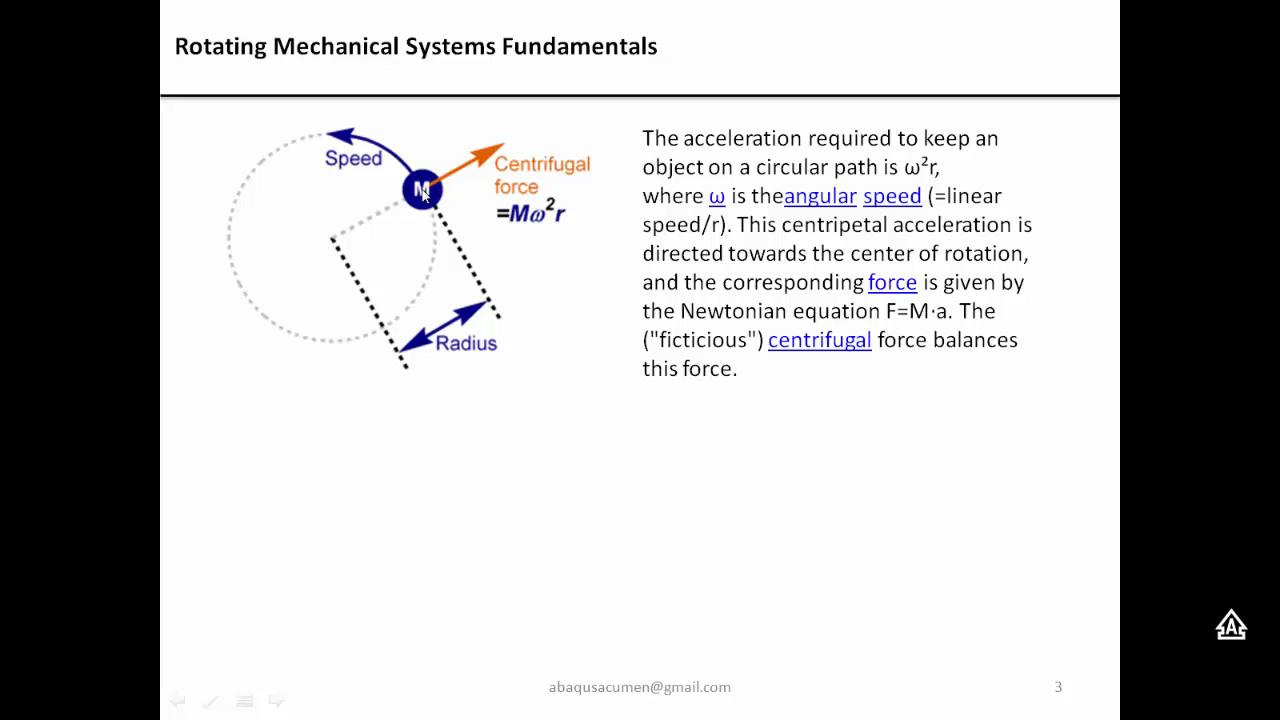
{"action": "mouse_move", "coordinate": [508, 164]}
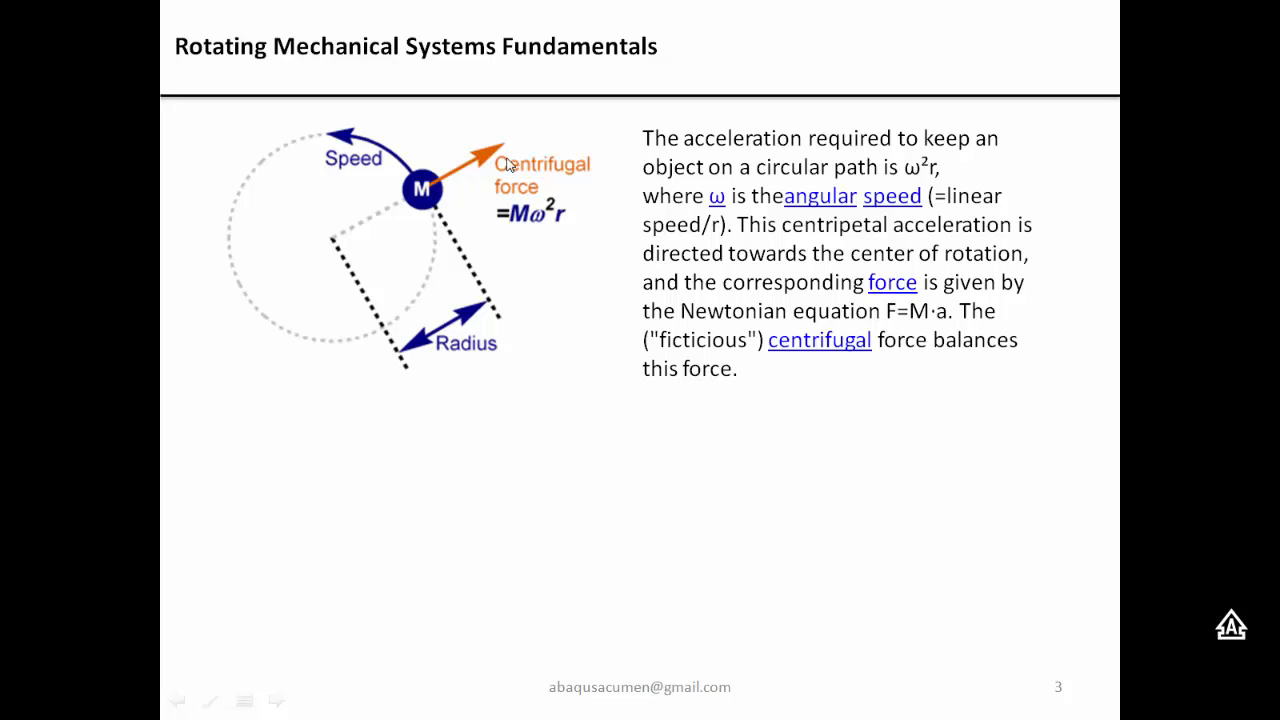
{"action": "mouse_move", "coordinate": [450, 198]}
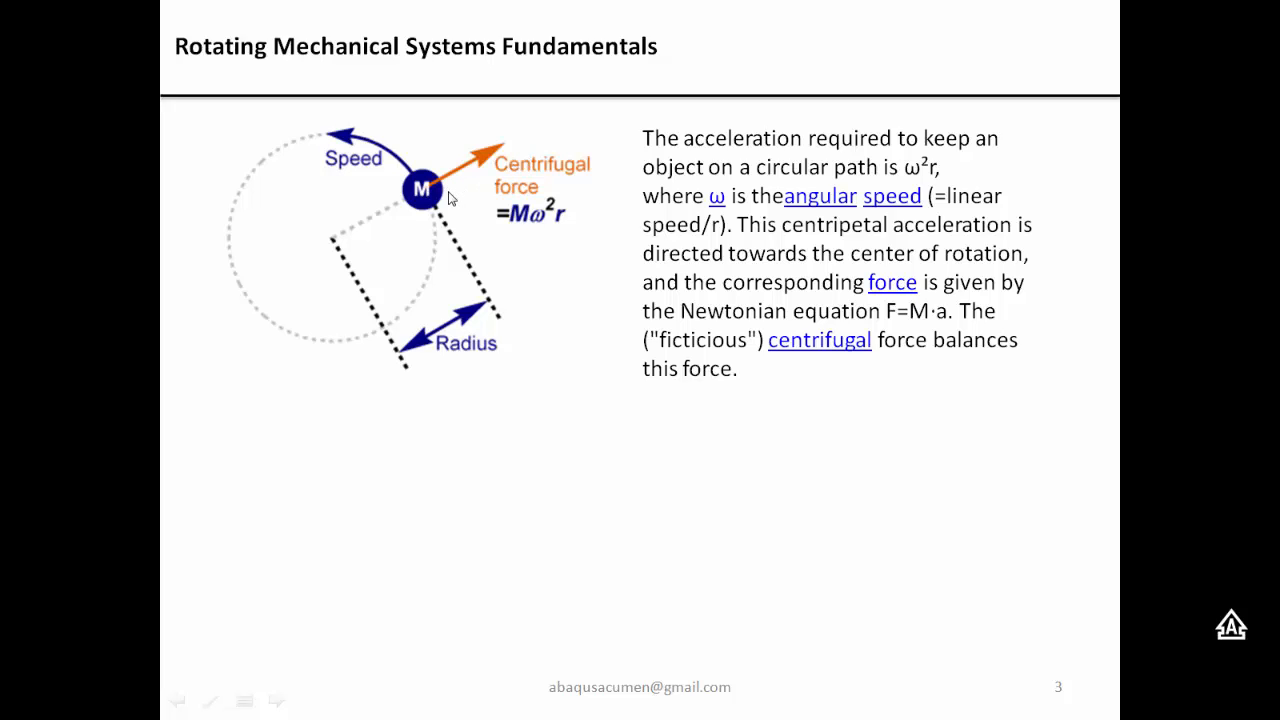
{"action": "mouse_move", "coordinate": [546, 234]}
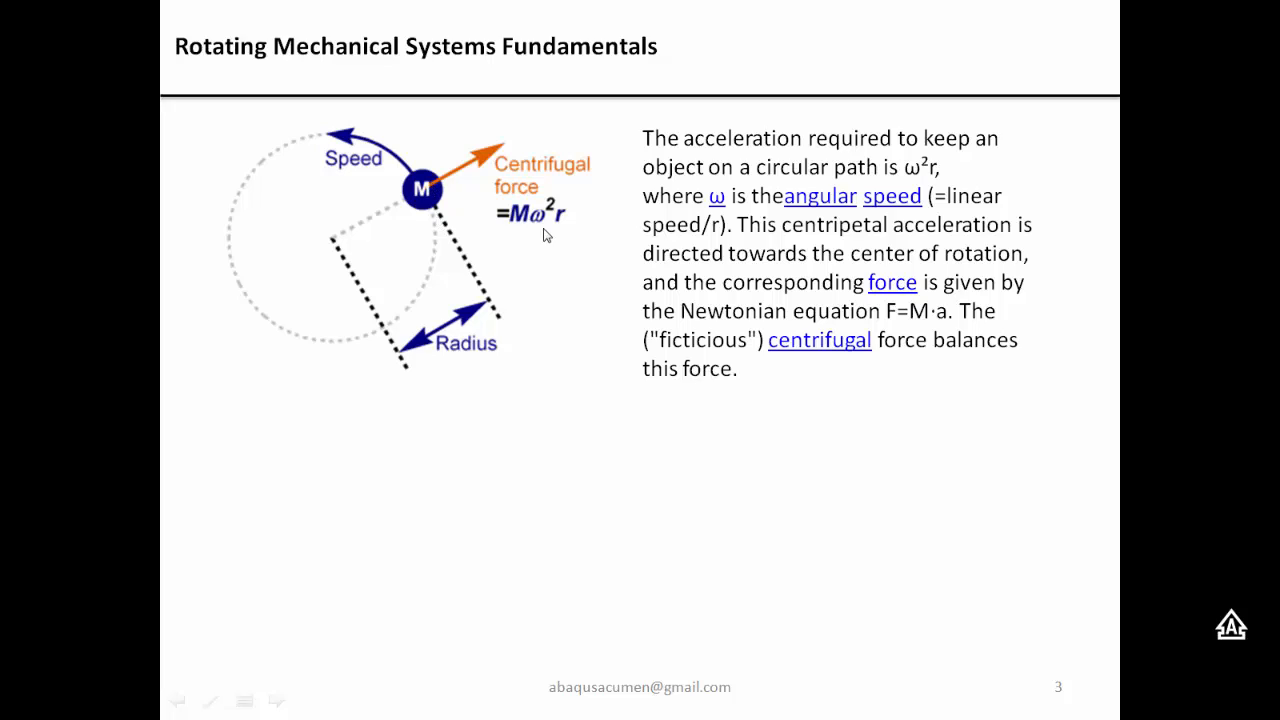
{"action": "mouse_move", "coordinate": [536, 228]}
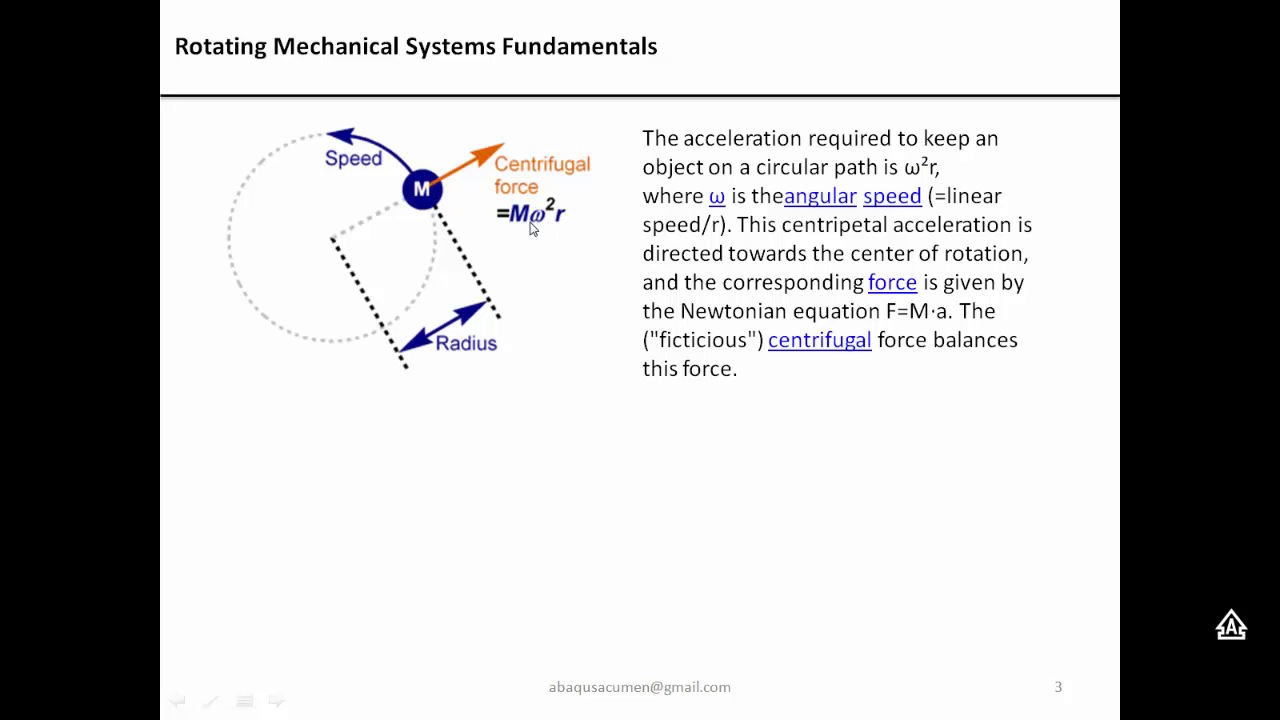
{"action": "mouse_move", "coordinate": [558, 224]}
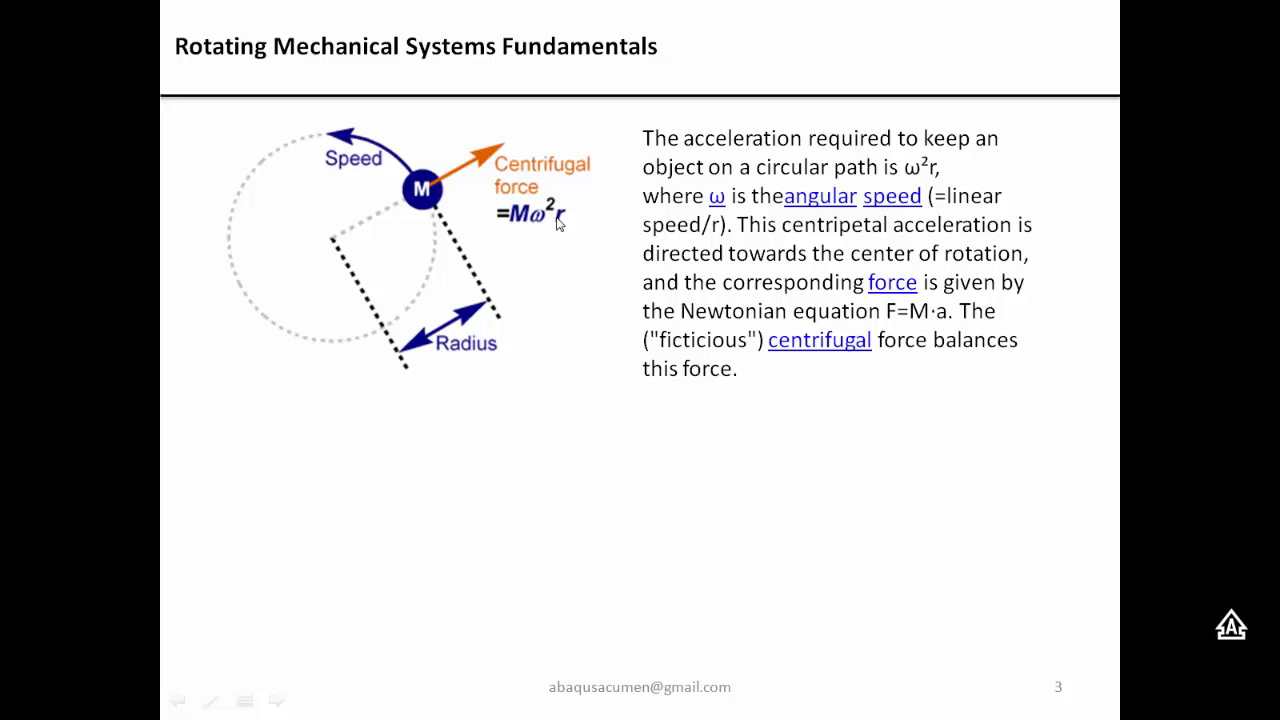
{"action": "mouse_move", "coordinate": [576, 232]}
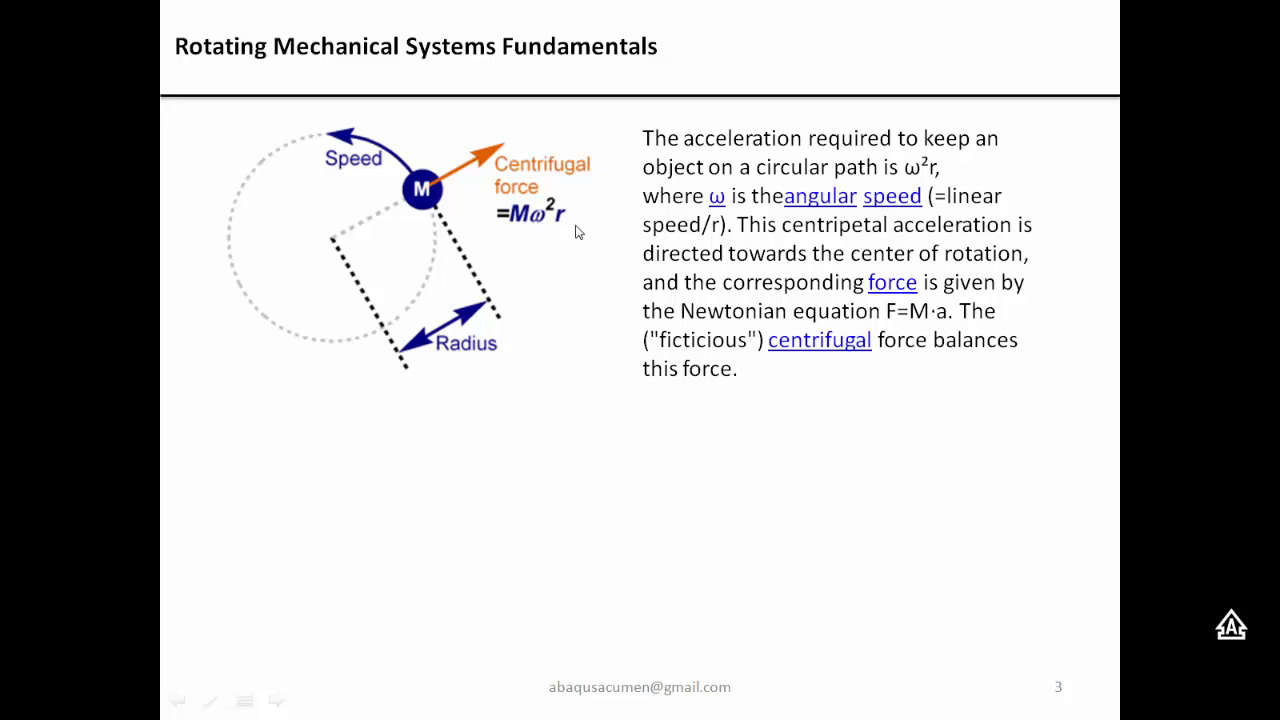
{"action": "mouse_move", "coordinate": [558, 216]}
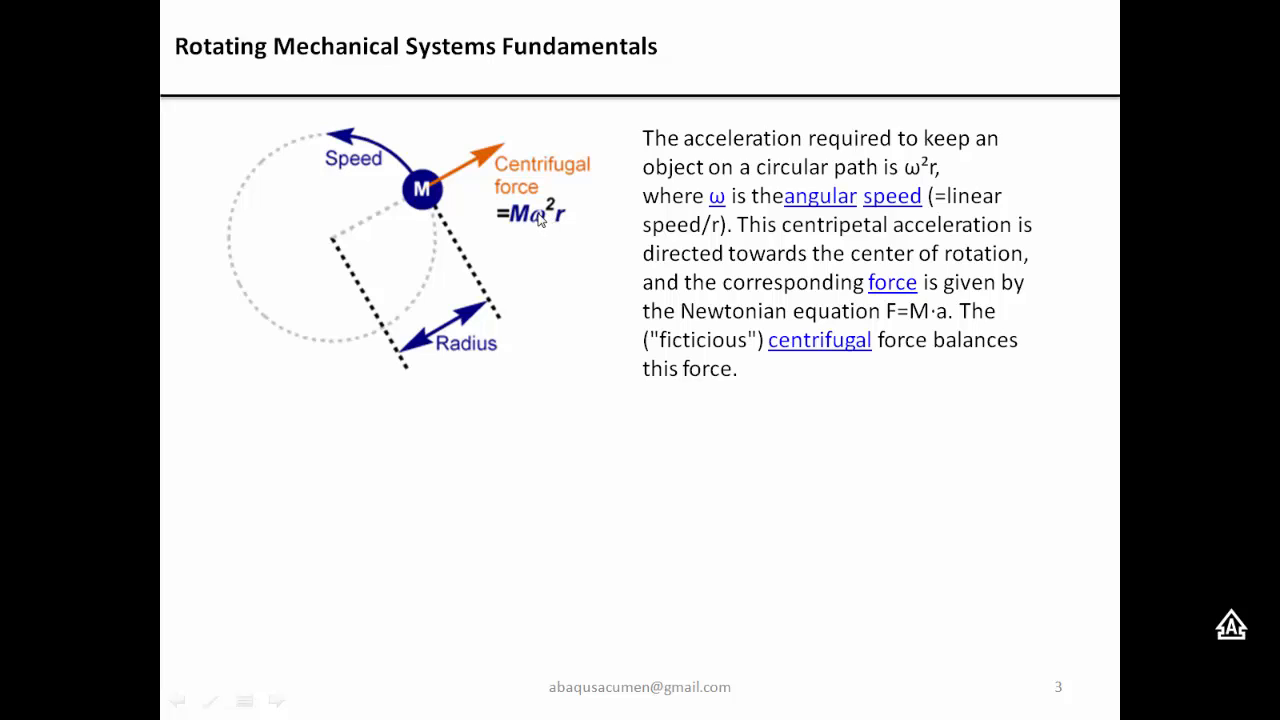
{"action": "mouse_move", "coordinate": [428, 210]}
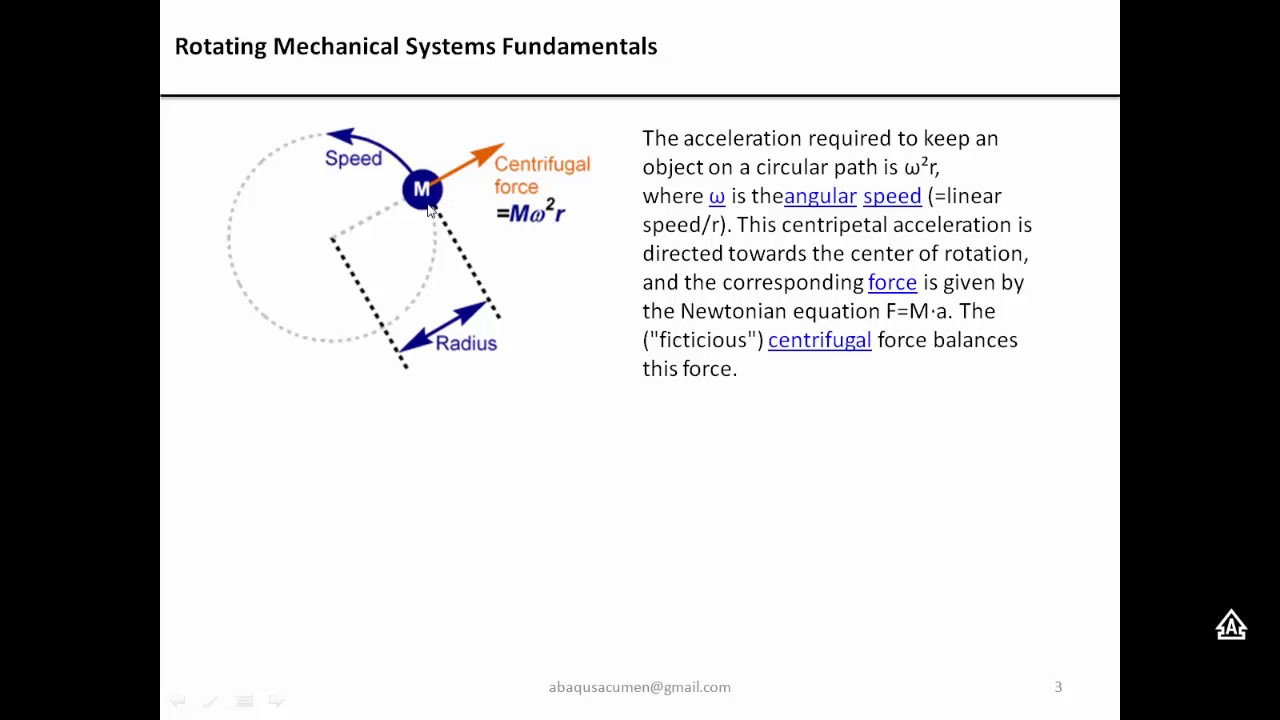
{"action": "mouse_move", "coordinate": [320, 162]}
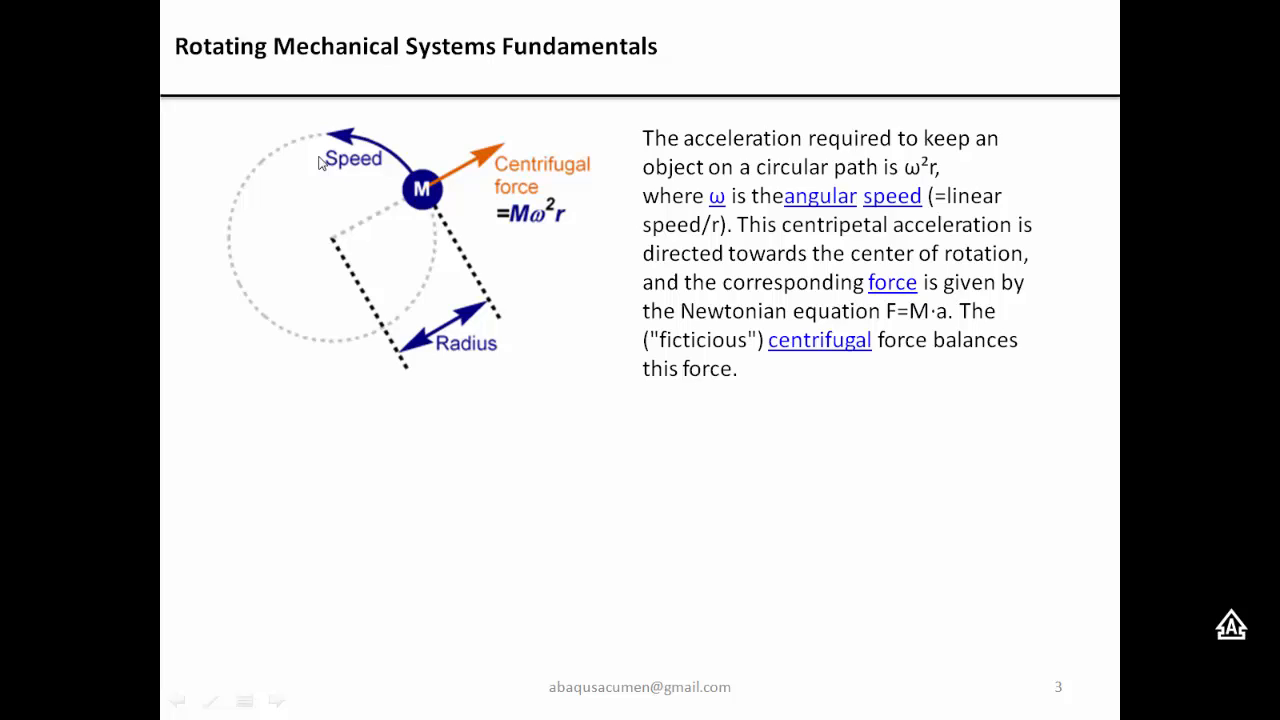
{"action": "mouse_move", "coordinate": [424, 198]}
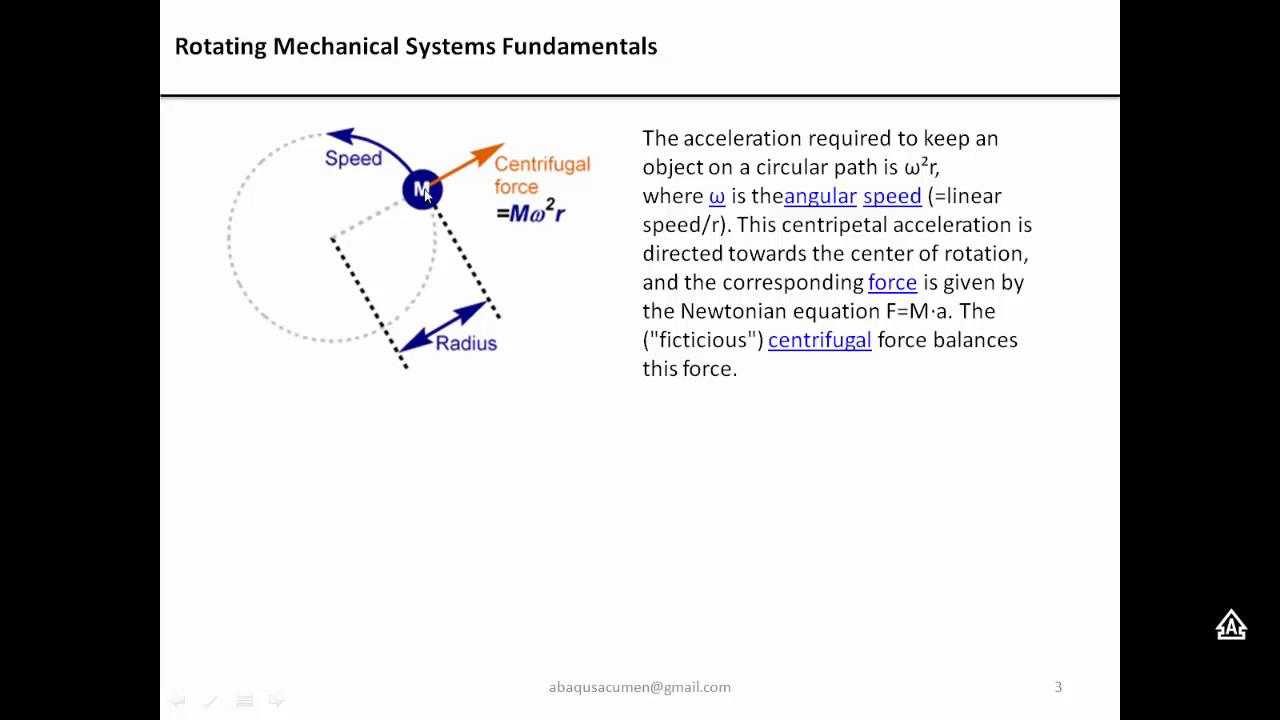
{"action": "mouse_move", "coordinate": [714, 208]}
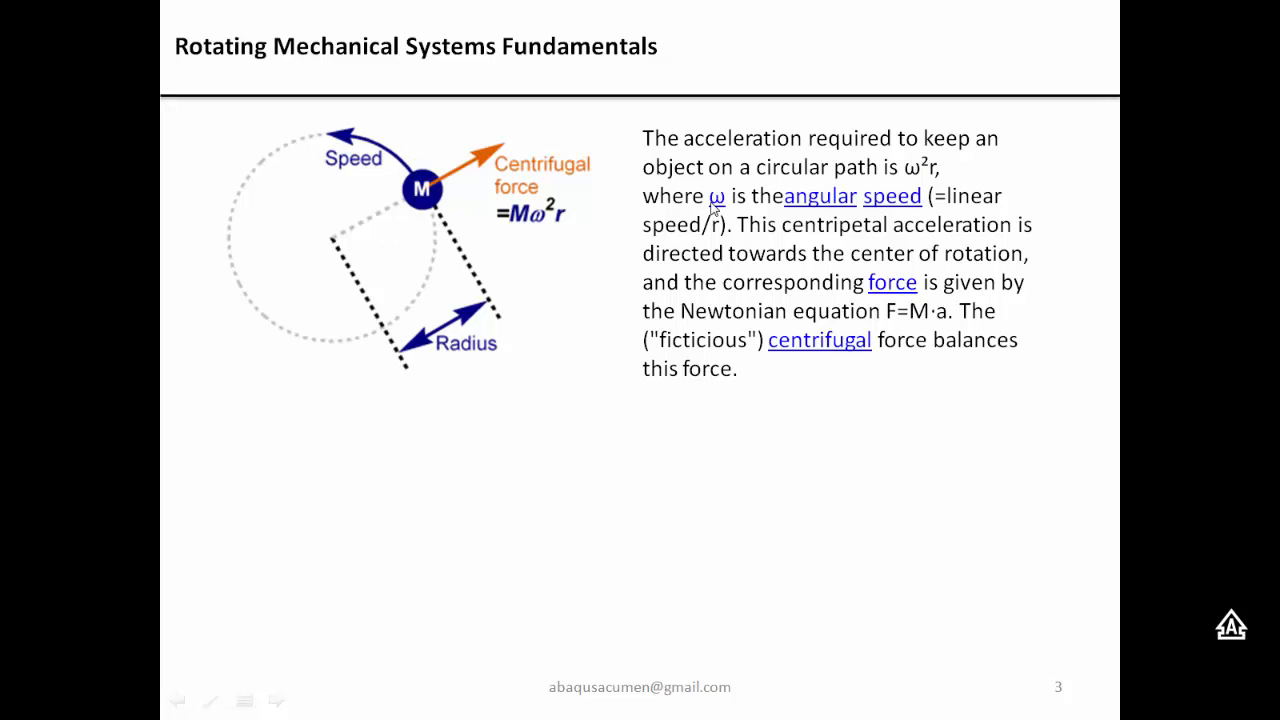
{"action": "mouse_move", "coordinate": [350, 282]}
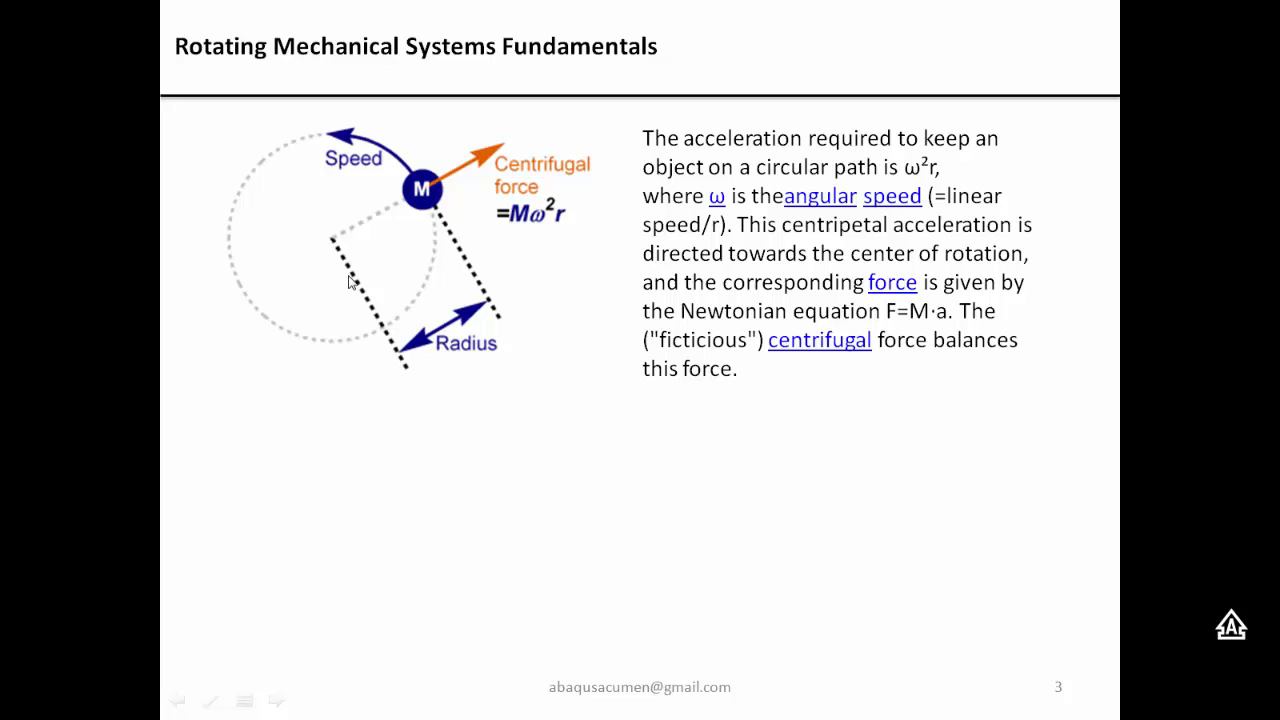
{"action": "mouse_move", "coordinate": [412, 208]}
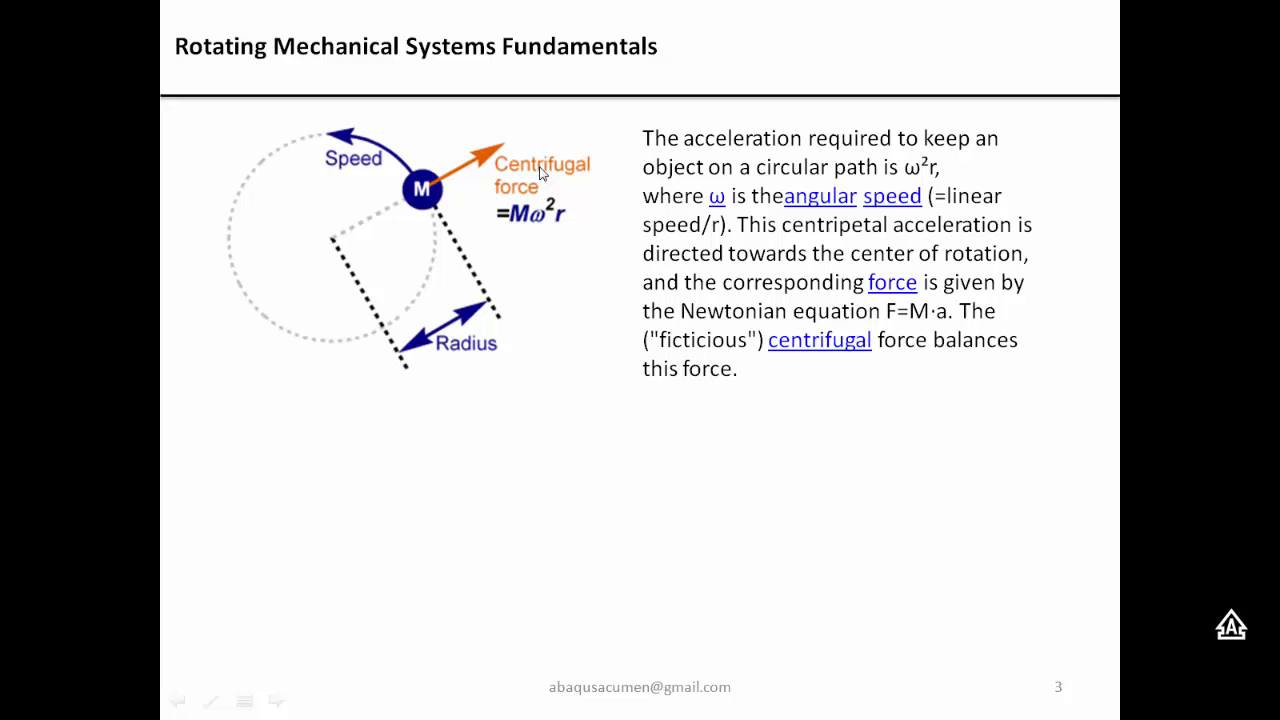
{"action": "mouse_move", "coordinate": [536, 190]}
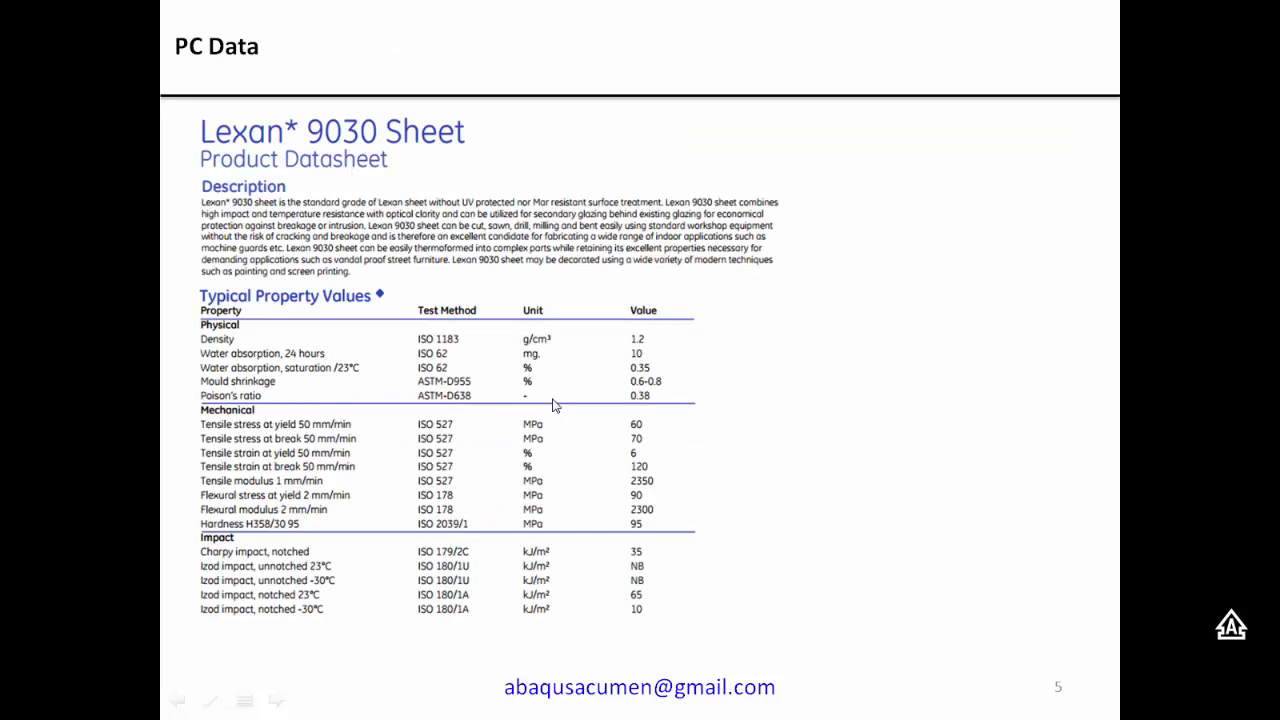
{"action": "mouse_move", "coordinate": [536, 492]}
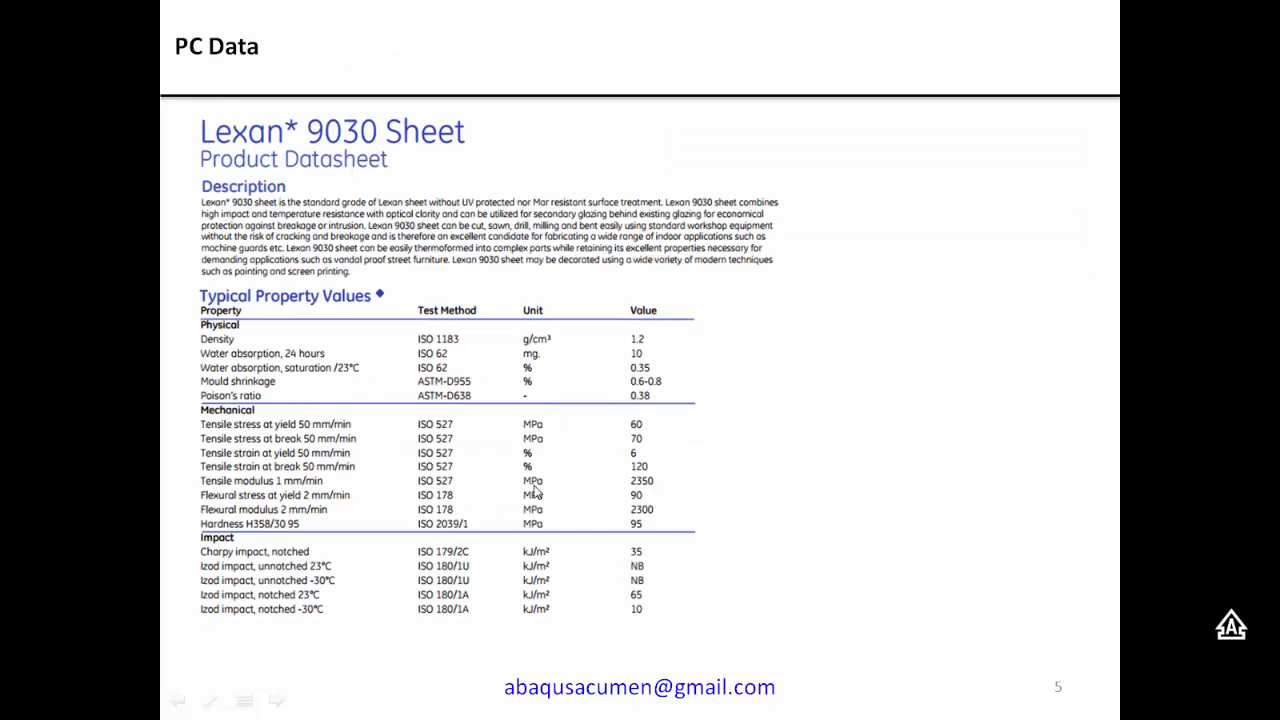
{"action": "mouse_move", "coordinate": [280, 144]}
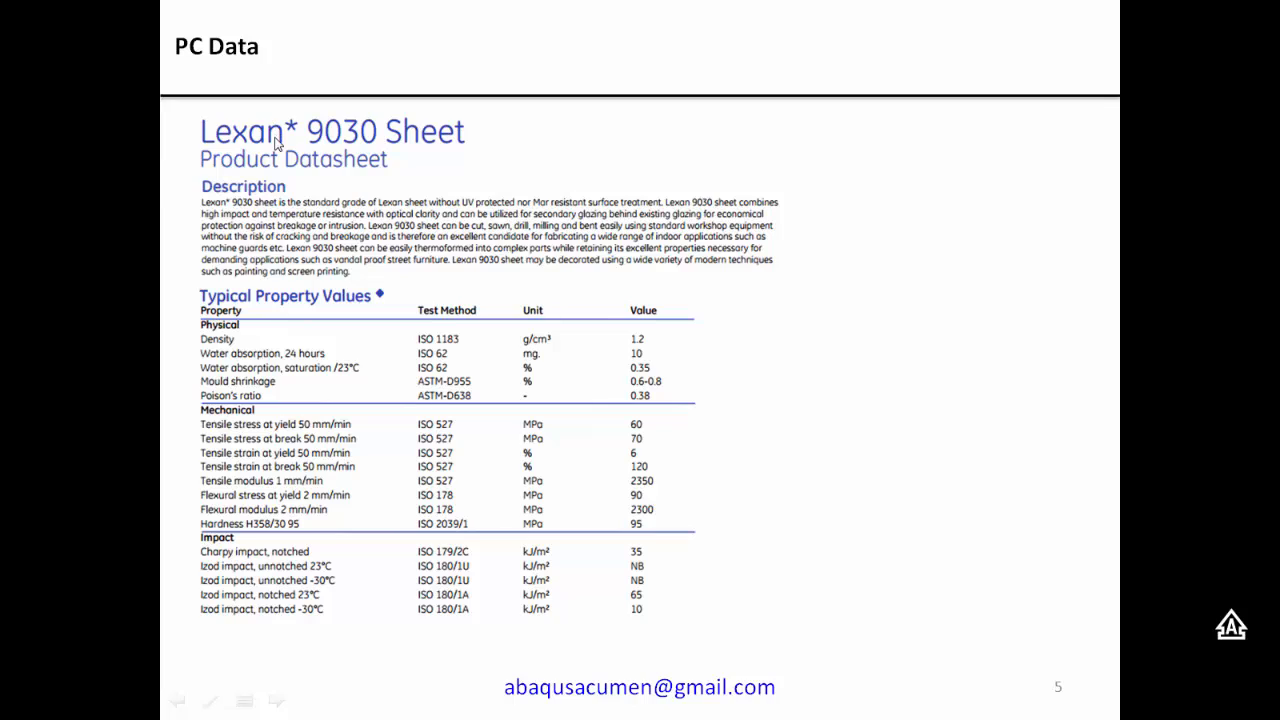
{"action": "mouse_move", "coordinate": [622, 340]}
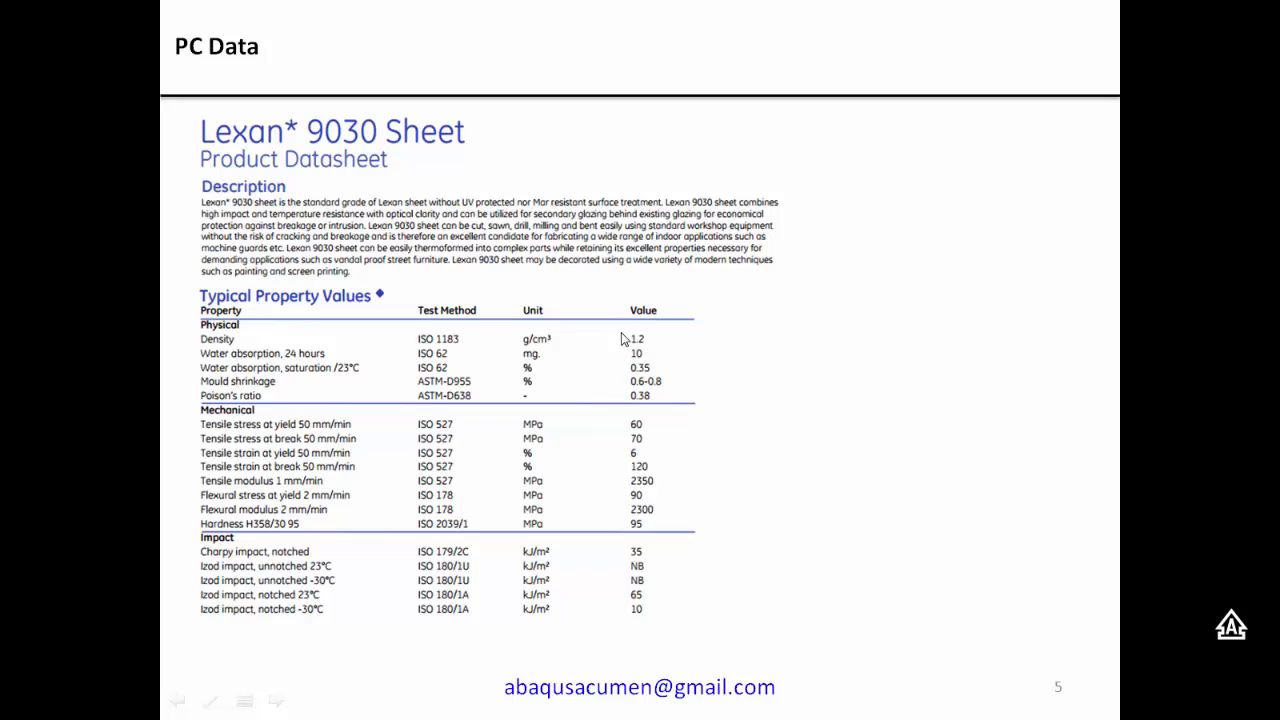
{"action": "mouse_move", "coordinate": [510, 348]}
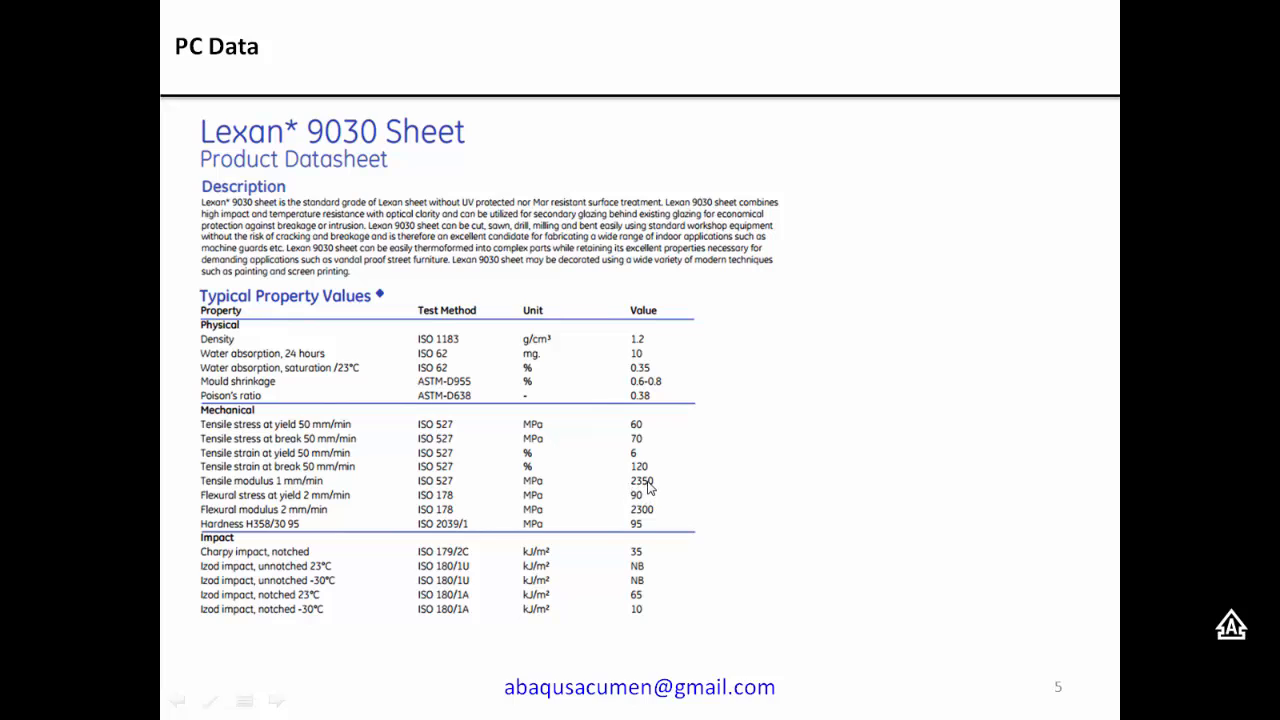
{"action": "mouse_move", "coordinate": [648, 482]}
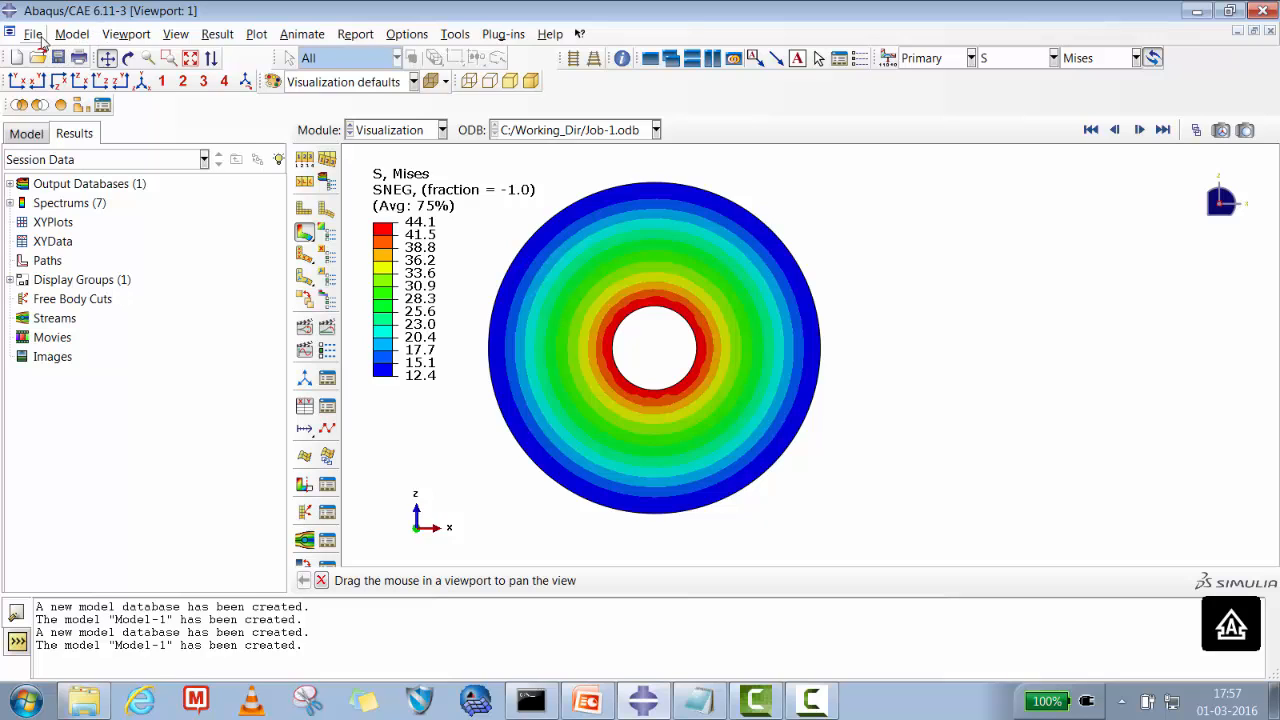
- Start a new empty Standard/Explicit model database via the File menu
{"action": "left_click", "coordinate": [26, 132]}
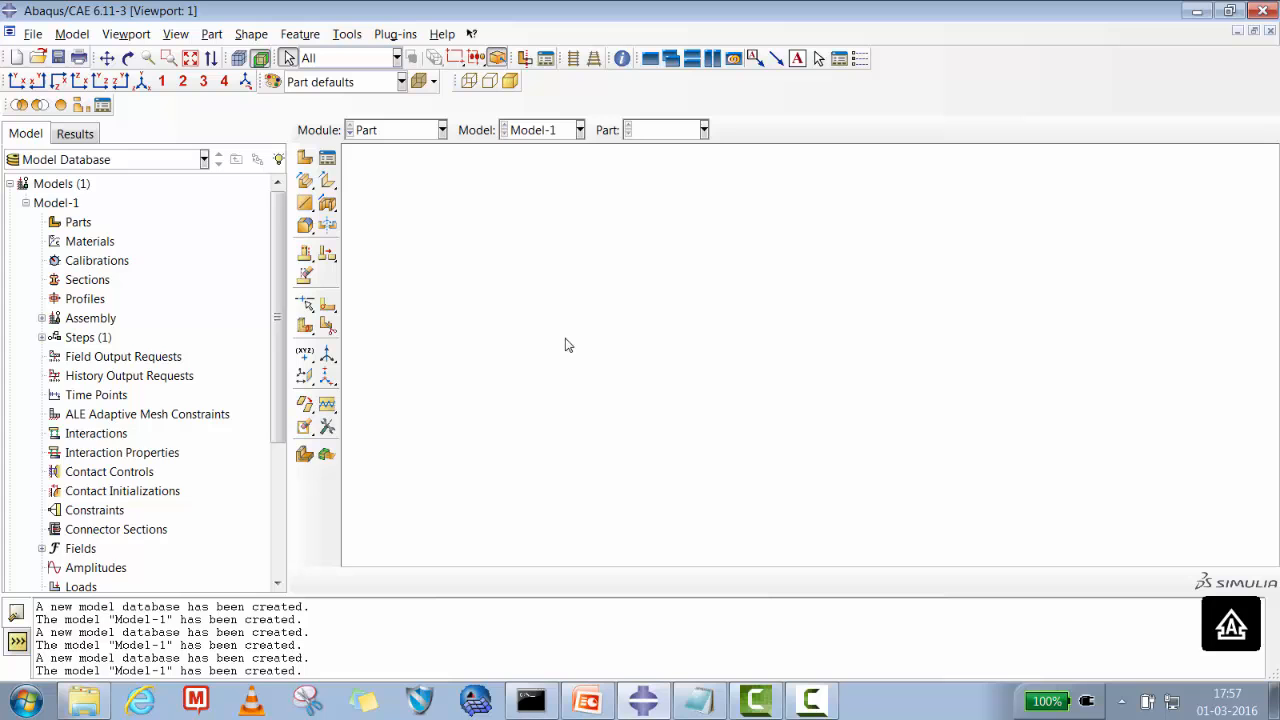
{"action": "left_click", "coordinate": [32, 32]}
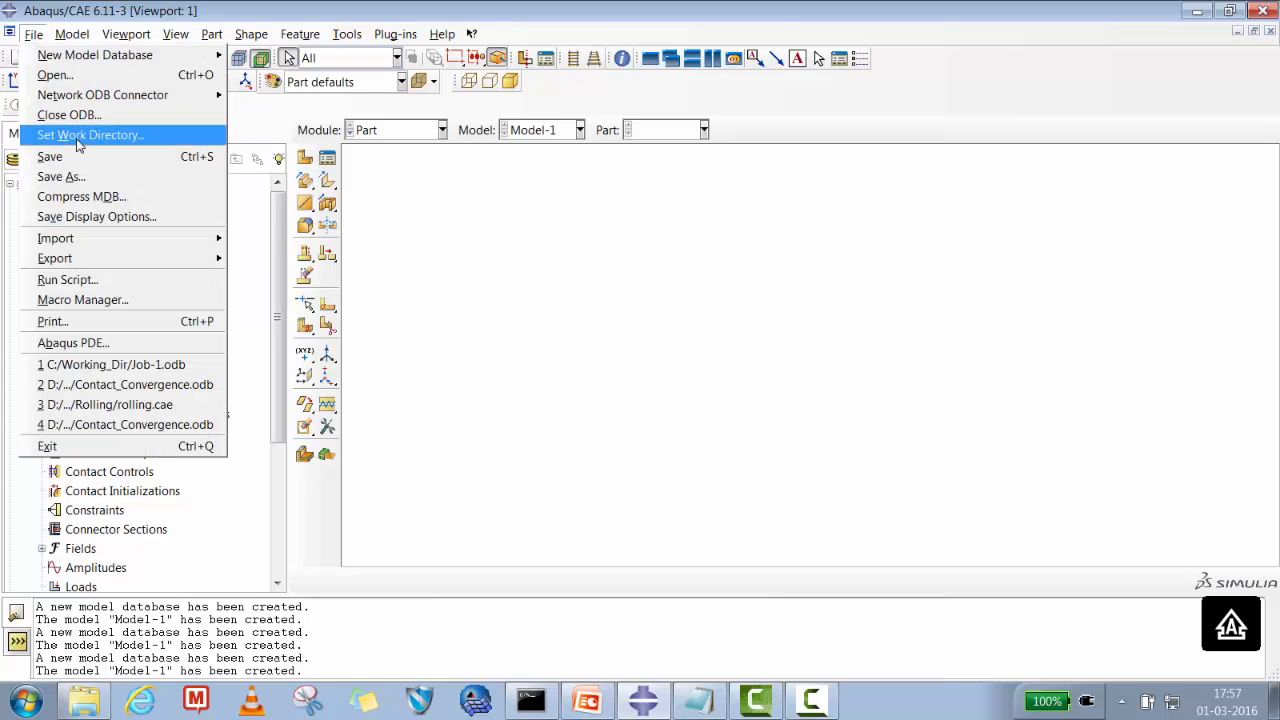
{"action": "left_click", "coordinate": [90, 136]}
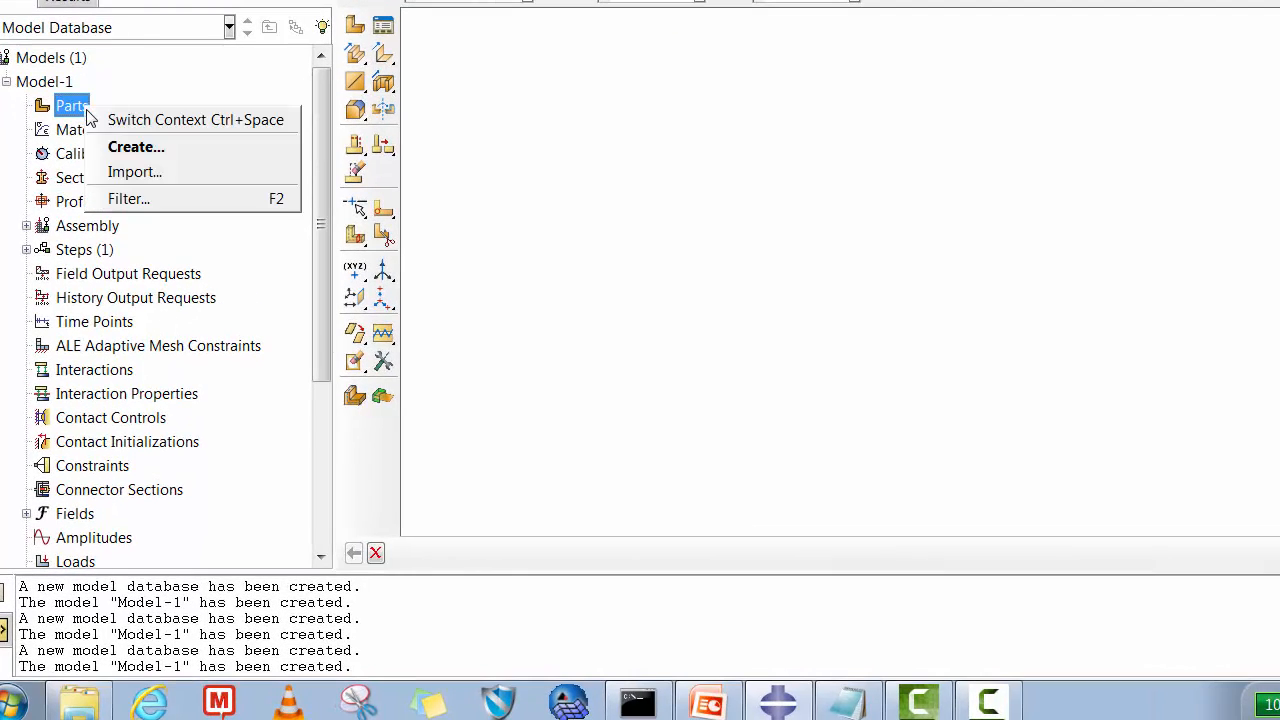
- Create a 3D deformable shell revolution part named DVD and continue into the sketcher
{"action": "left_click", "coordinate": [136, 148]}
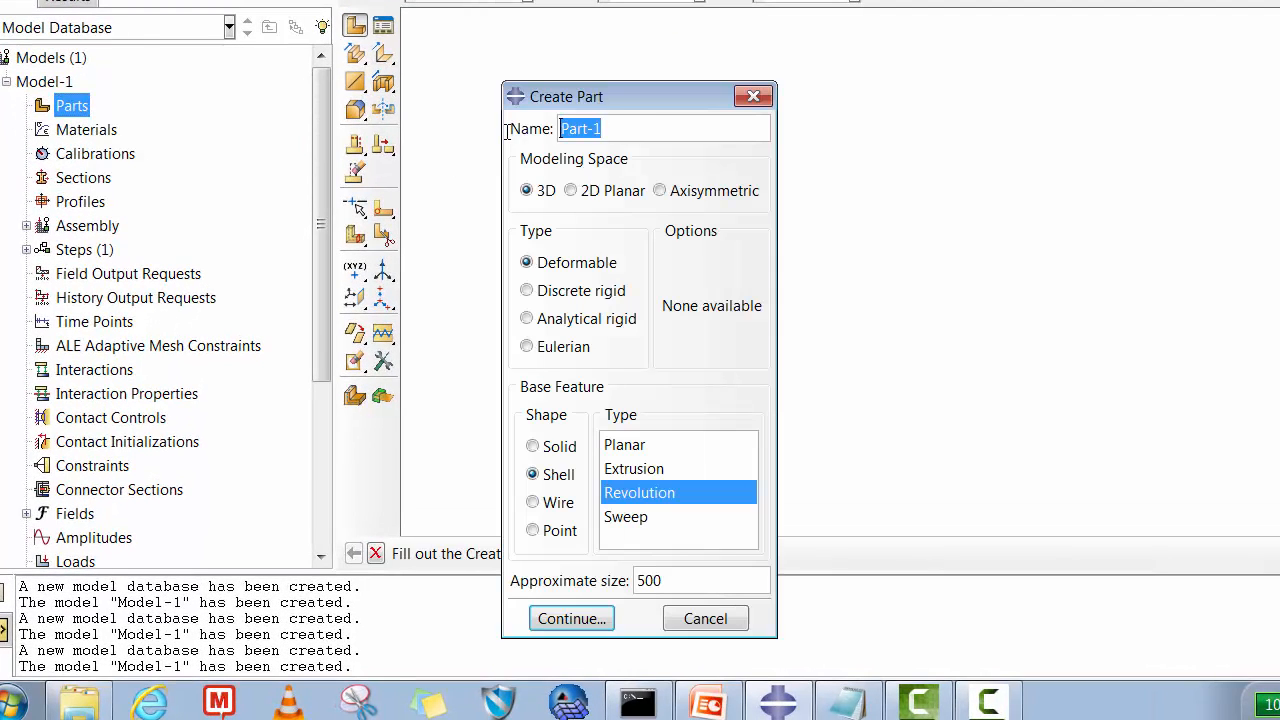
{"action": "type", "text": "D"}
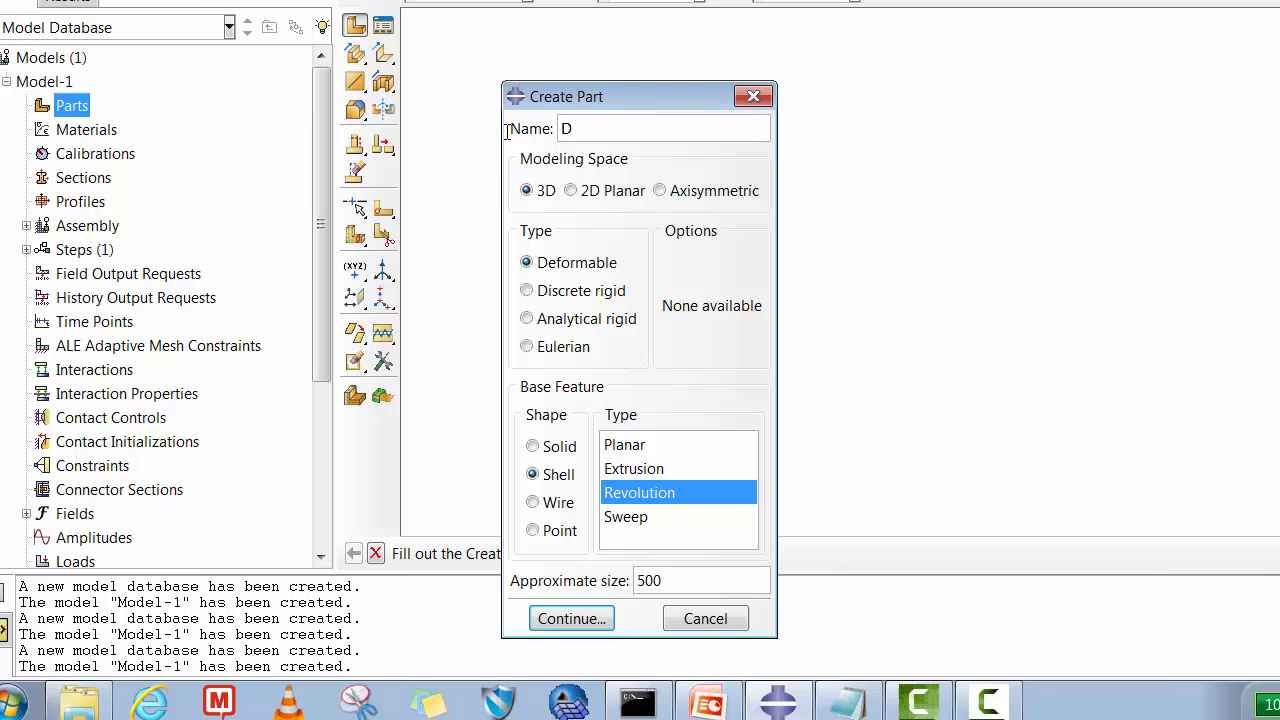
{"action": "type", "text": "VD"}
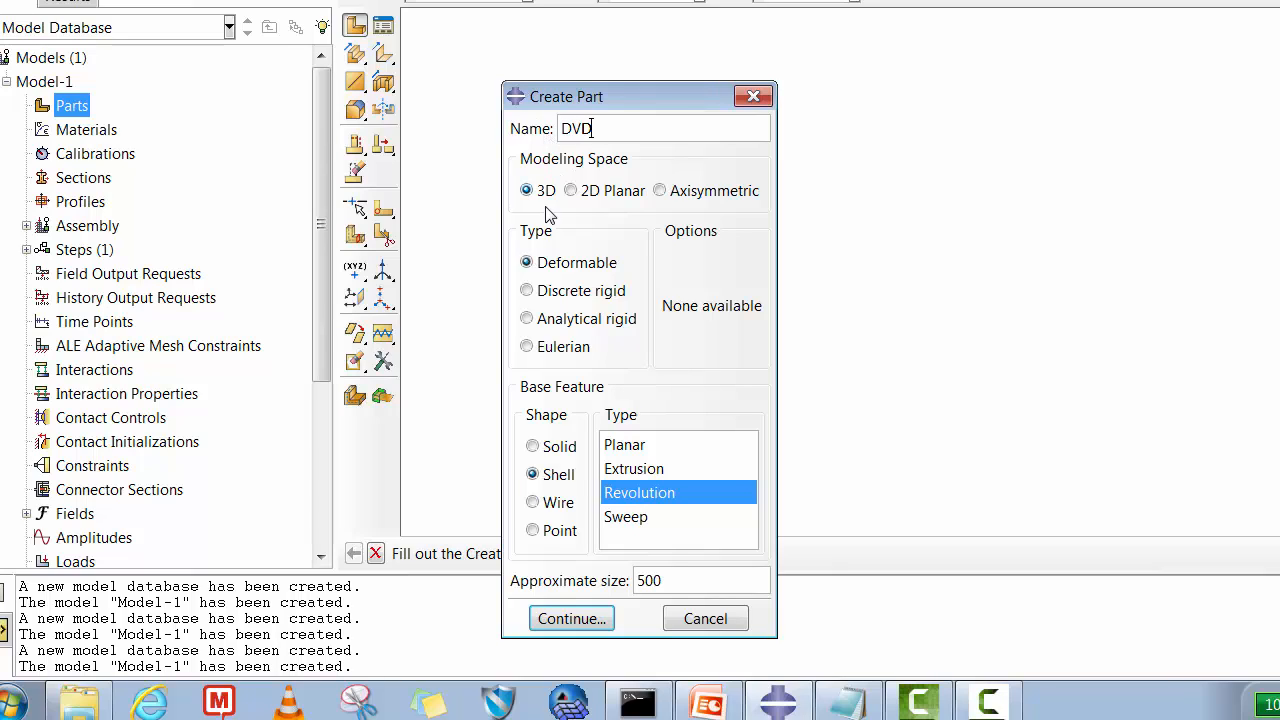
{"action": "mouse_move", "coordinate": [650, 512]}
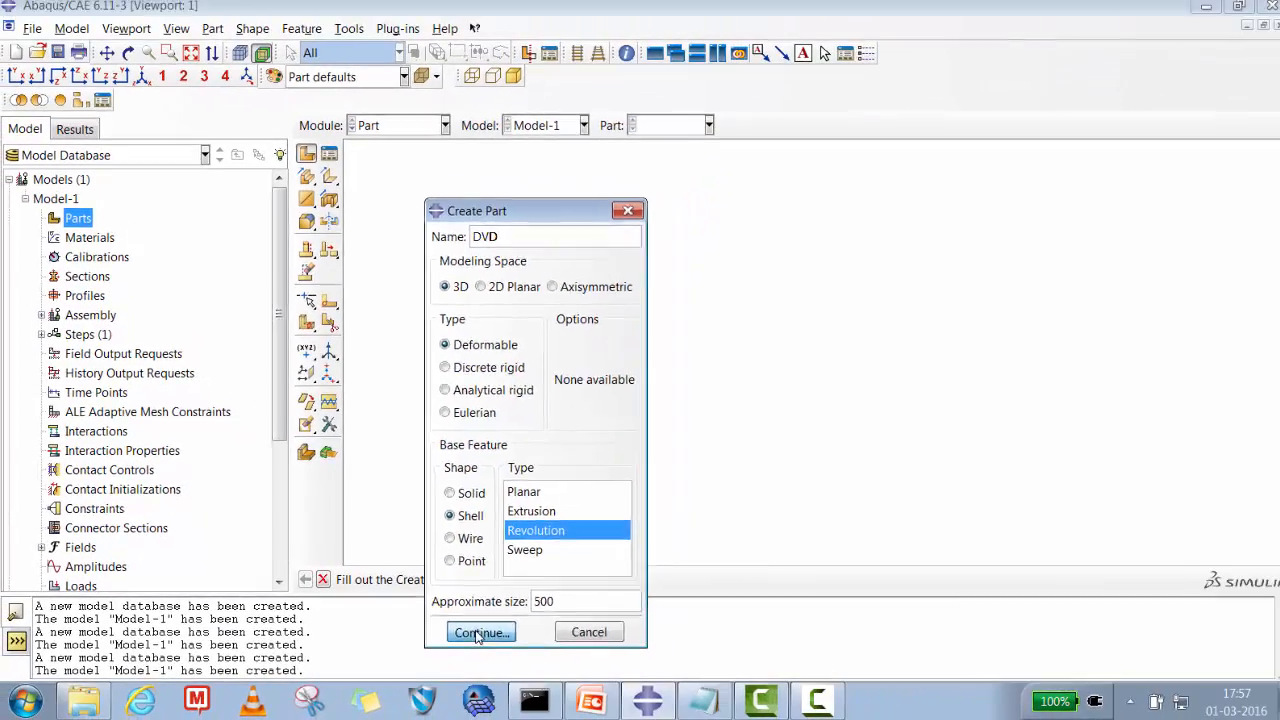
{"action": "left_click", "coordinate": [480, 632]}
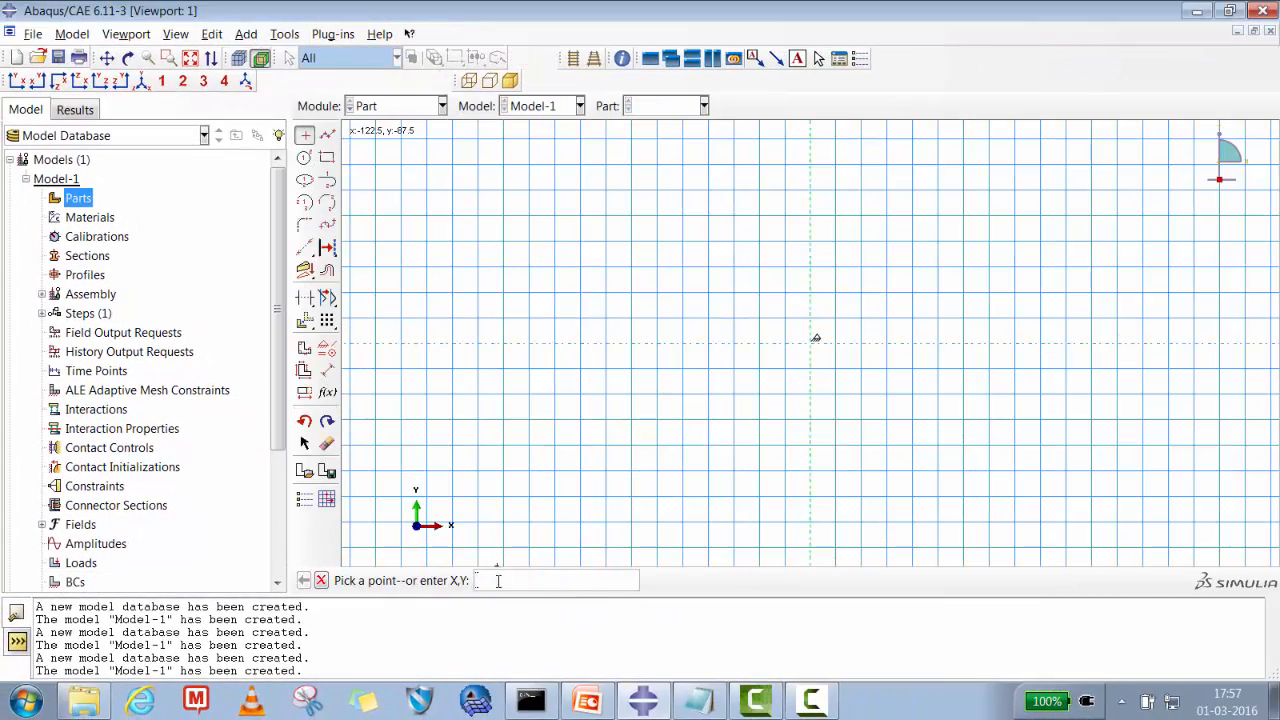
- Sketch the radial profile line from (0,0) through 18,0 with lengths 59, dimension it and finish the sketch
{"action": "type", "text": "0,0"}
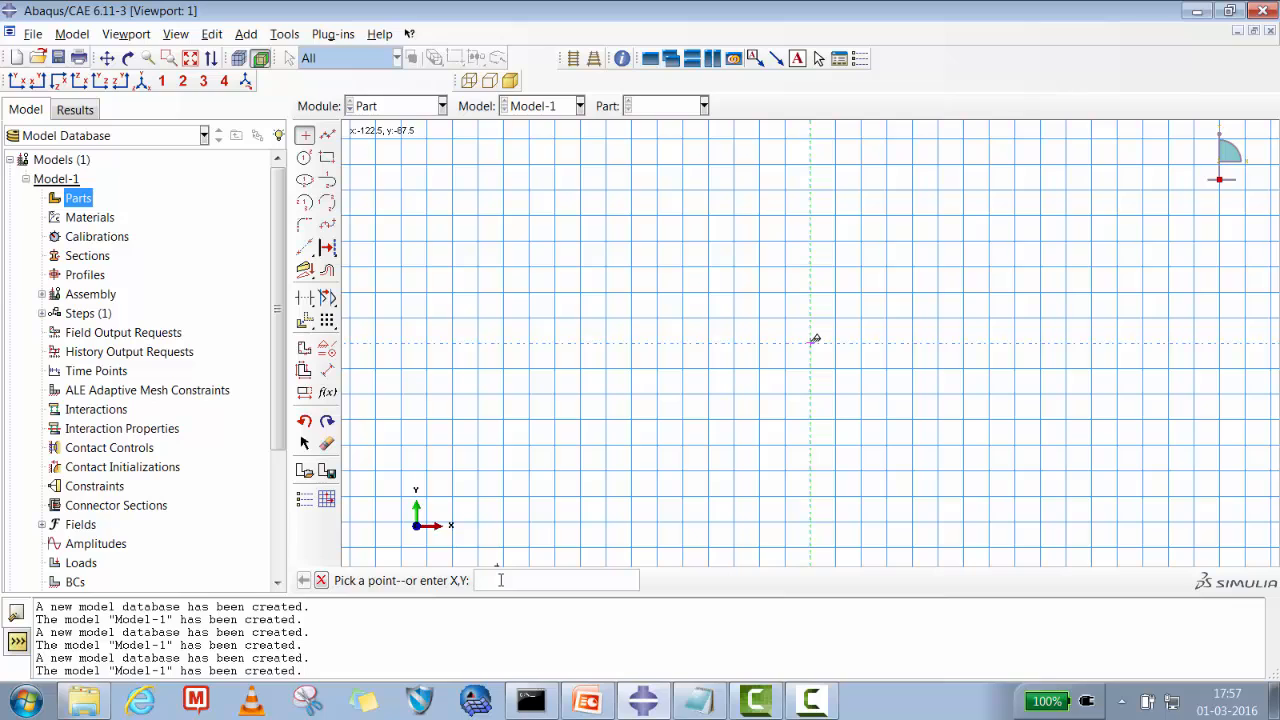
{"action": "type", "text": "18,0"}
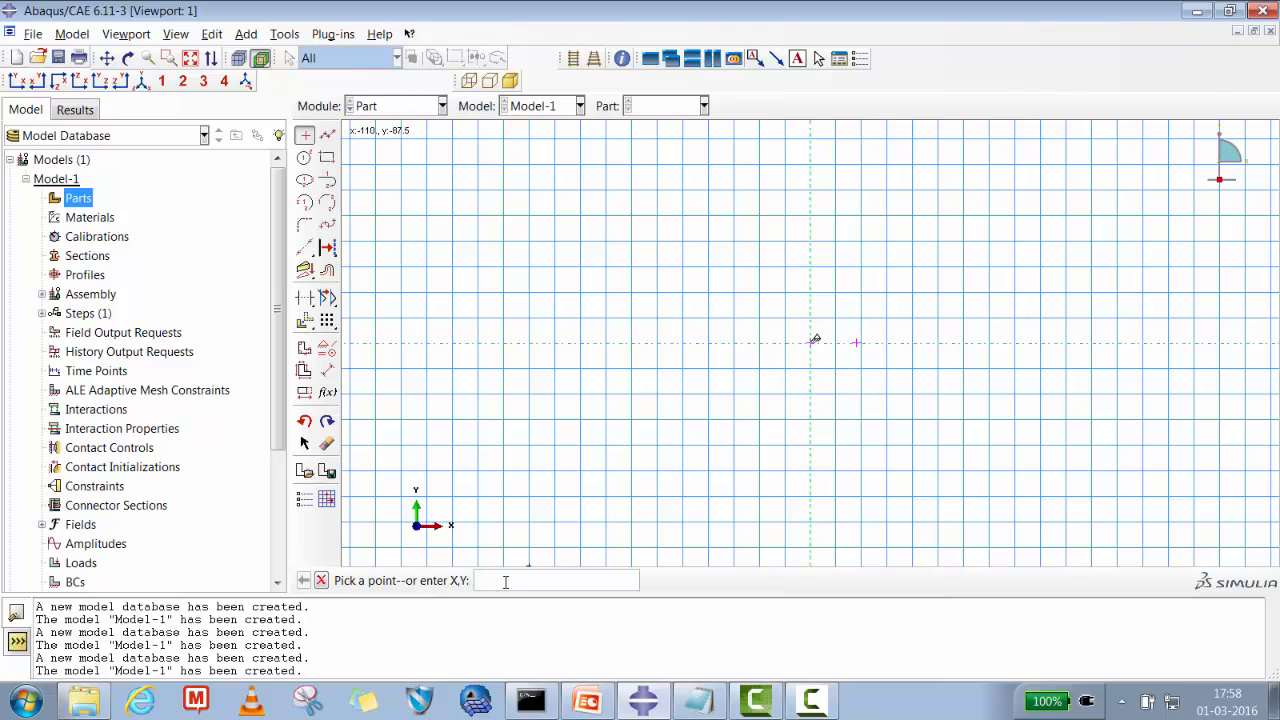
{"action": "type", "text": "0,59"}
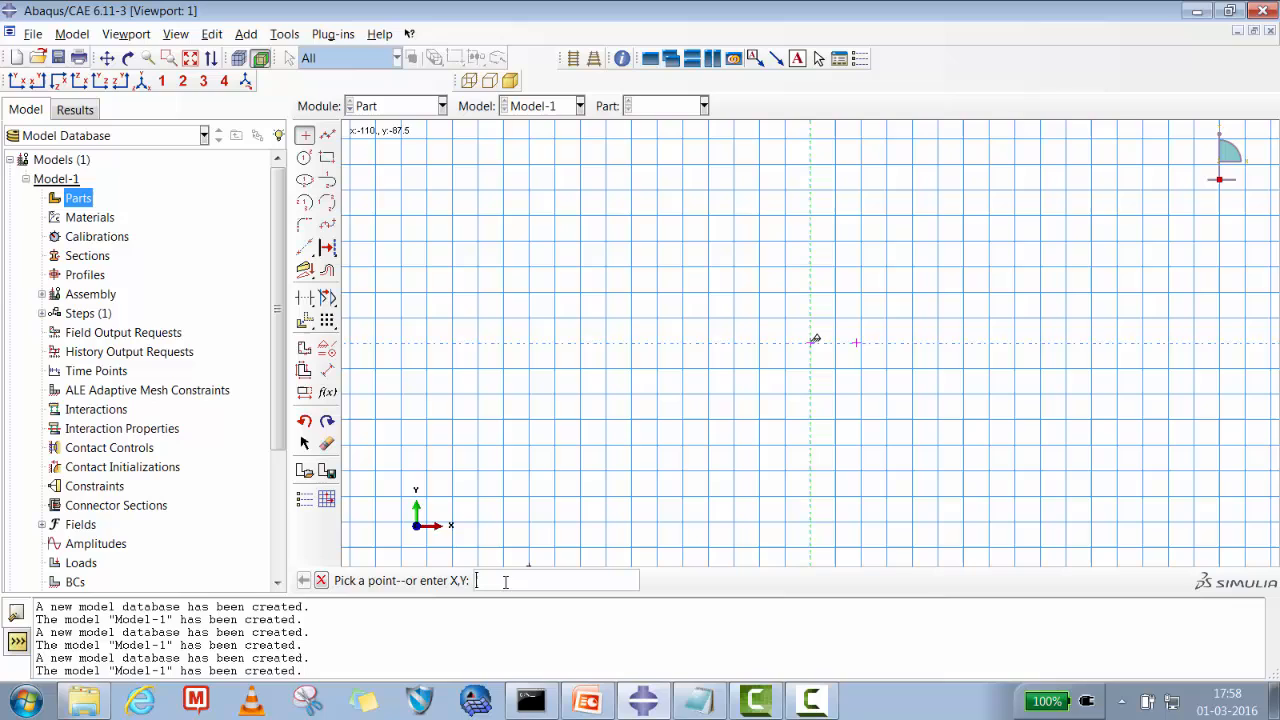
{"action": "type", "text": "59.0"}
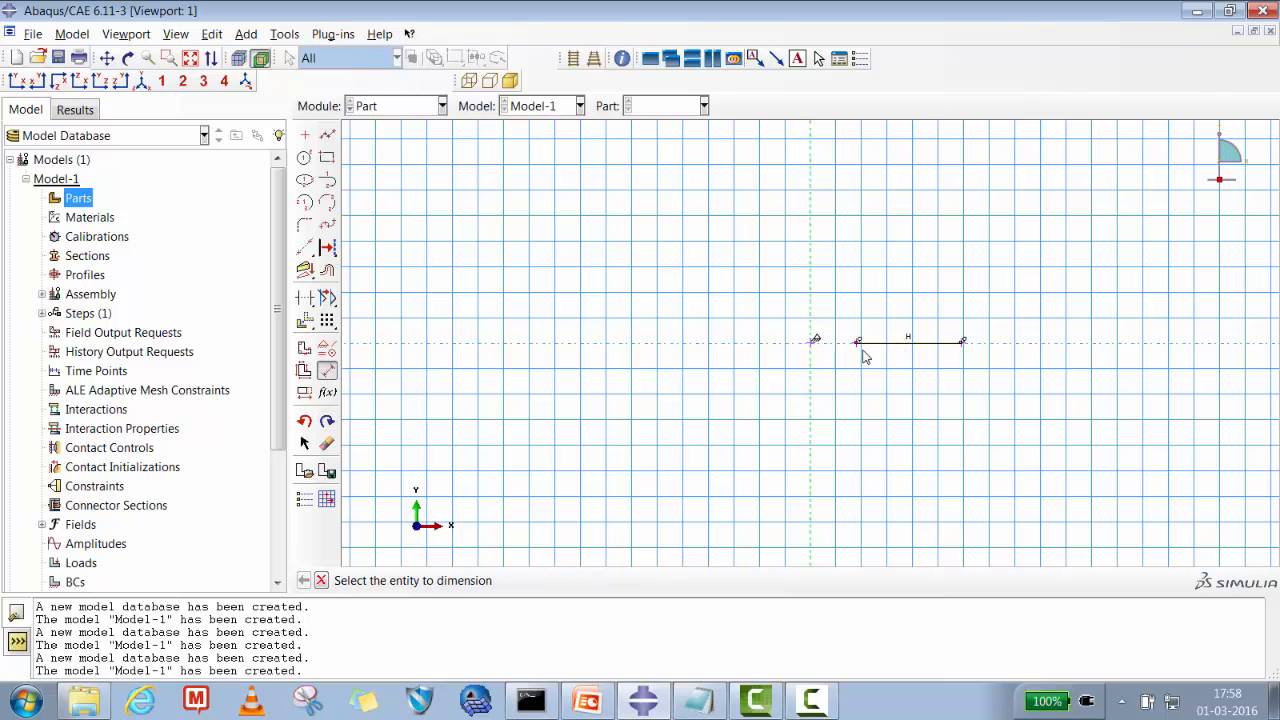
{"action": "left_click", "coordinate": [856, 344]}
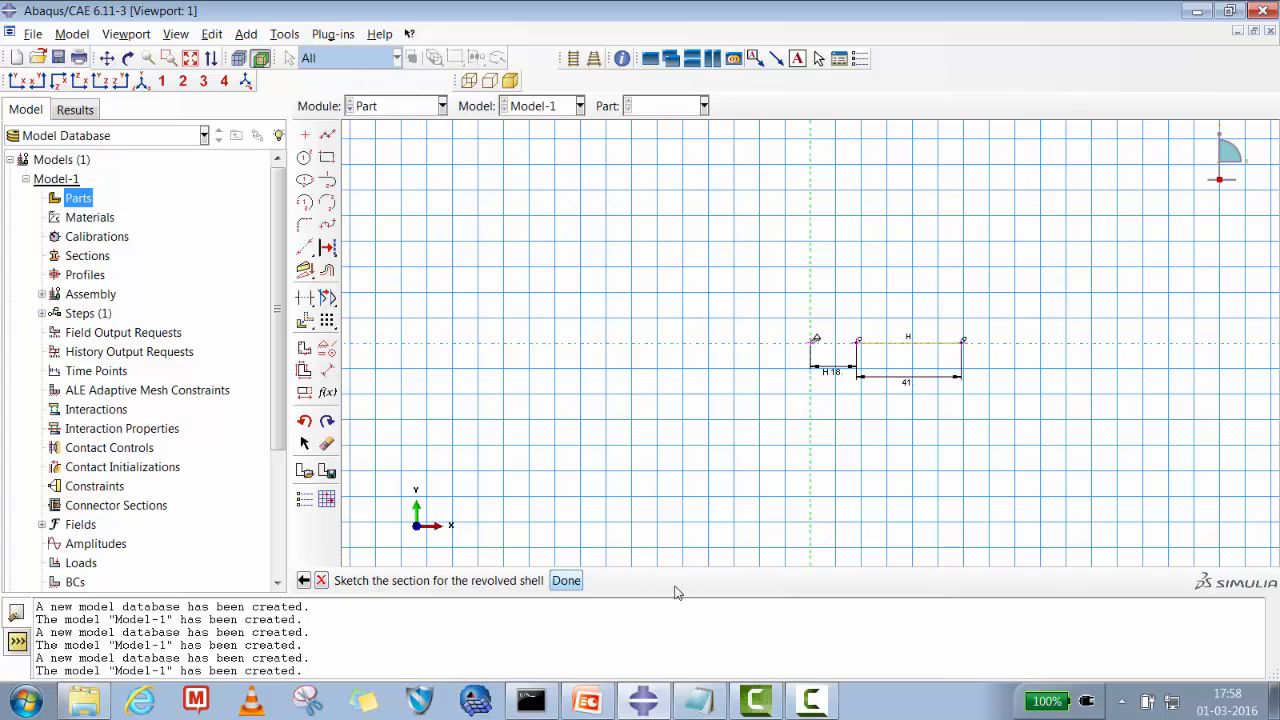
{"action": "left_click", "coordinate": [564, 580]}
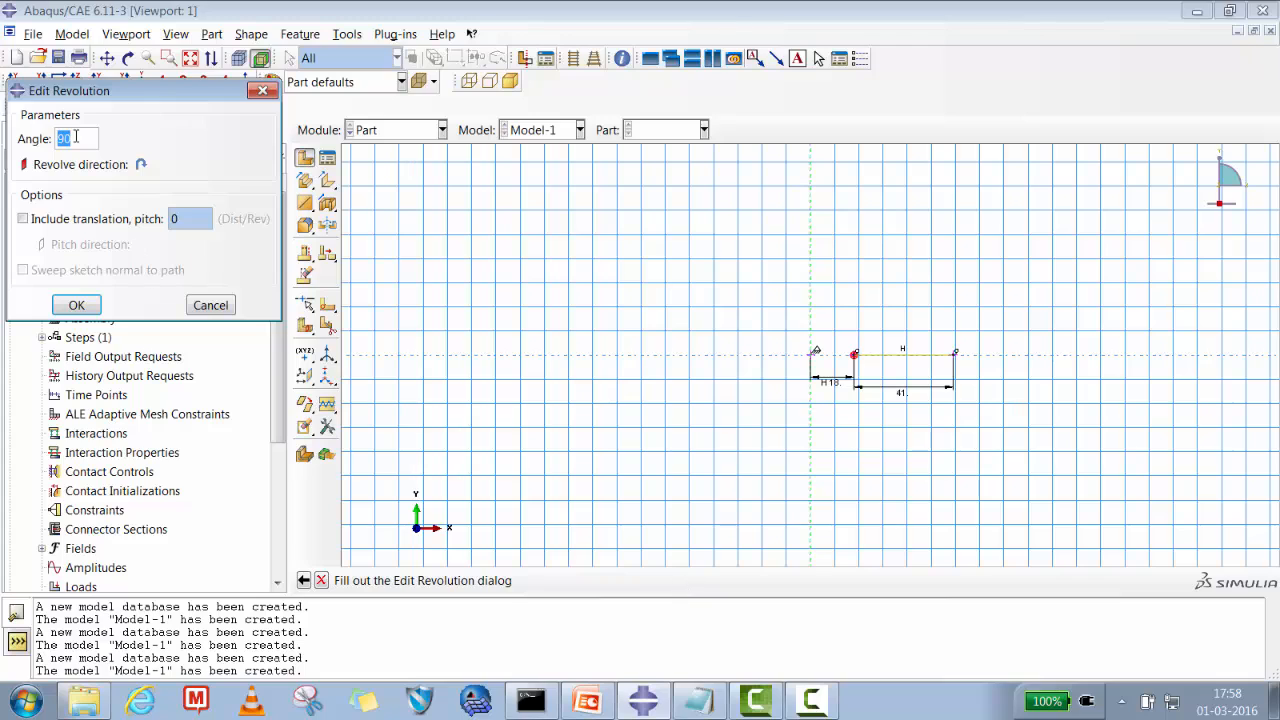
- Revolve the profile 360 degrees into the annular DVD disc shell
{"action": "type", "text": "360"}
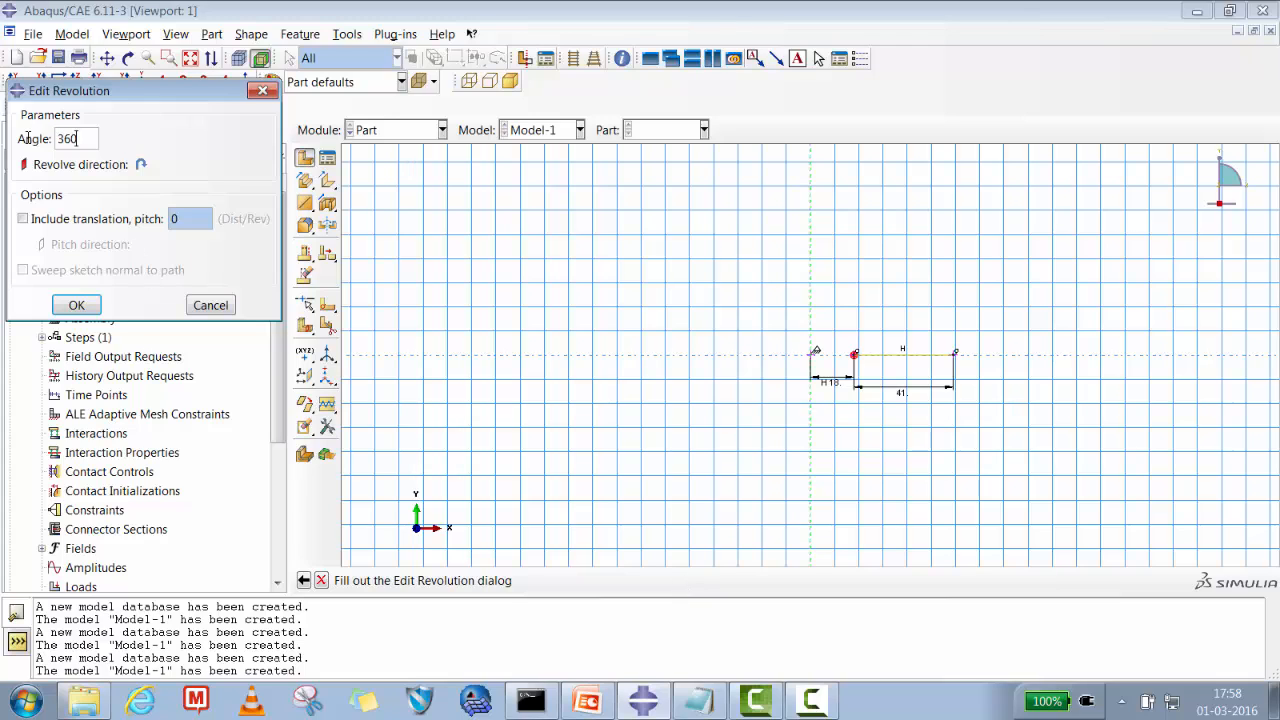
{"action": "left_click", "coordinate": [76, 304]}
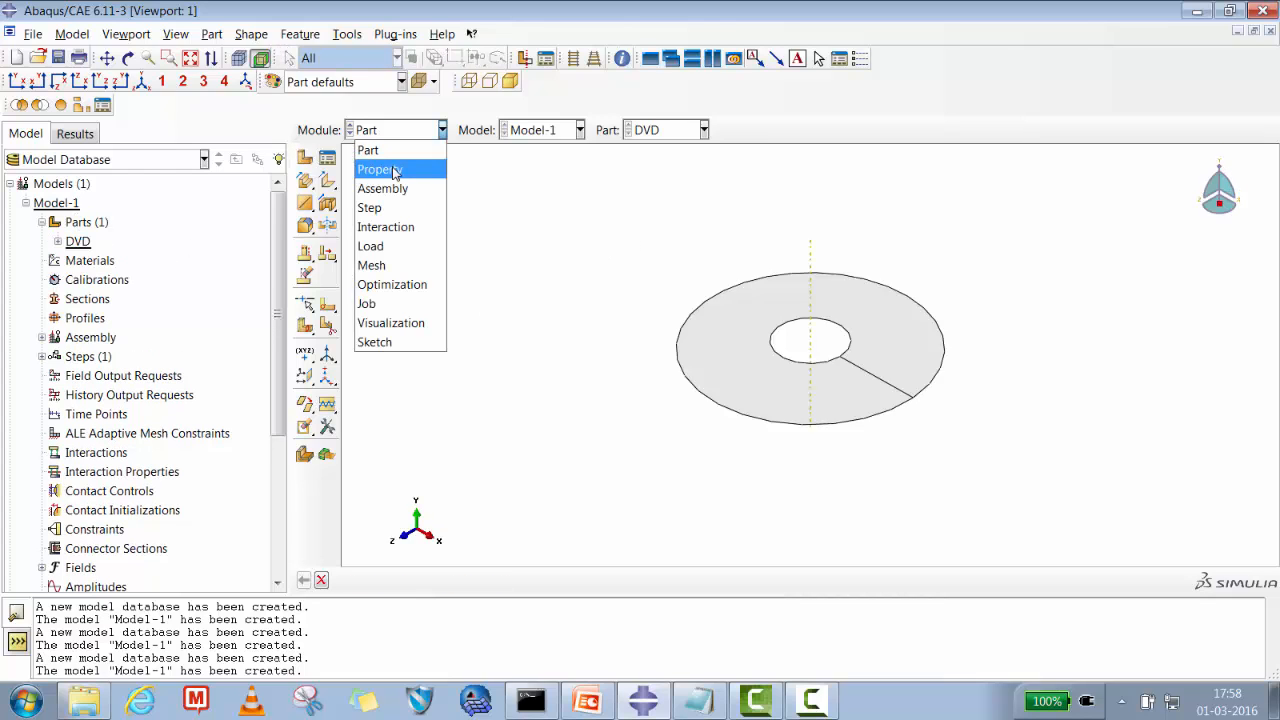
- In the Property module create material PC with density 1.2E-09 and isotropic elastic behaviour
{"action": "left_click", "coordinate": [380, 168]}
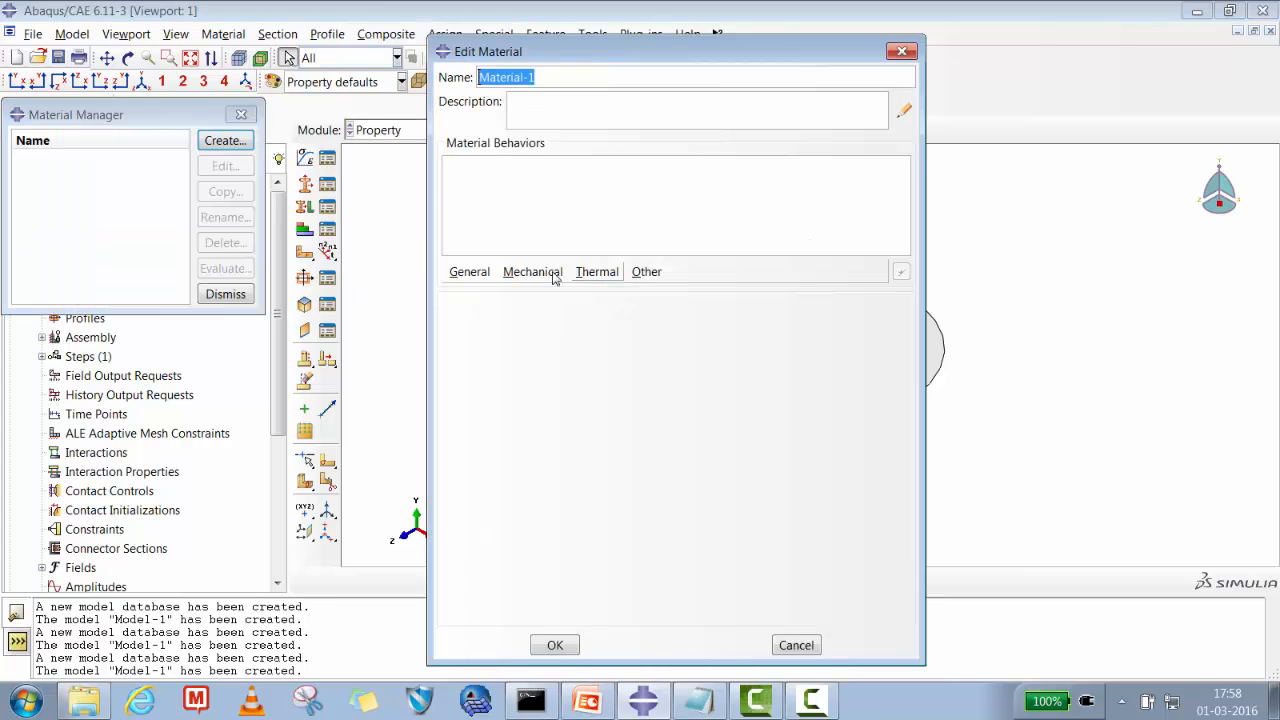
{"action": "type", "text": "P"}
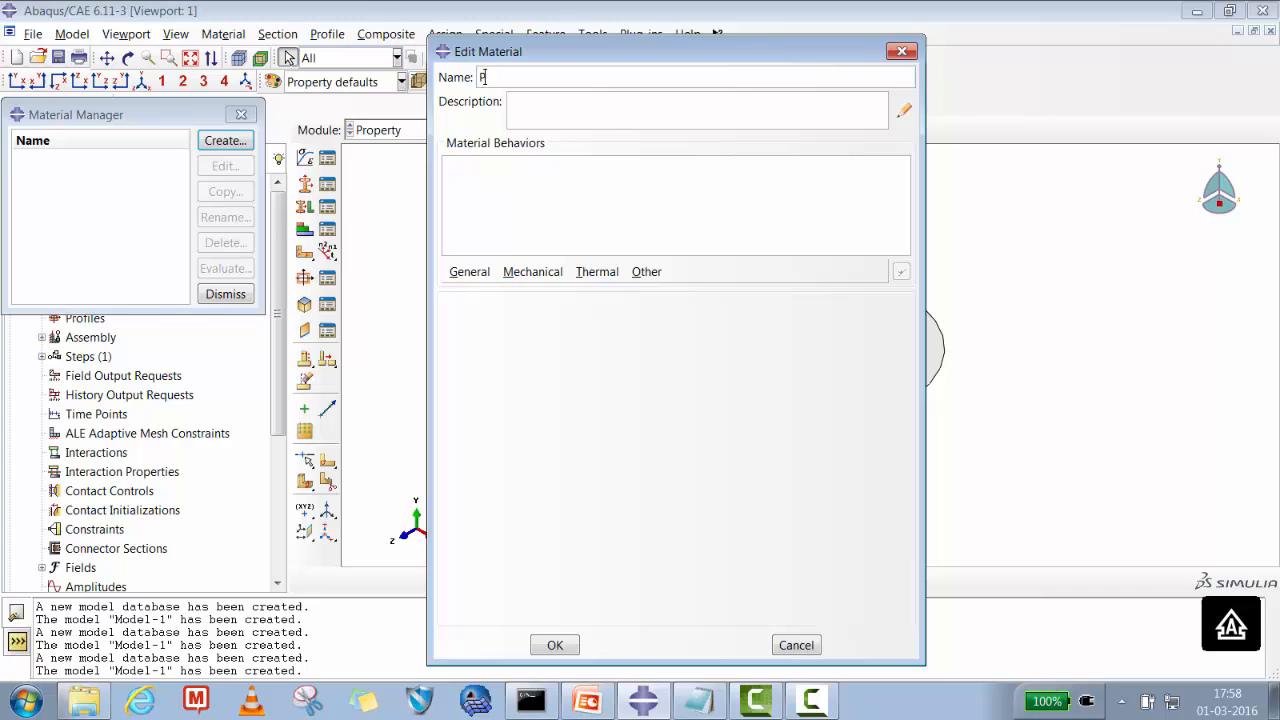
{"action": "left_click", "coordinate": [468, 272]}
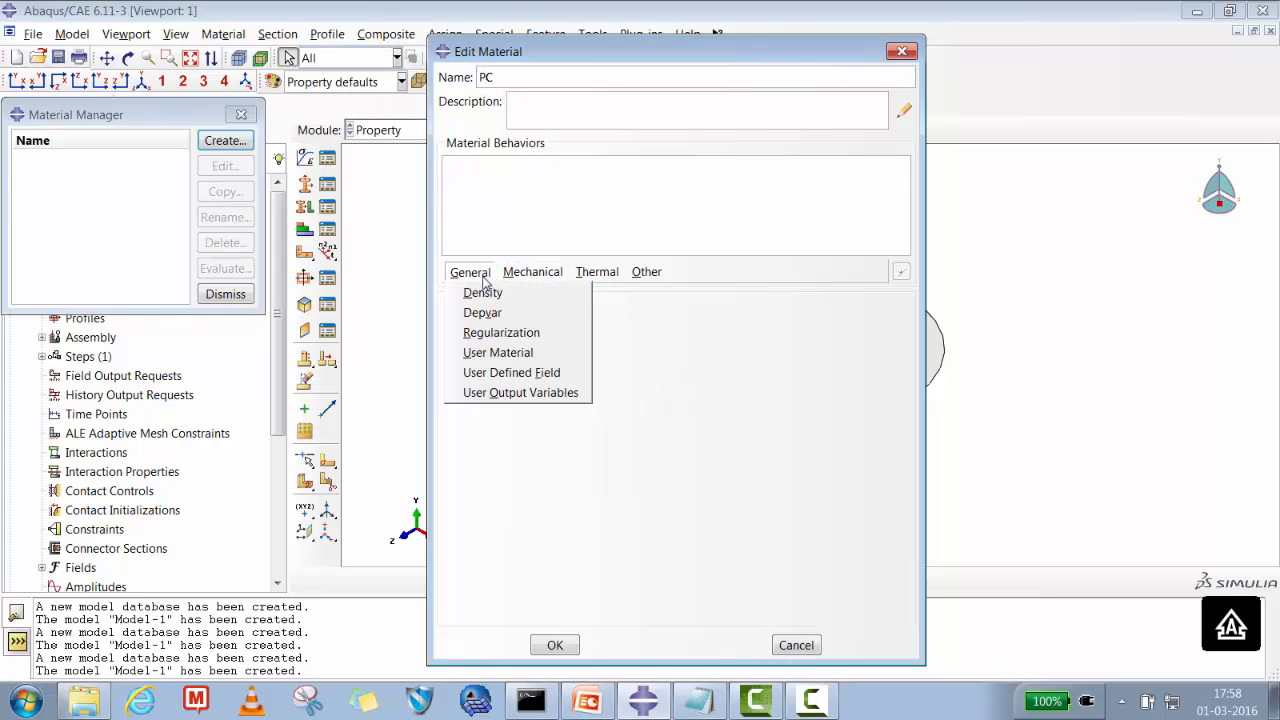
{"action": "left_click", "coordinate": [482, 292]}
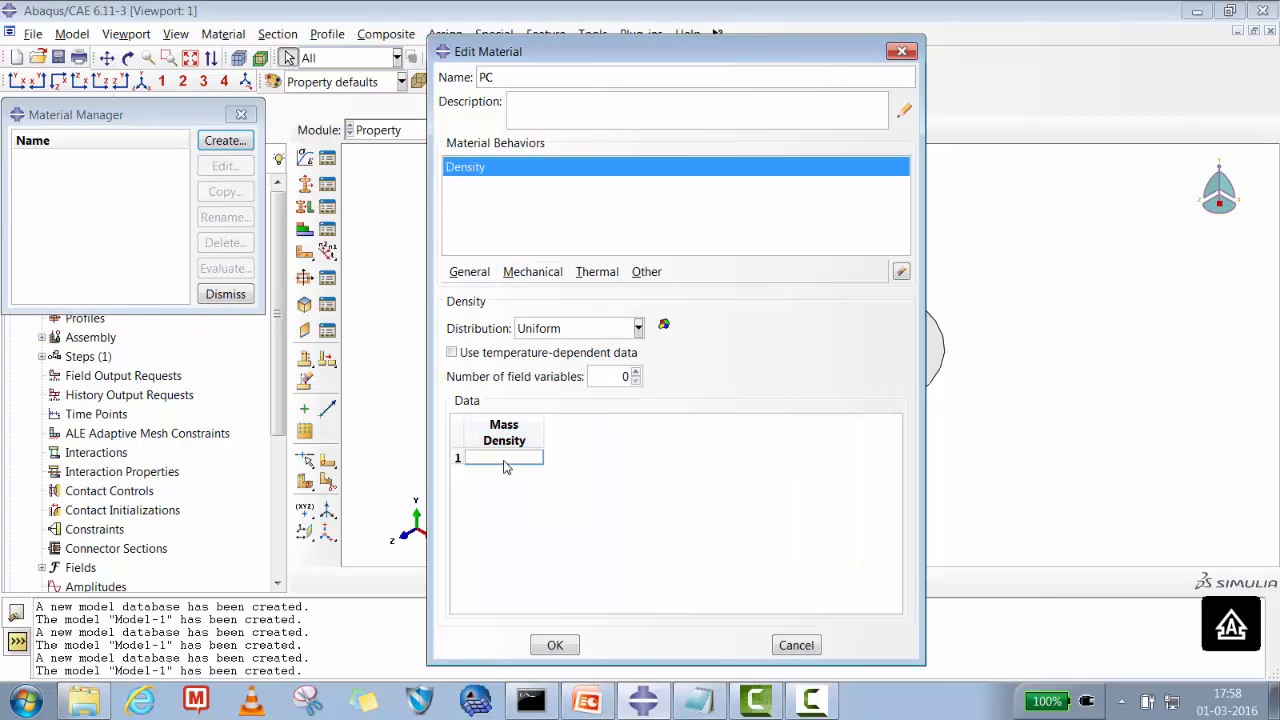
{"action": "type", "text": "1.2E-09"}
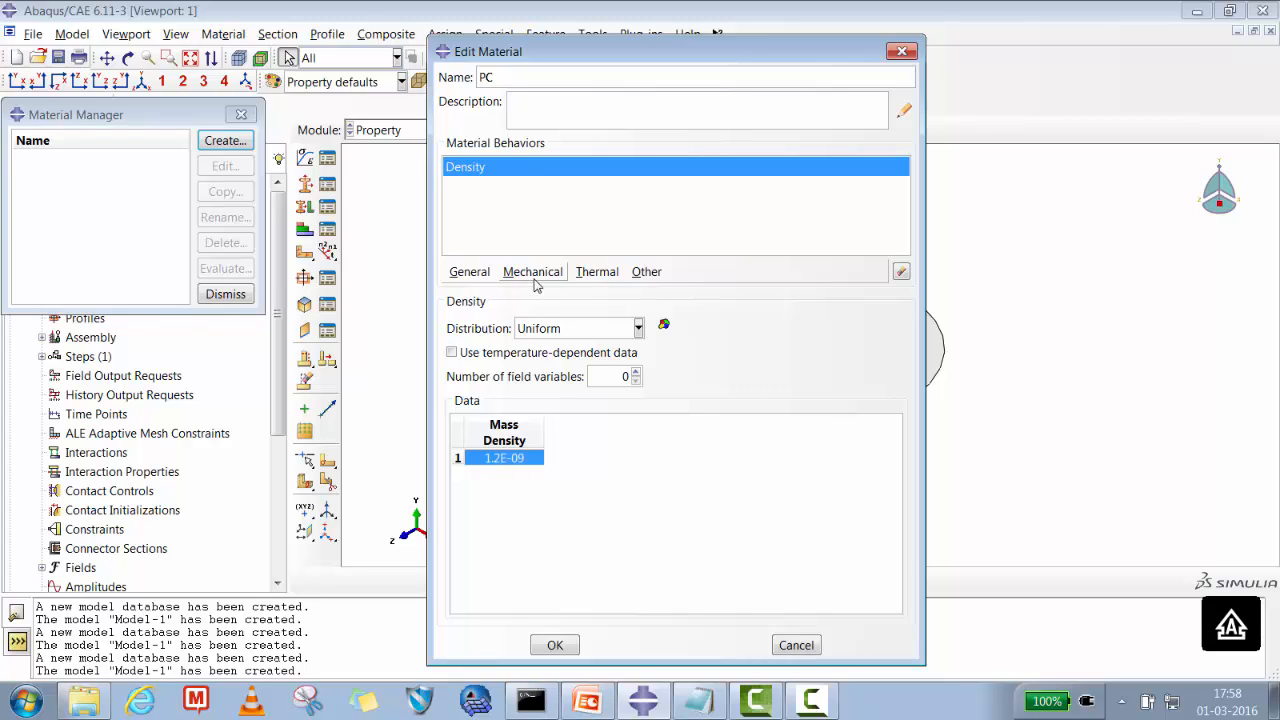
{"action": "left_click", "coordinate": [532, 272]}
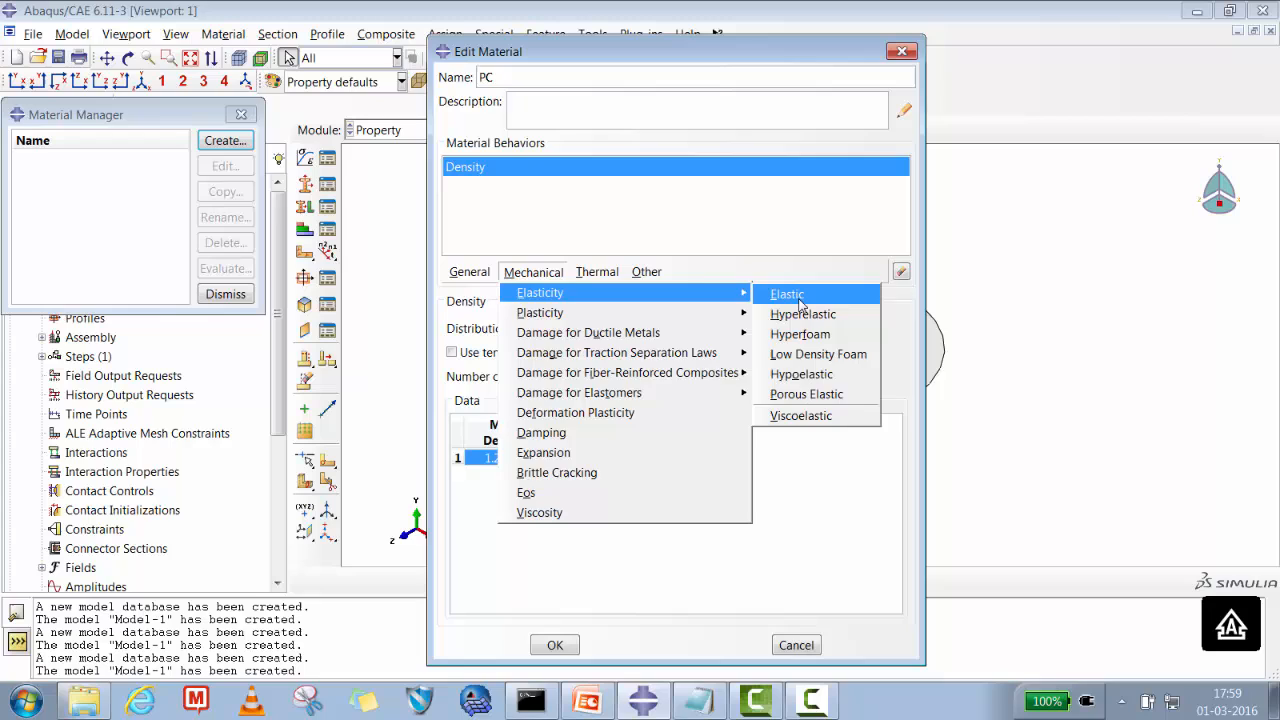
{"action": "left_click", "coordinate": [788, 292]}
{"action": "type", "text": "0"}
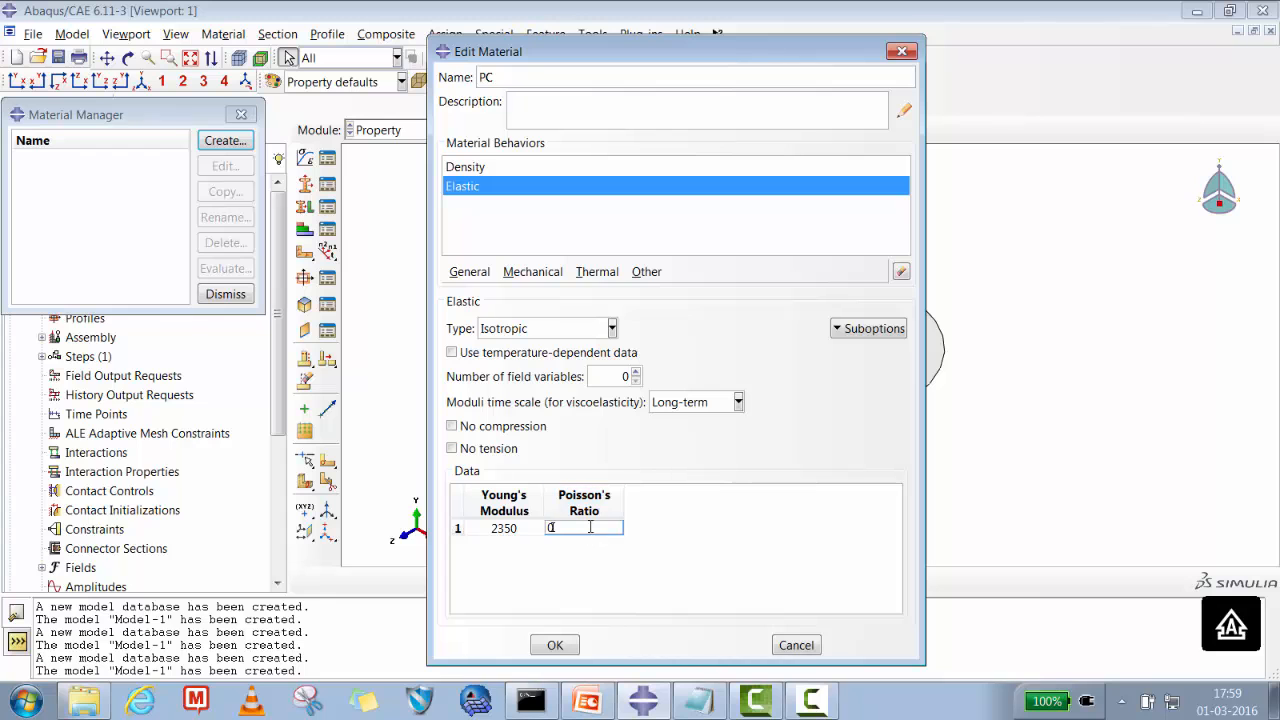
{"action": "left_click", "coordinate": [554, 644]}
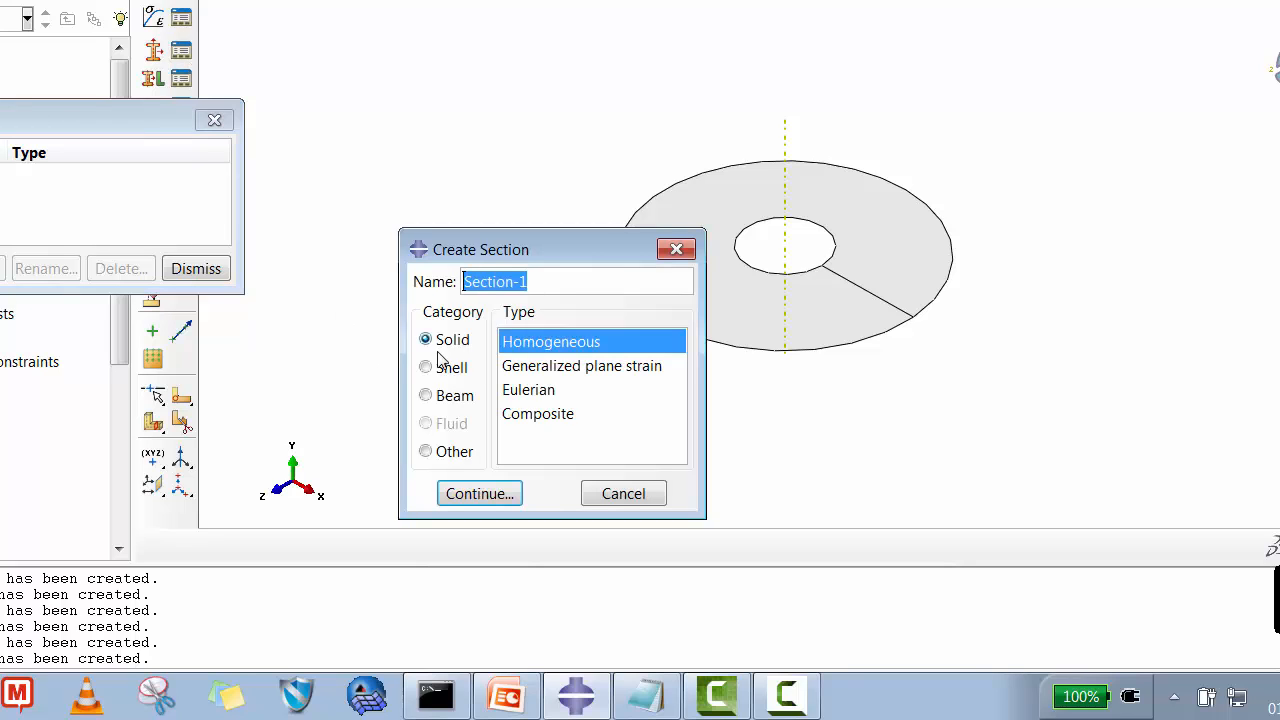
- Create homogeneous shell section Thk_1_2 of material PC with thickness 1.2
{"action": "left_click", "coordinate": [424, 368]}
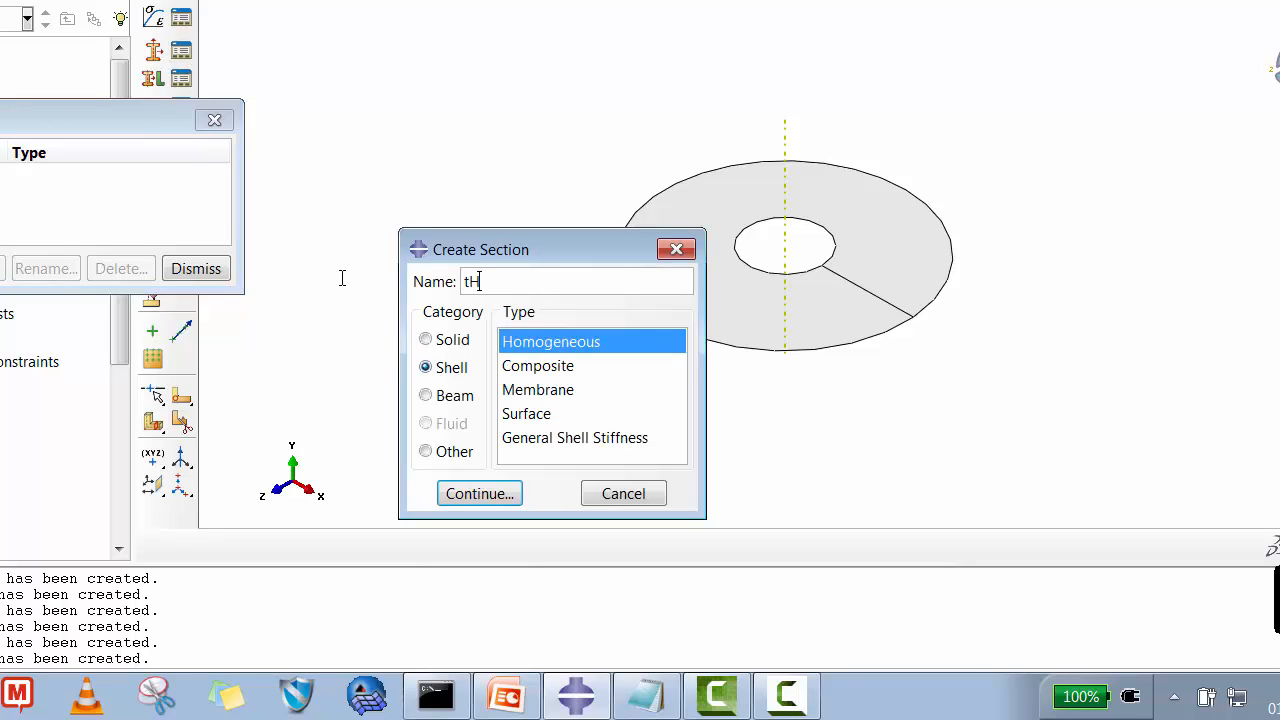
{"action": "type", "text": "hk_1_2"}
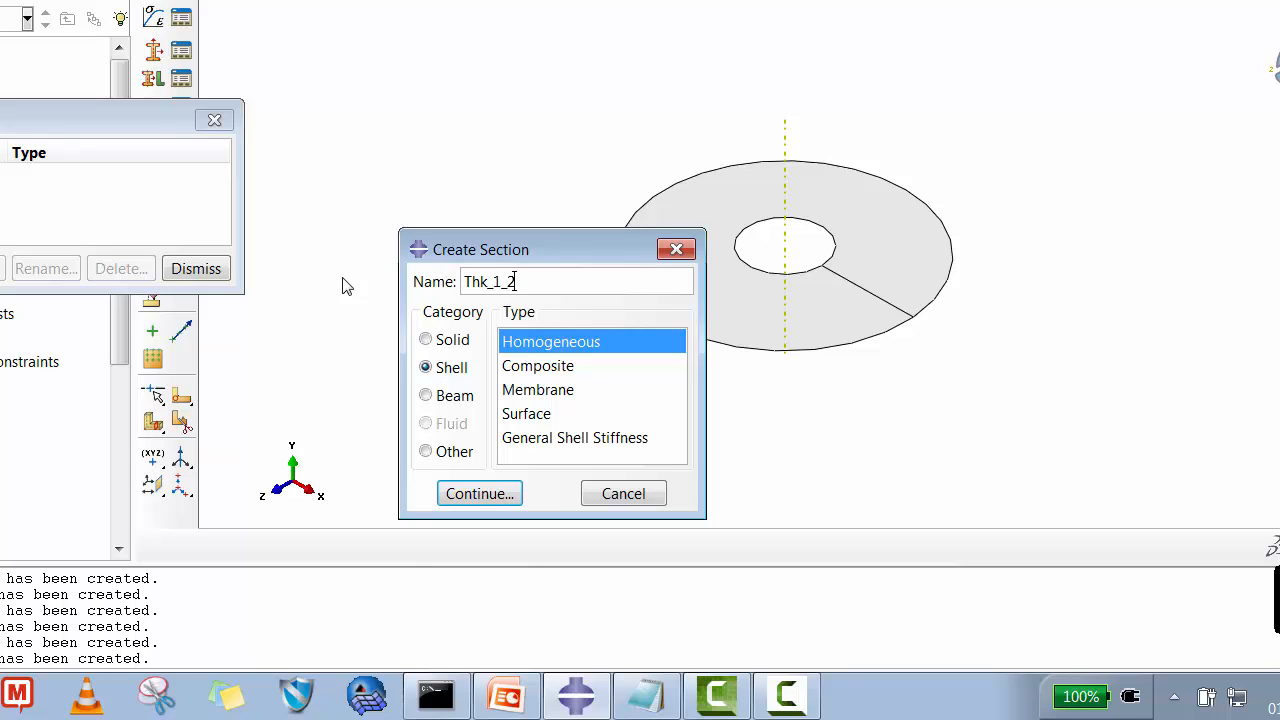
{"action": "left_click", "coordinate": [480, 492]}
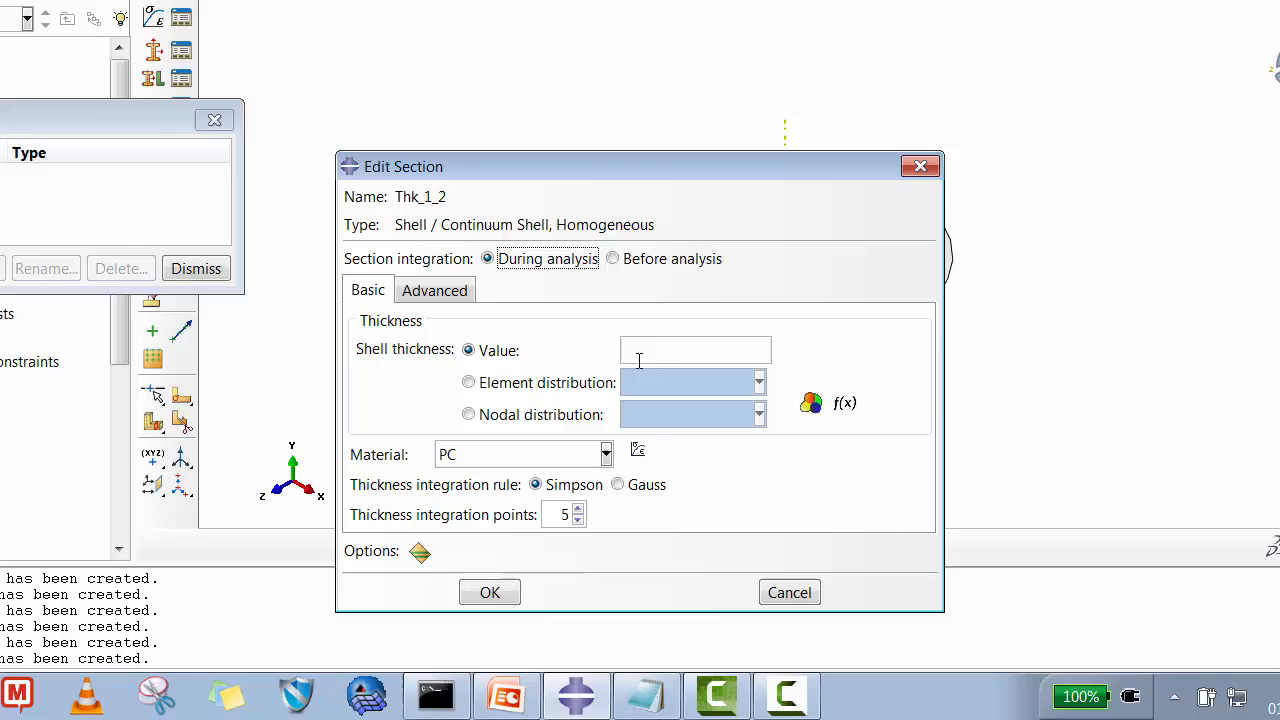
{"action": "type", "text": "1.2"}
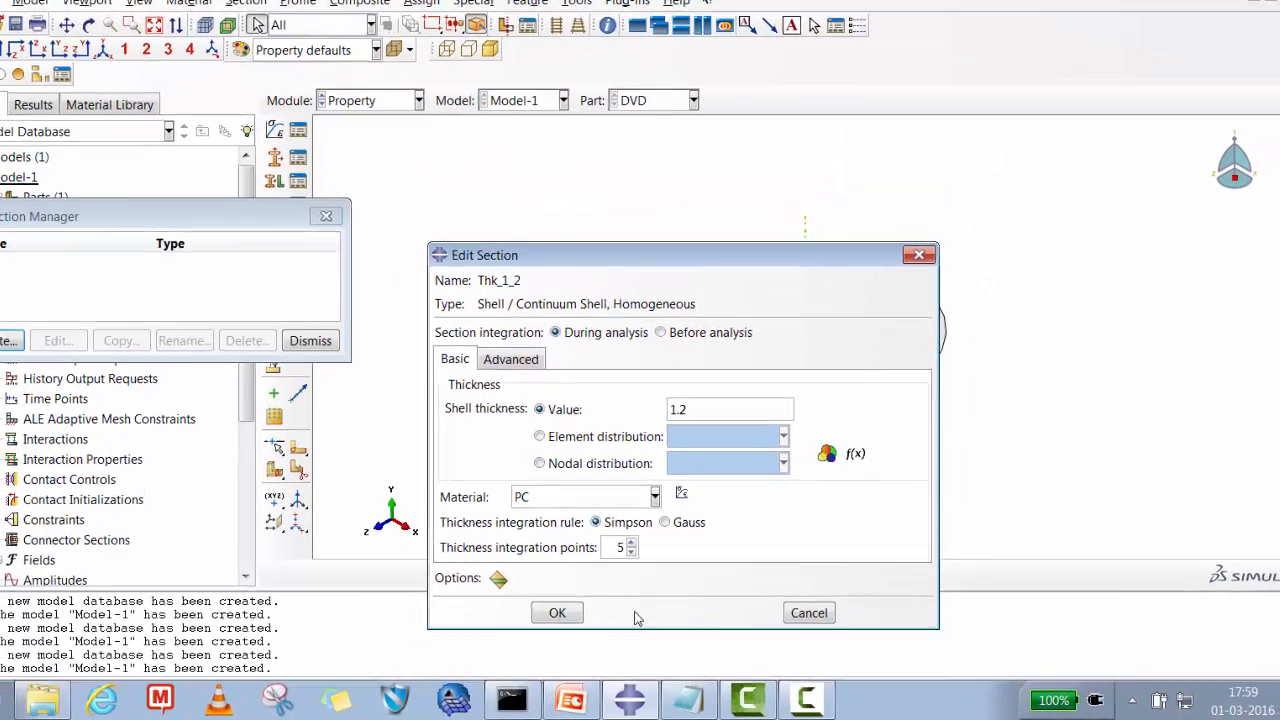
{"action": "left_click", "coordinate": [556, 612]}
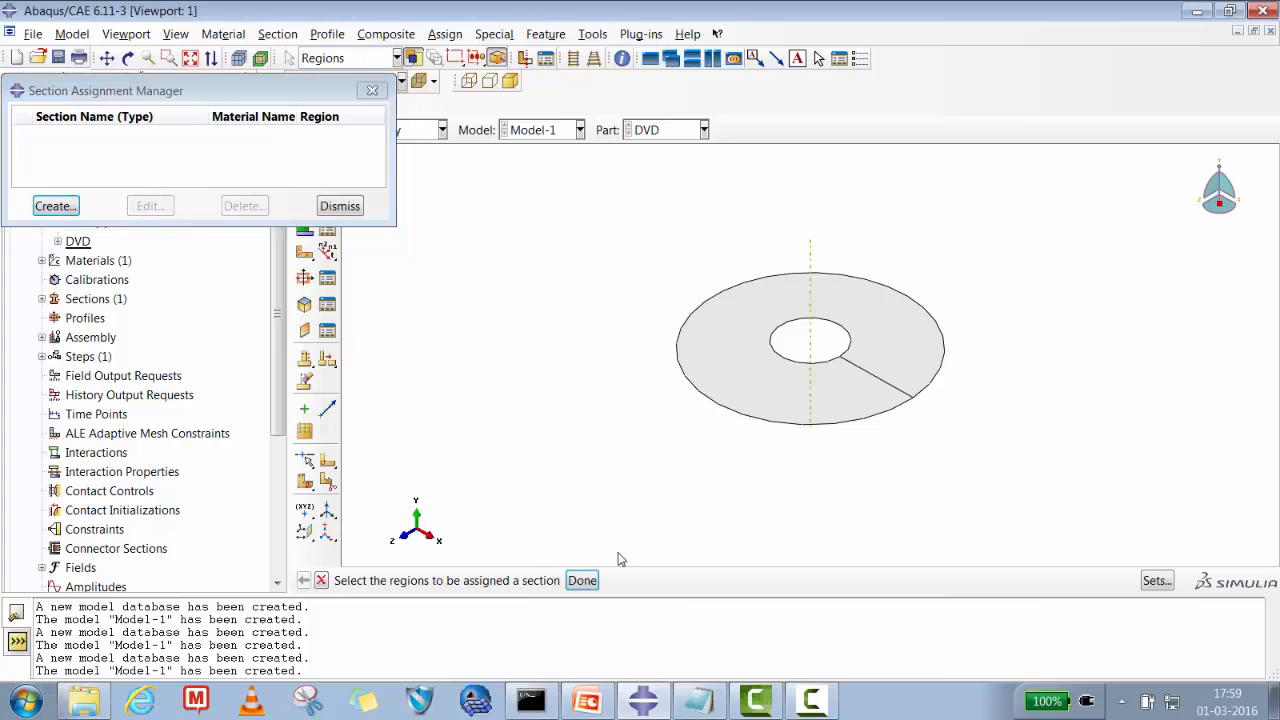
- Assign section Thk_1_2 to the whole DVD disc and dismiss the assignment list
{"action": "left_click", "coordinate": [580, 580]}
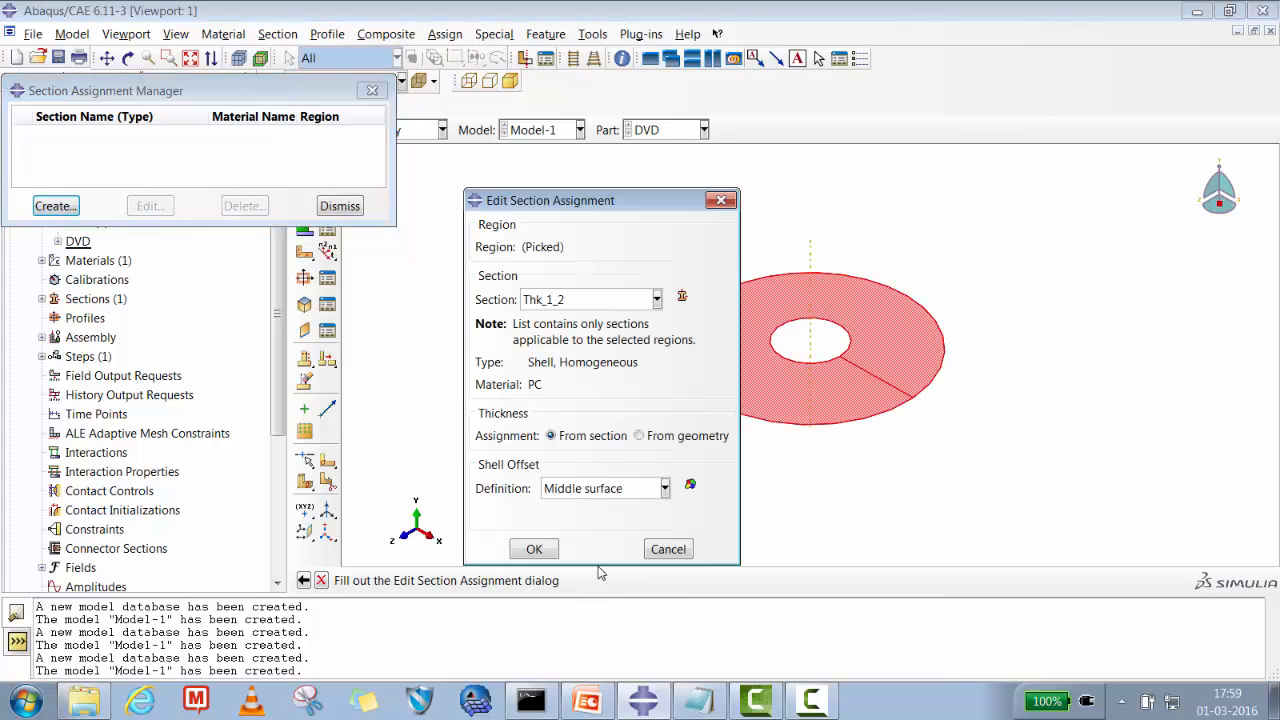
{"action": "left_click", "coordinate": [534, 548]}
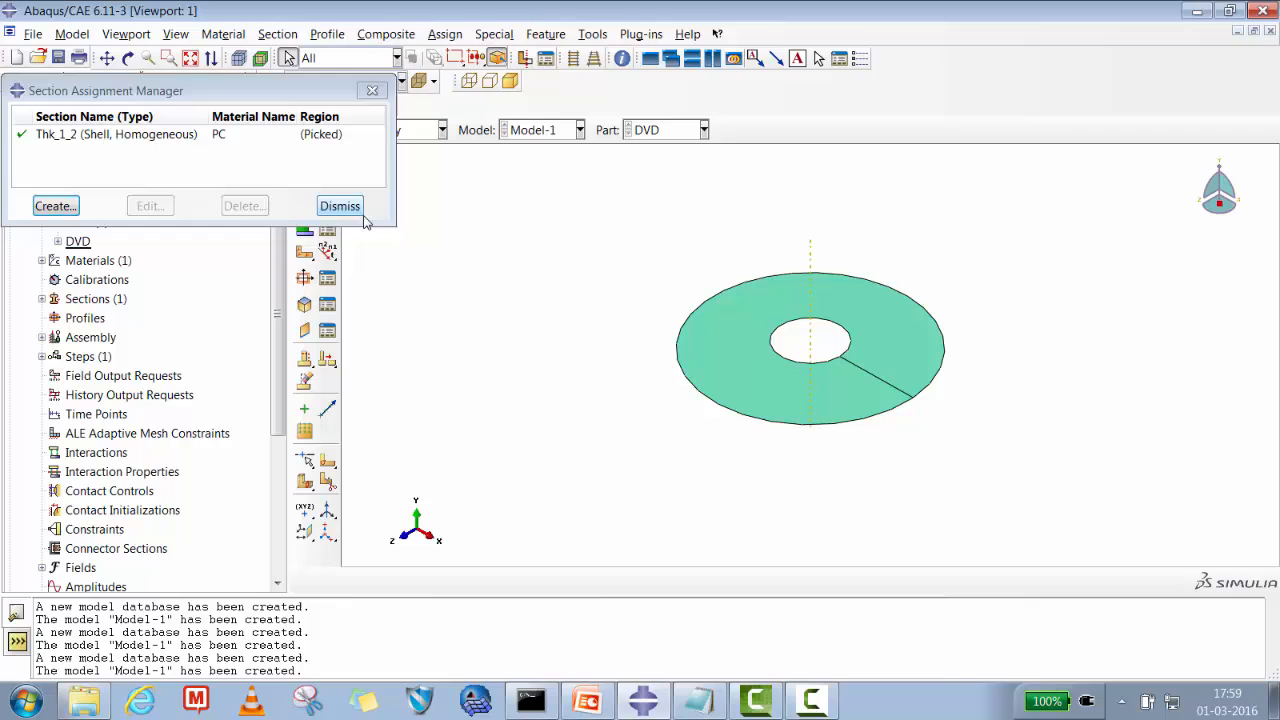
{"action": "left_click", "coordinate": [340, 204]}
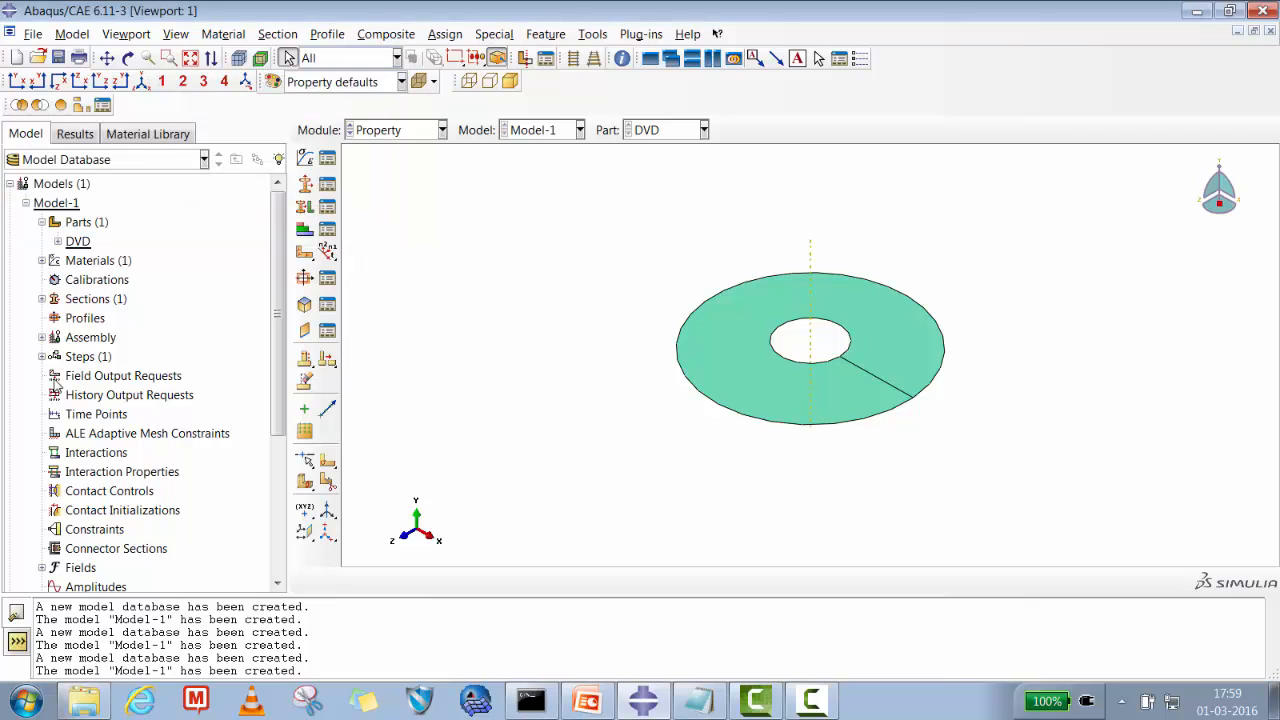
- Create a dependent instance of the DVD part in the assembly
{"action": "right_click", "coordinate": [90, 336]}
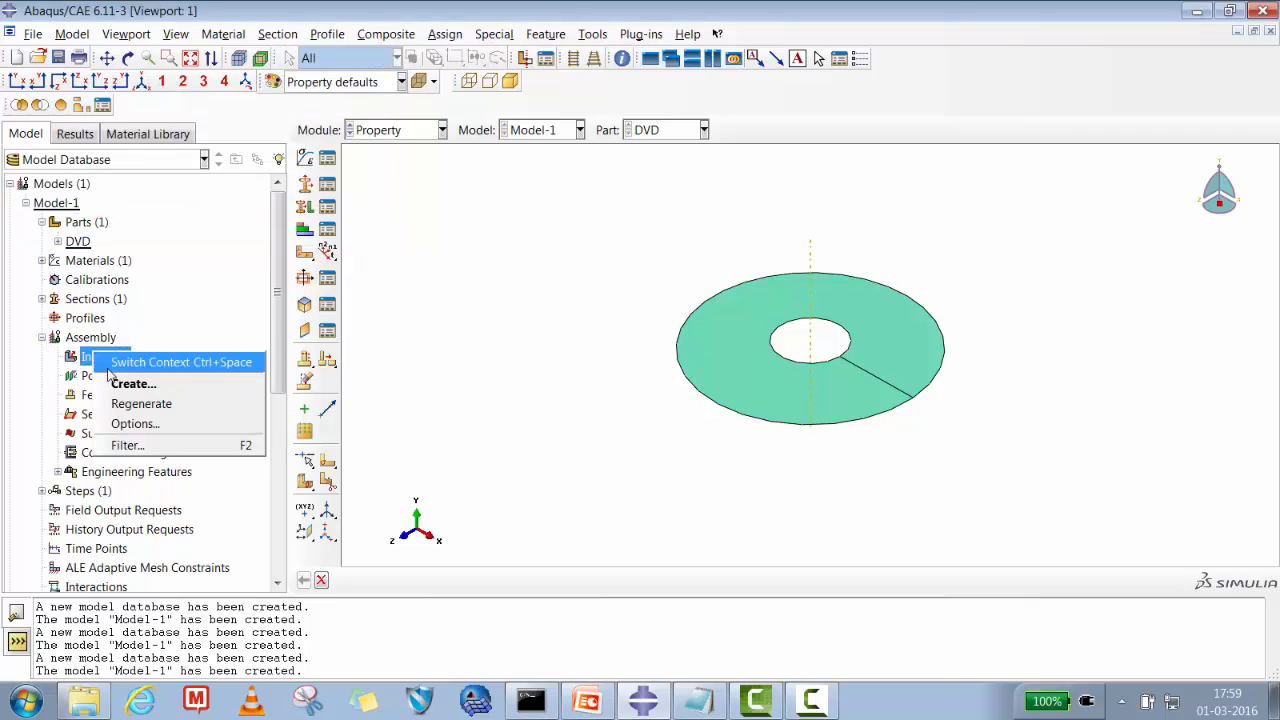
{"action": "left_click", "coordinate": [132, 384]}
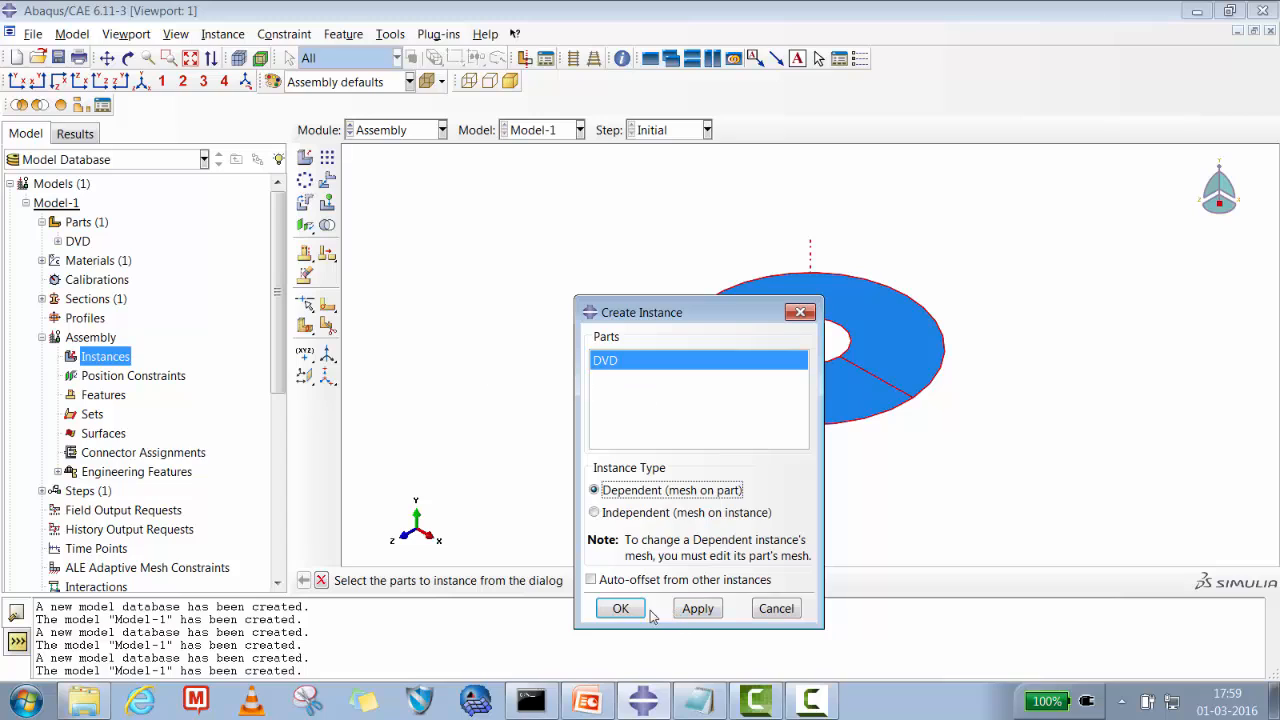
{"action": "left_click", "coordinate": [620, 608]}
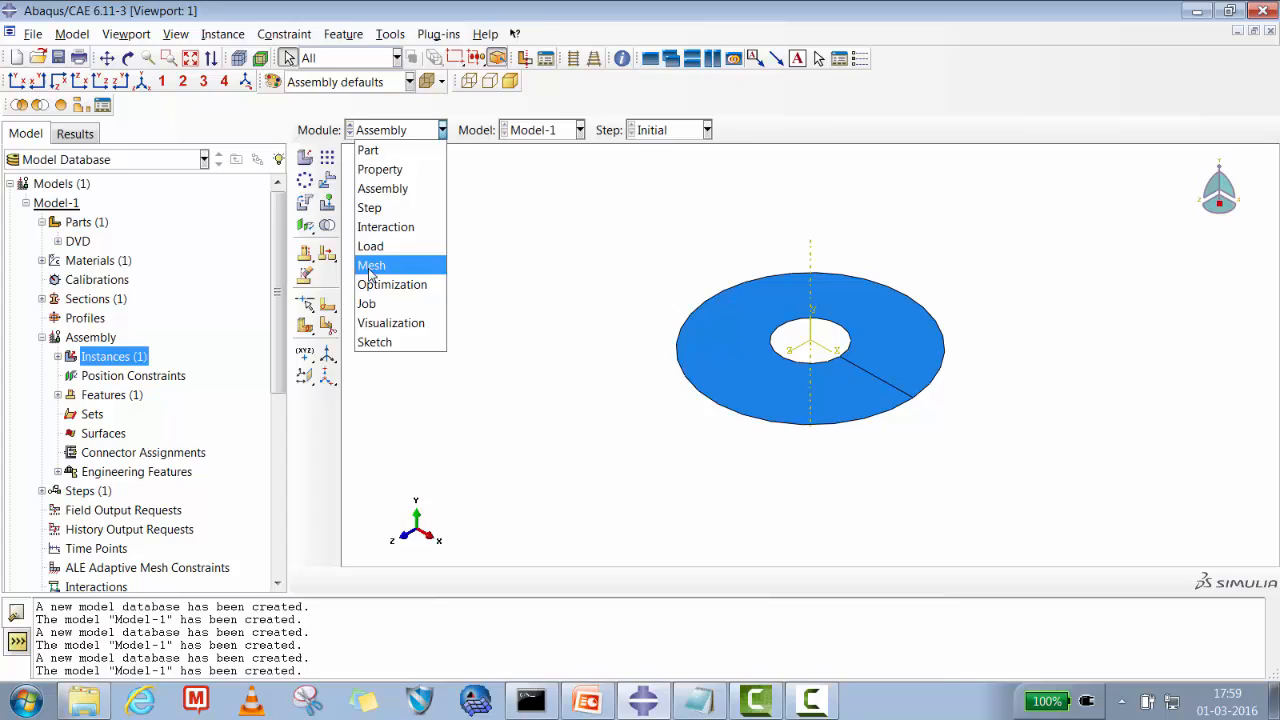
- In the Mesh module seed the DVD part with global size 2.0 and mesh it into 3005 elements
{"action": "left_click", "coordinate": [372, 264]}
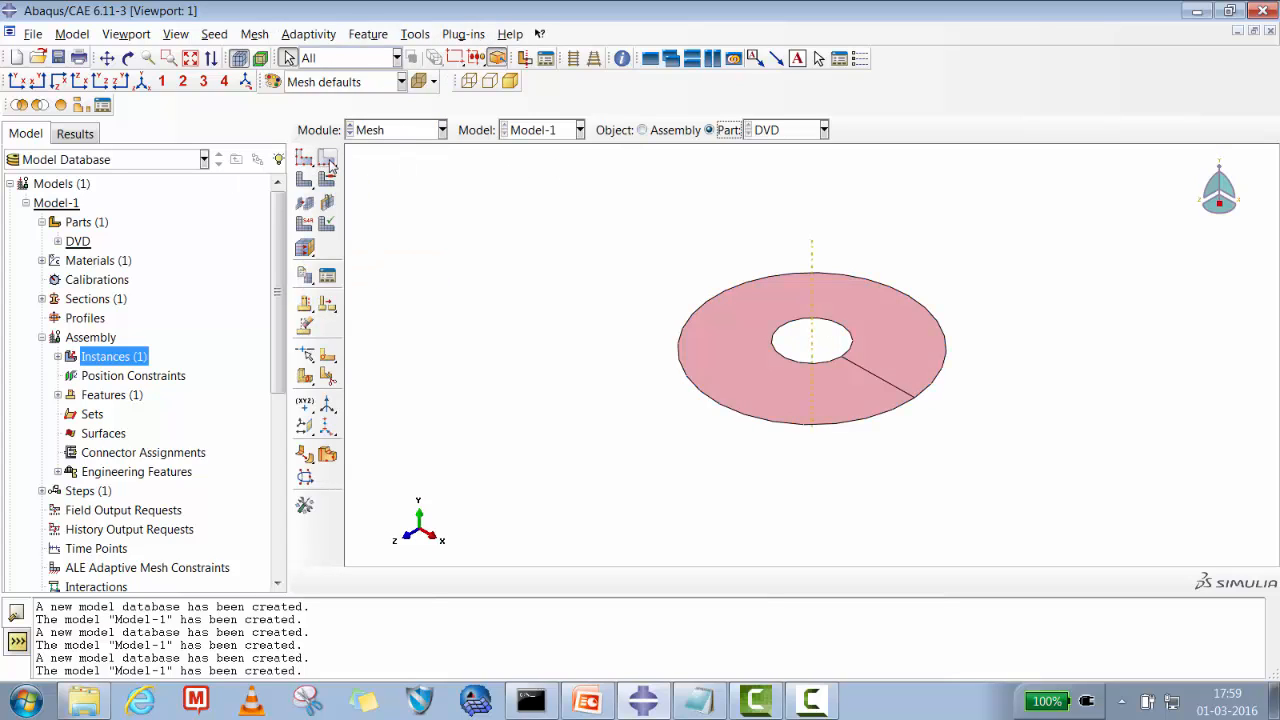
{"action": "left_click", "coordinate": [304, 160]}
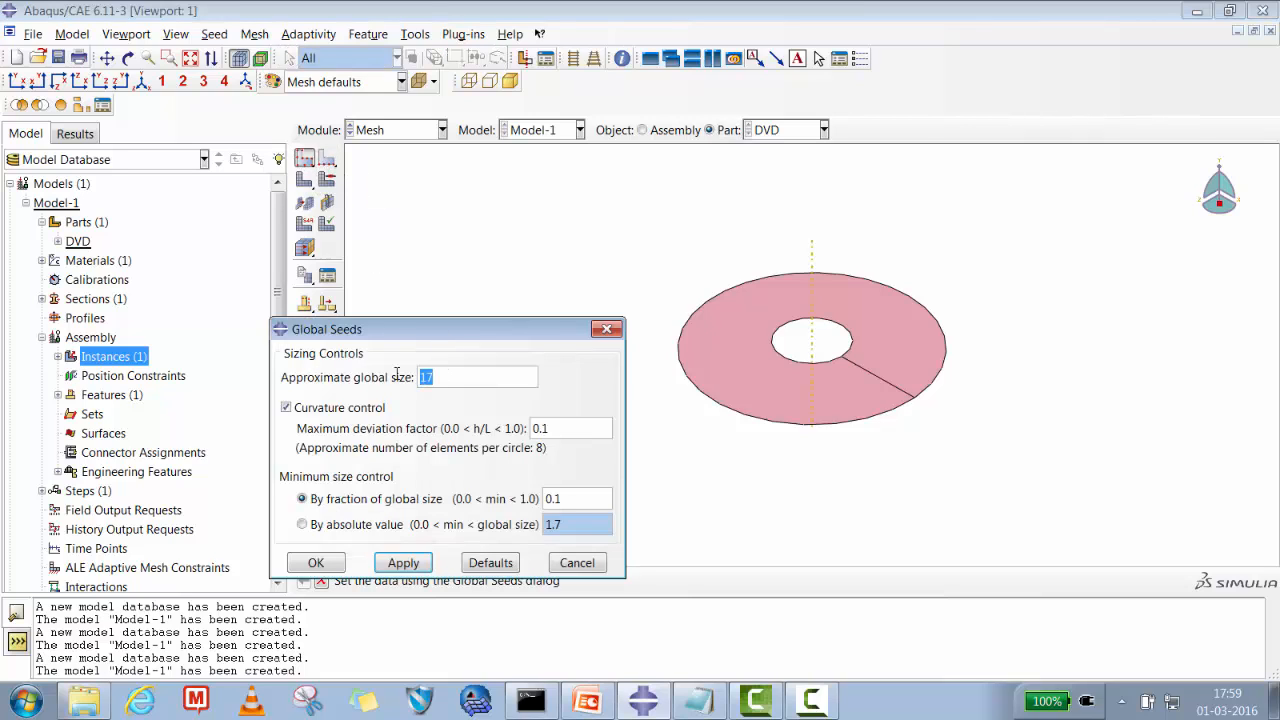
{"action": "type", "text": "2.0"}
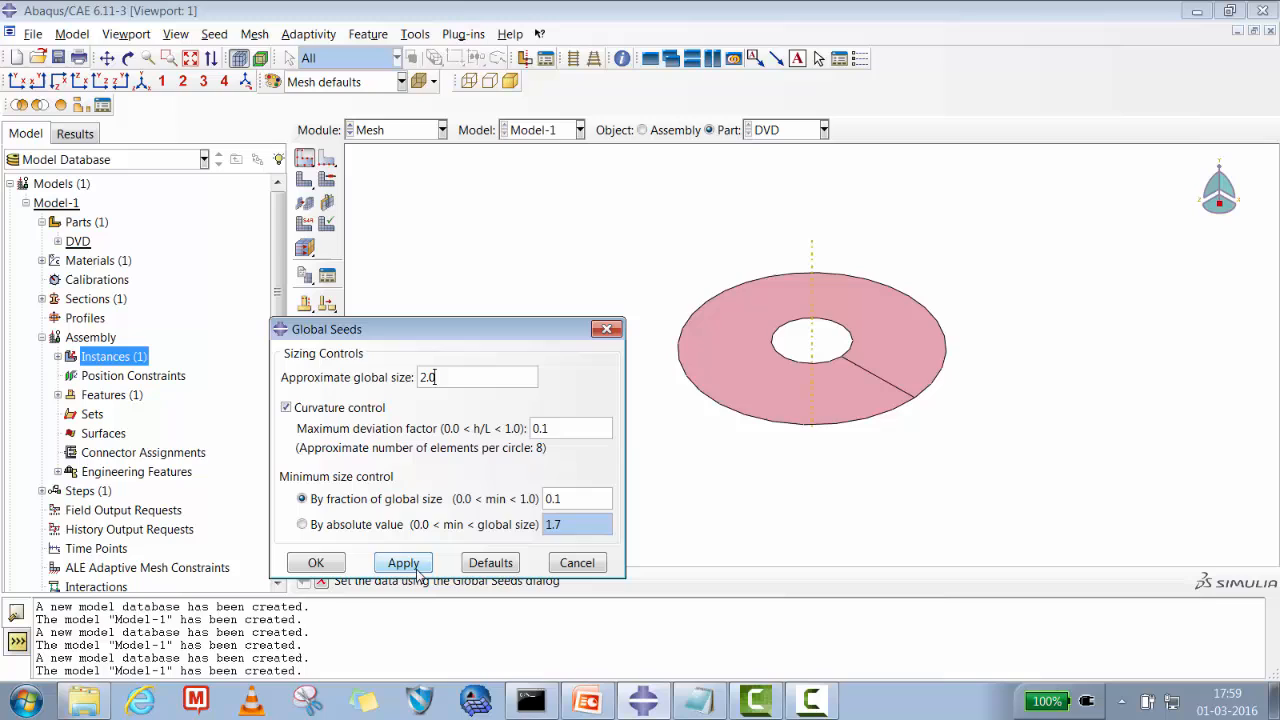
{"action": "left_click", "coordinate": [316, 562]}
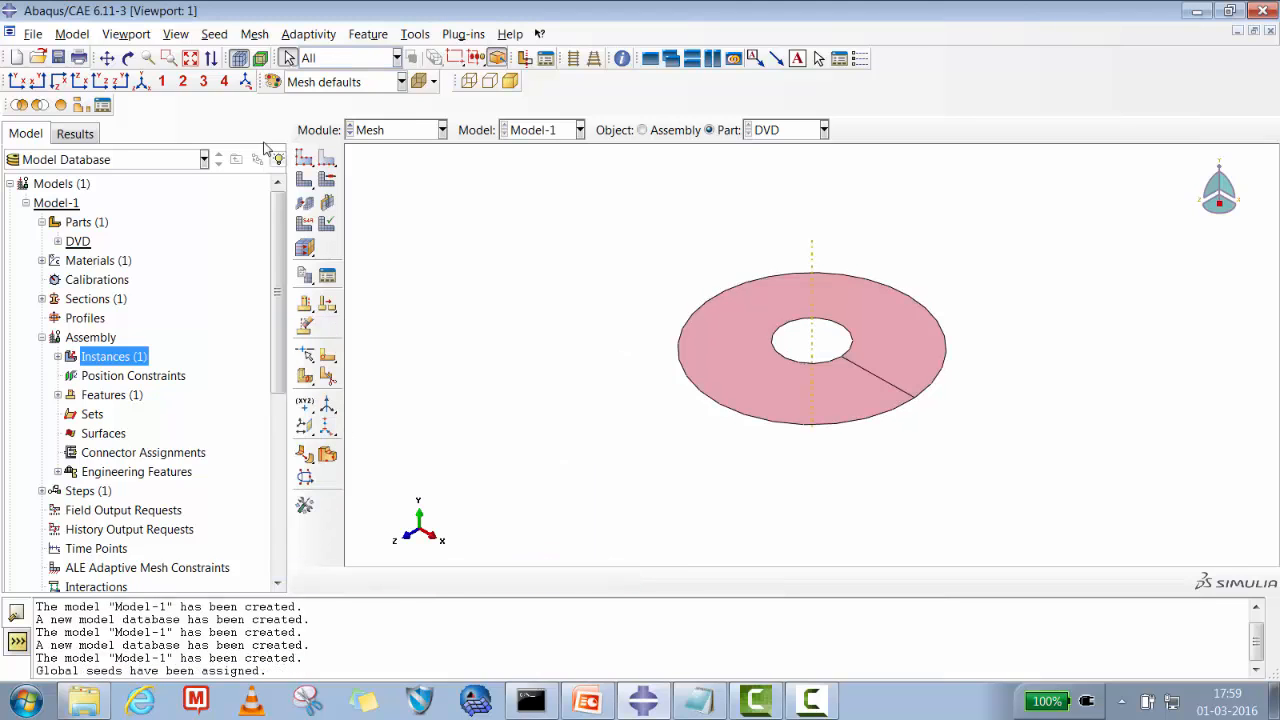
{"action": "left_click", "coordinate": [304, 160]}
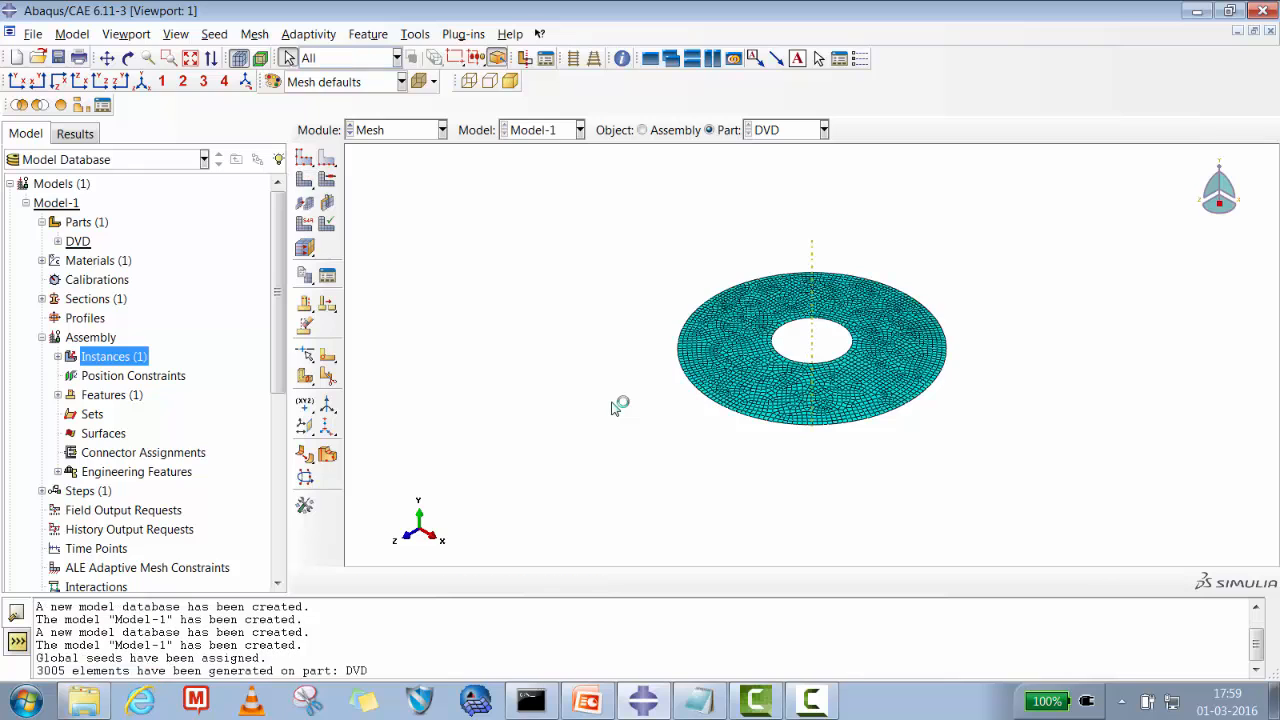
{"action": "mouse_move", "coordinate": [288, 380]}
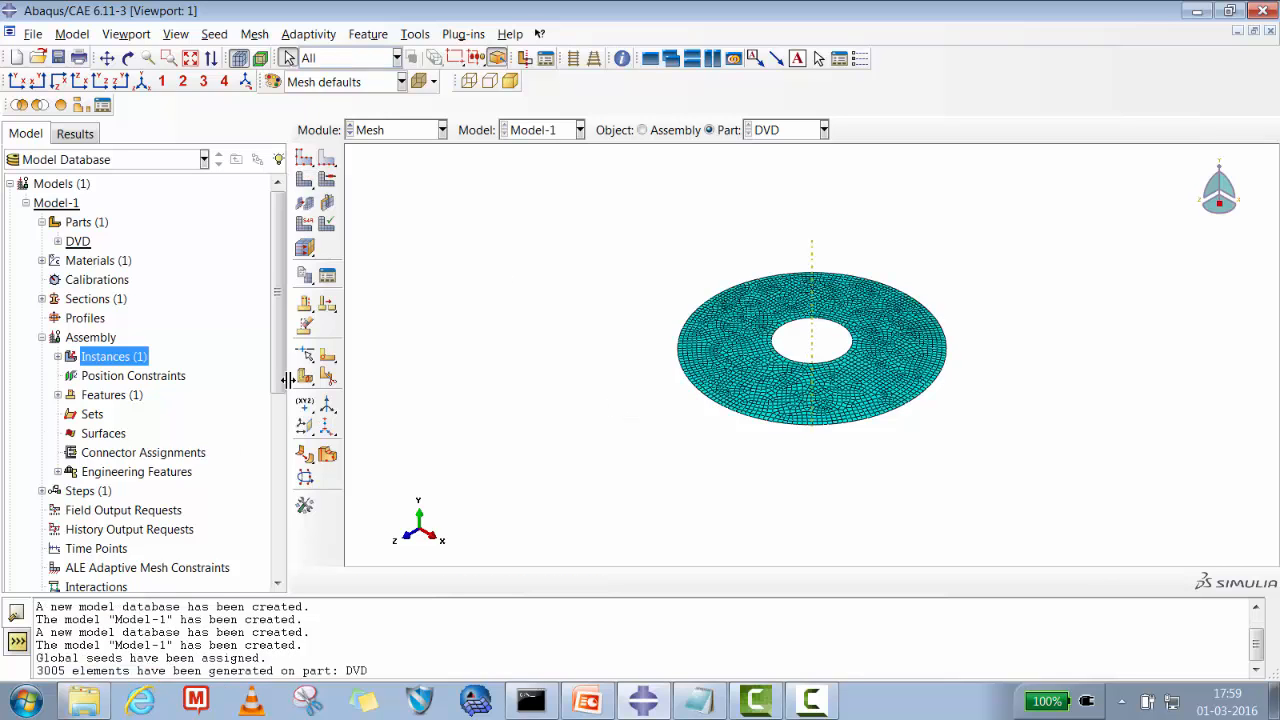
{"action": "scroll", "scroll_direction": "down", "scroll_amount": 3}
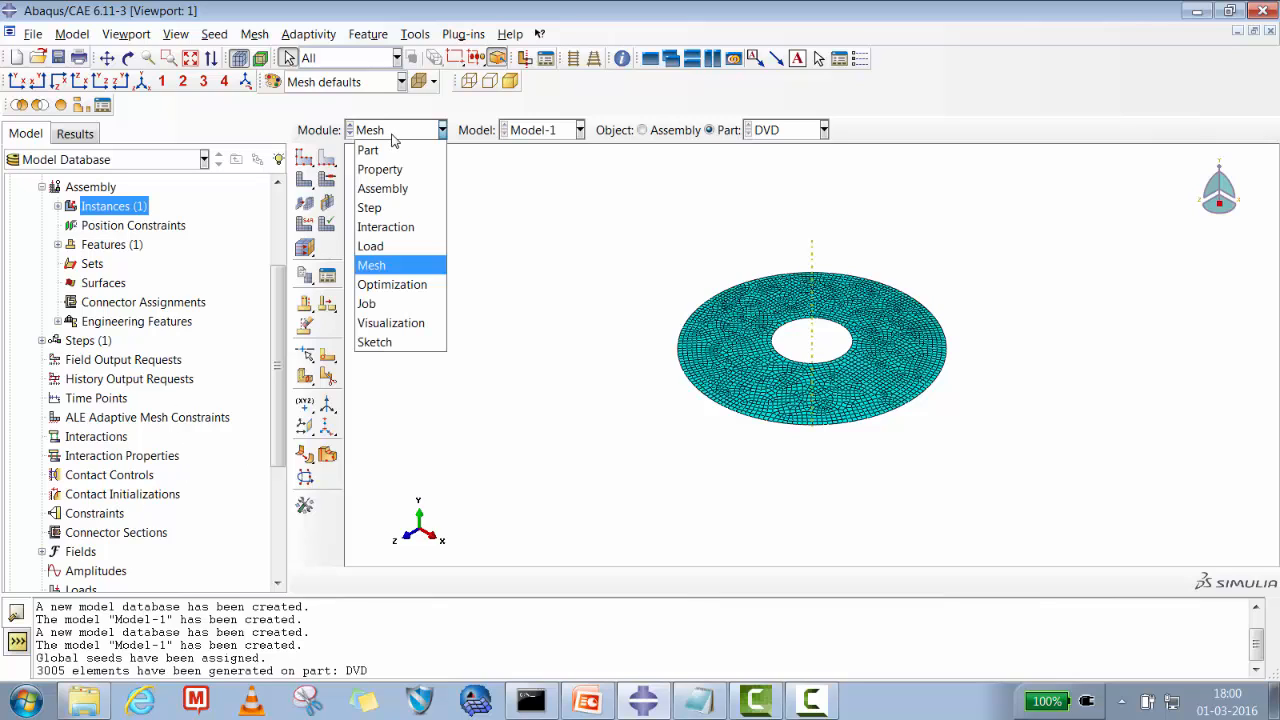
- Enter the Load module and start a new boundary condition in the Initial step
{"action": "left_click", "coordinate": [370, 246]}
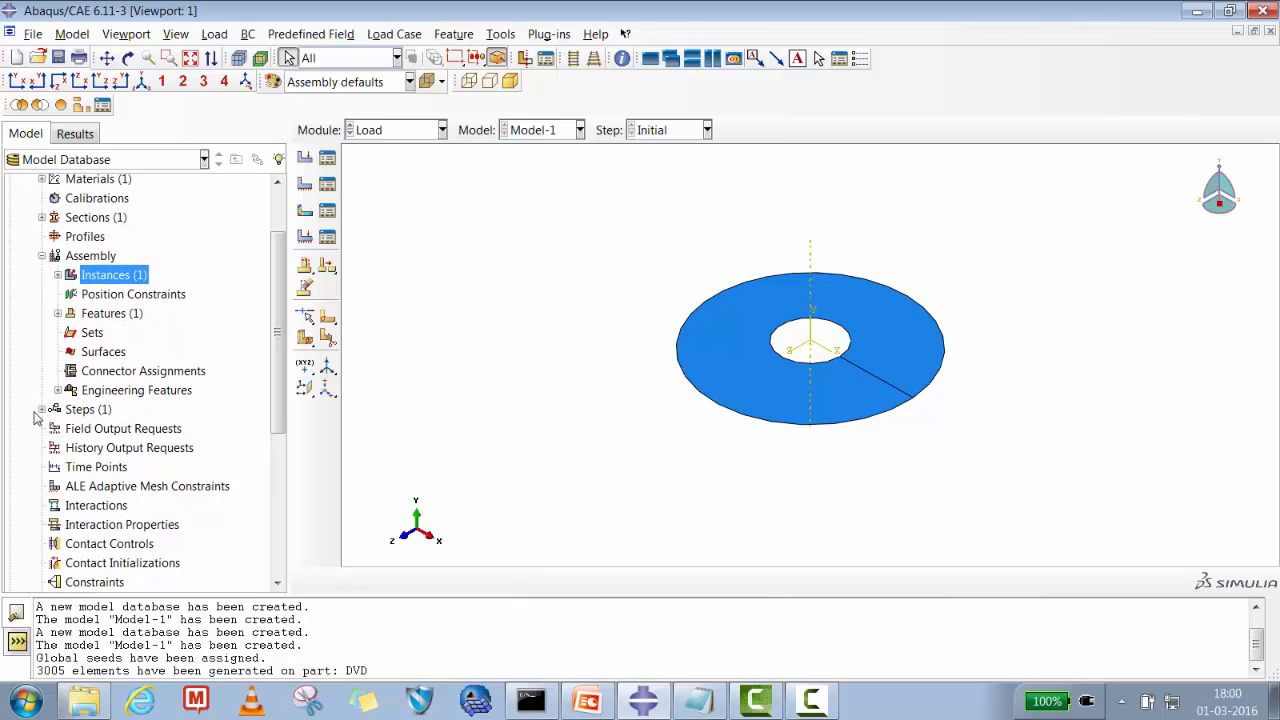
{"action": "left_click", "coordinate": [42, 408]}
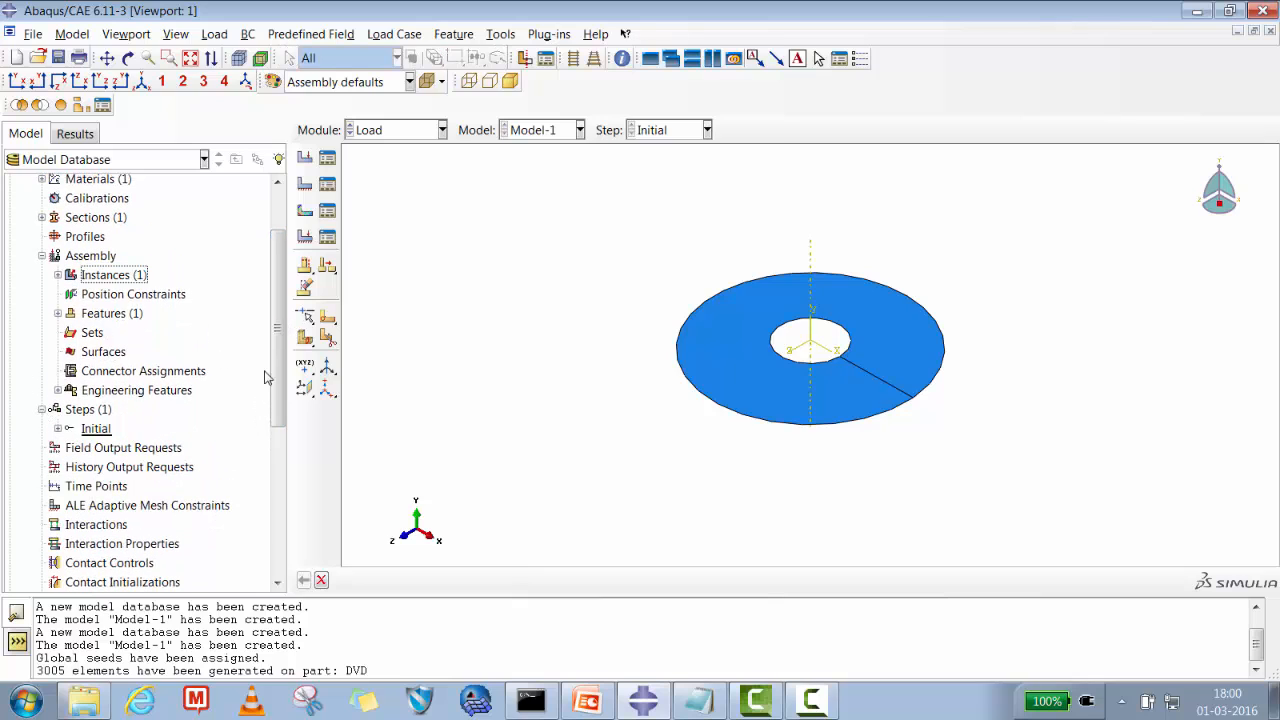
{"action": "mouse_move", "coordinate": [858, 338]}
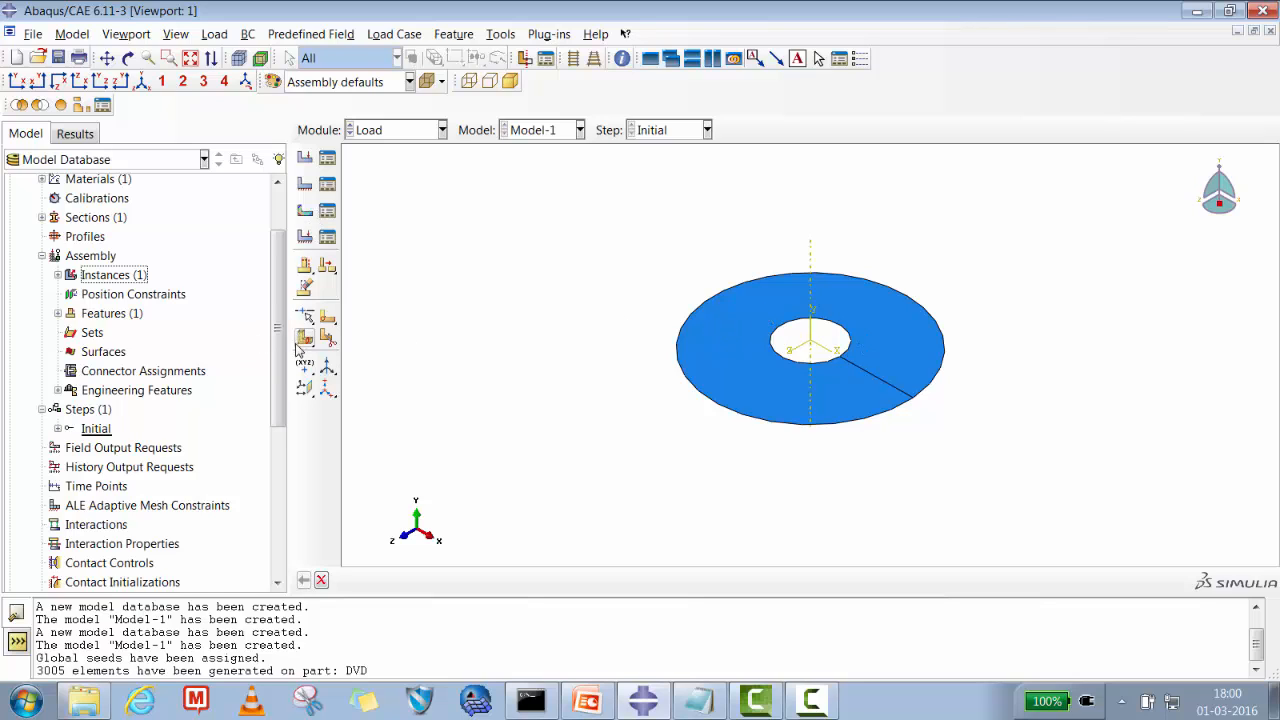
{"action": "scroll", "scroll_direction": "down", "scroll_amount": 3}
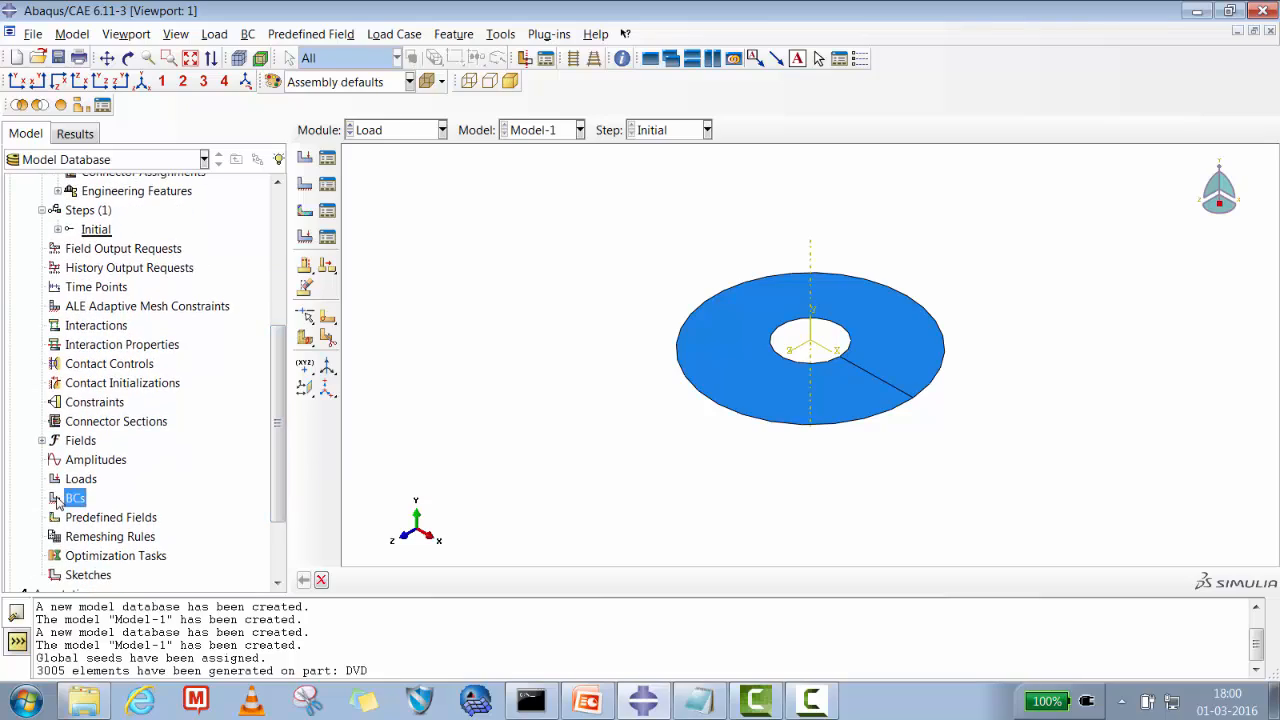
{"action": "double_click", "coordinate": [72, 498]}
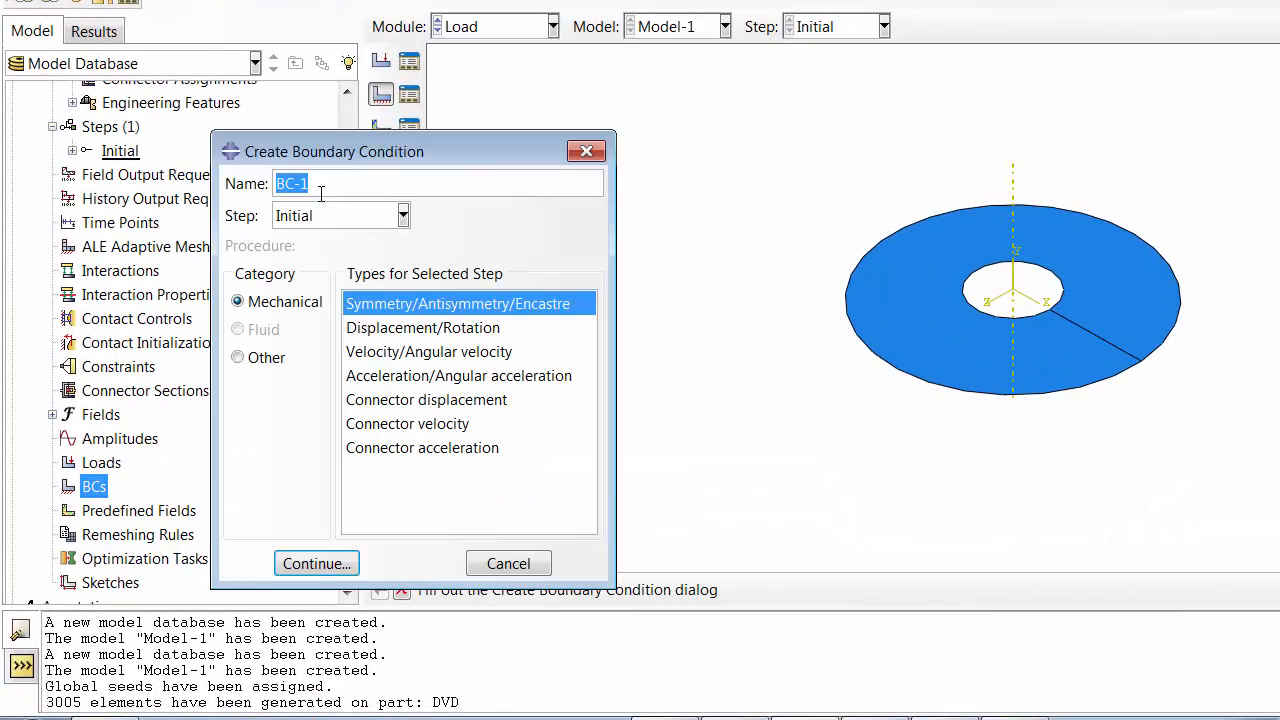
- Name the boundary condition All_Fixed with Symmetry/Antisymmetry/Encastre type
{"action": "type", "text": "End"}
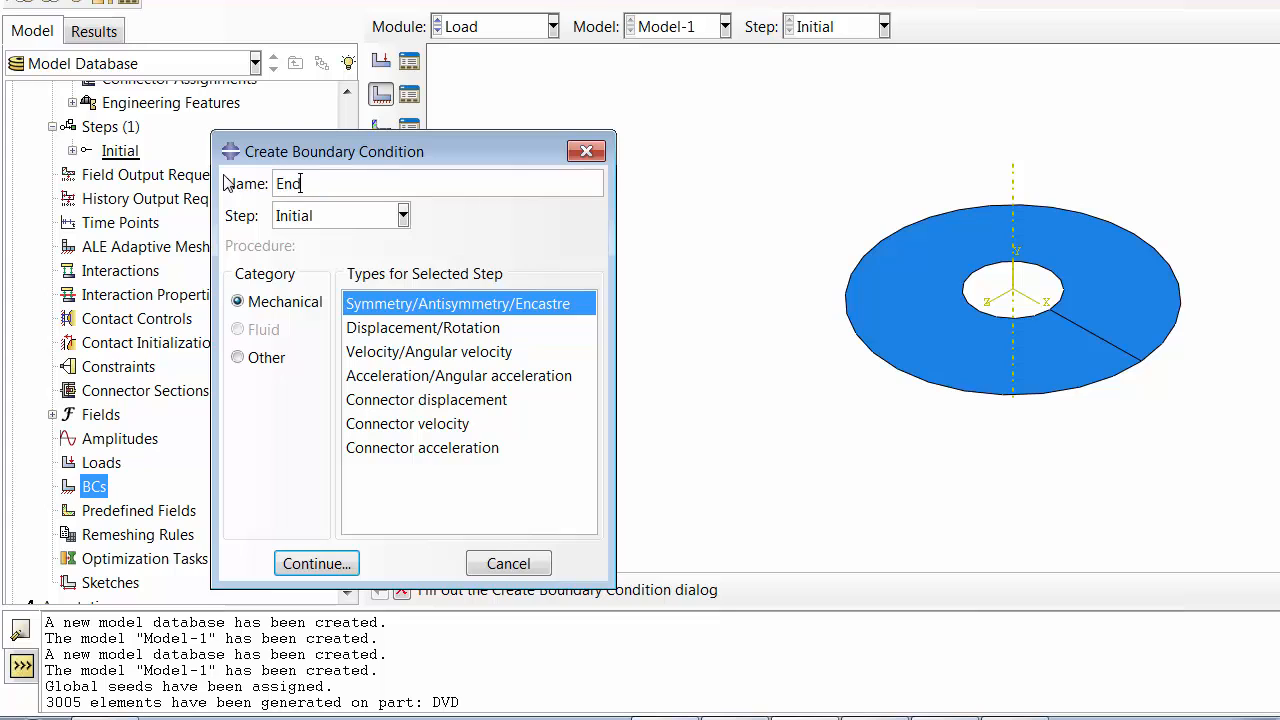
{"action": "type", "text": "caster"}
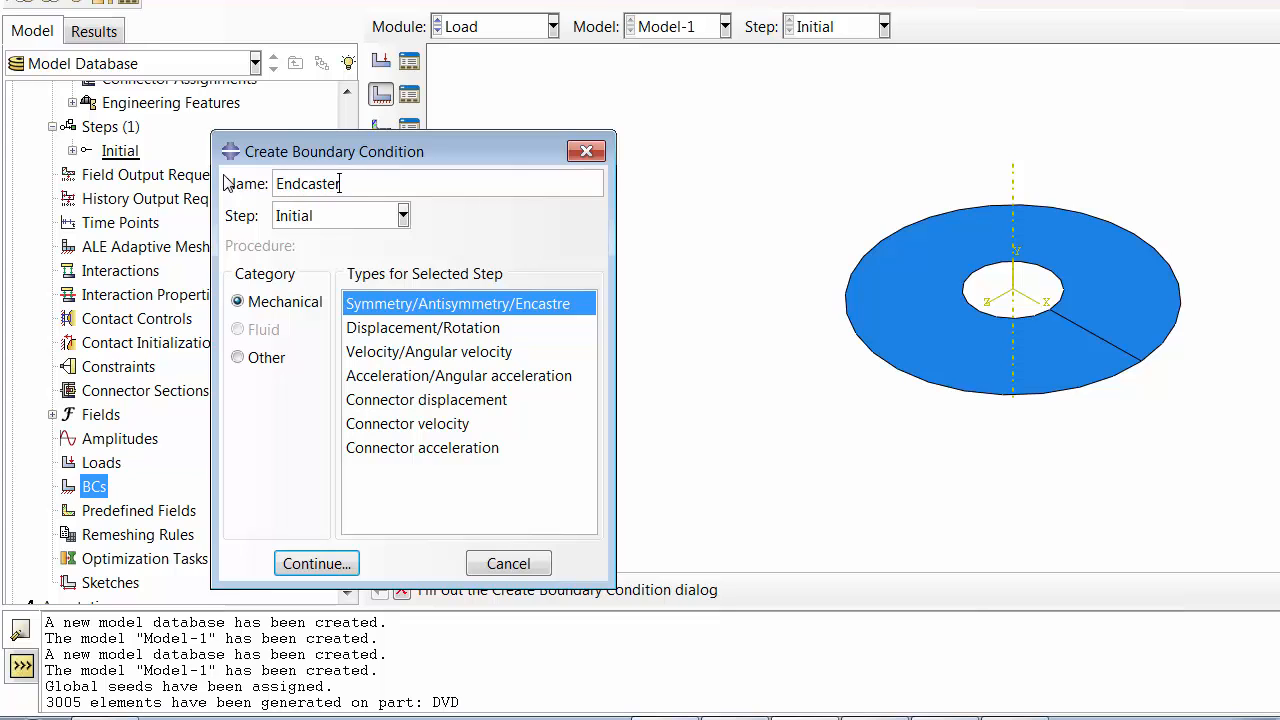
{"action": "left_click", "coordinate": [436, 184]}
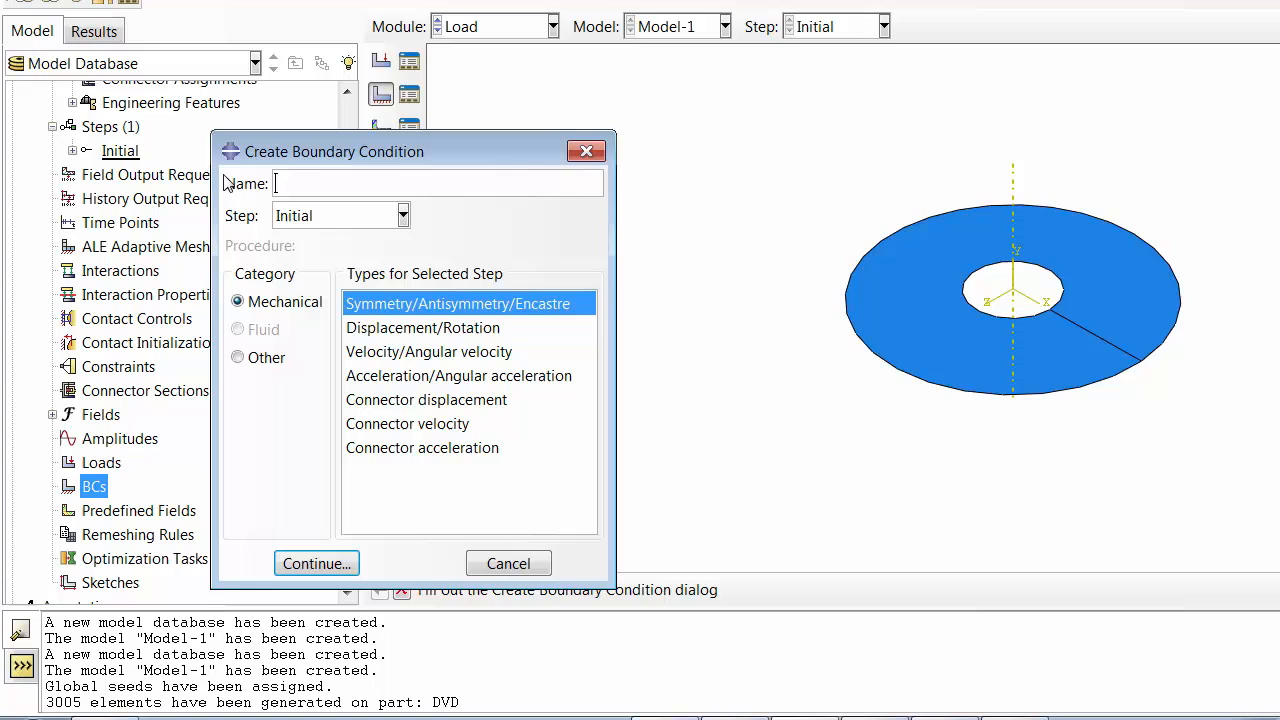
{"action": "type", "text": "All_Fixed"}
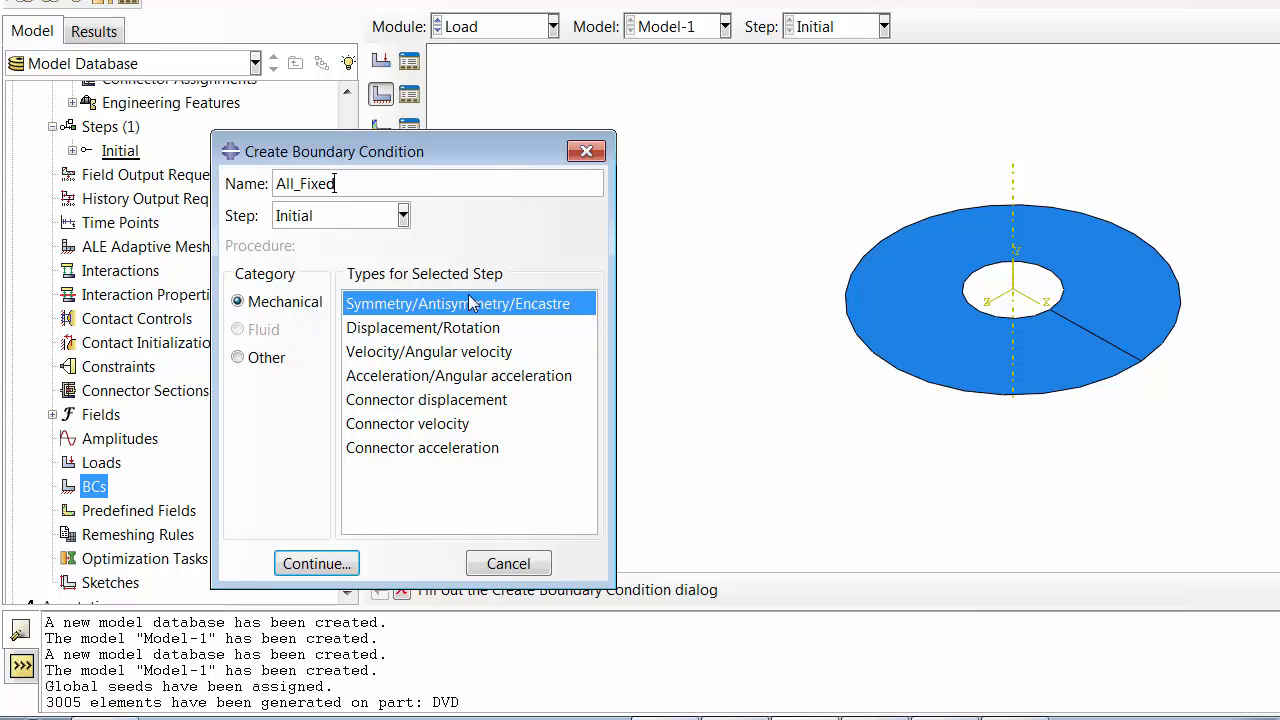
{"action": "left_click", "coordinate": [316, 564]}
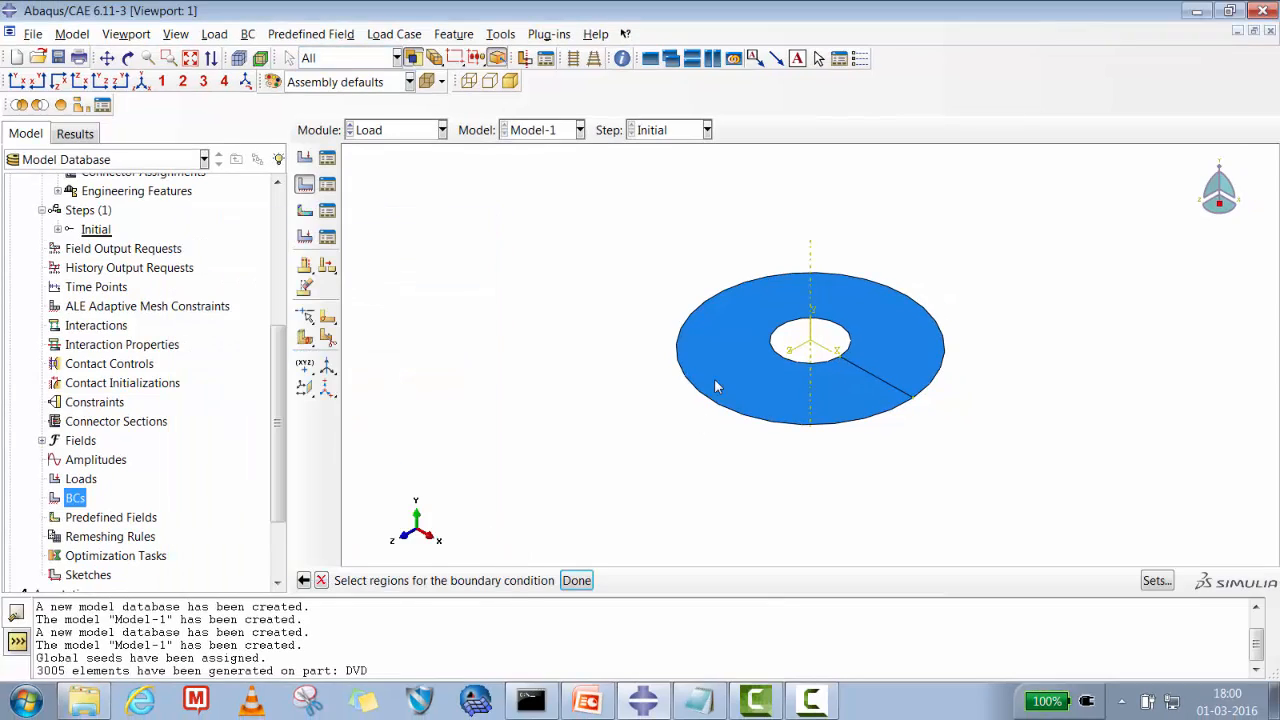
- Apply ENCASTRE to the disc's inner hole edge, fully fixing it
{"action": "left_click", "coordinate": [810, 350]}
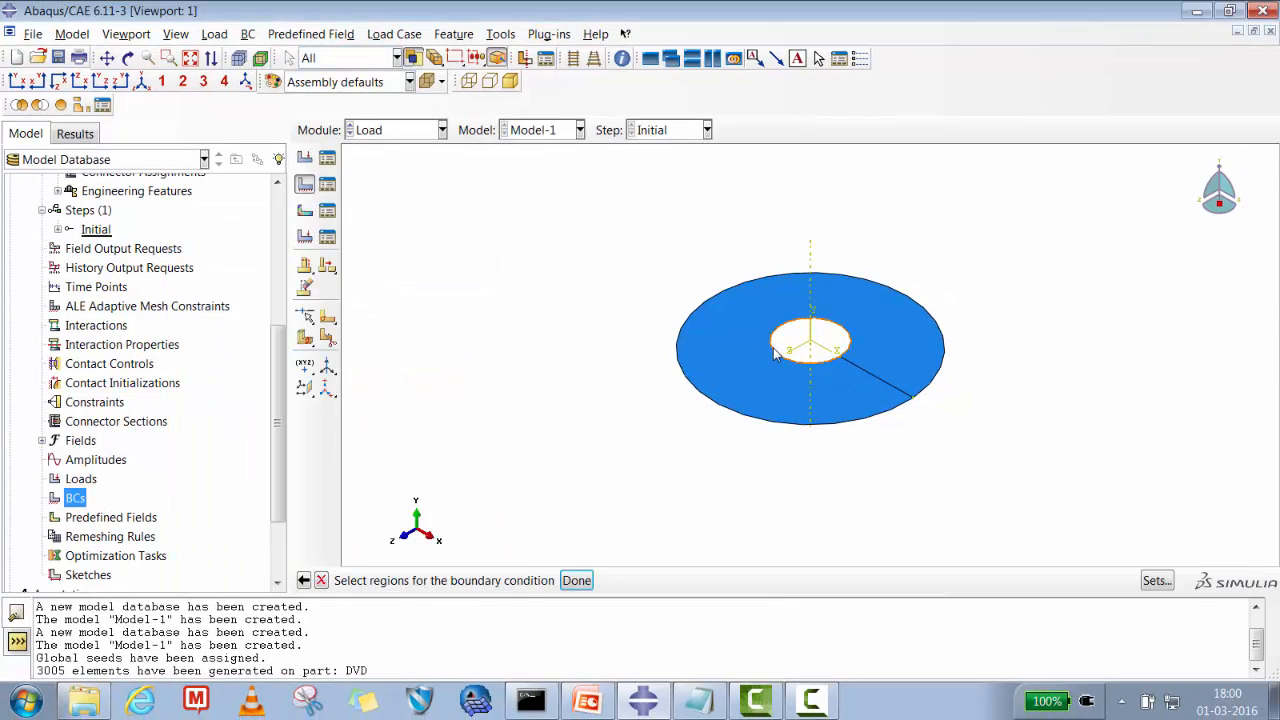
{"action": "left_click", "coordinate": [576, 580]}
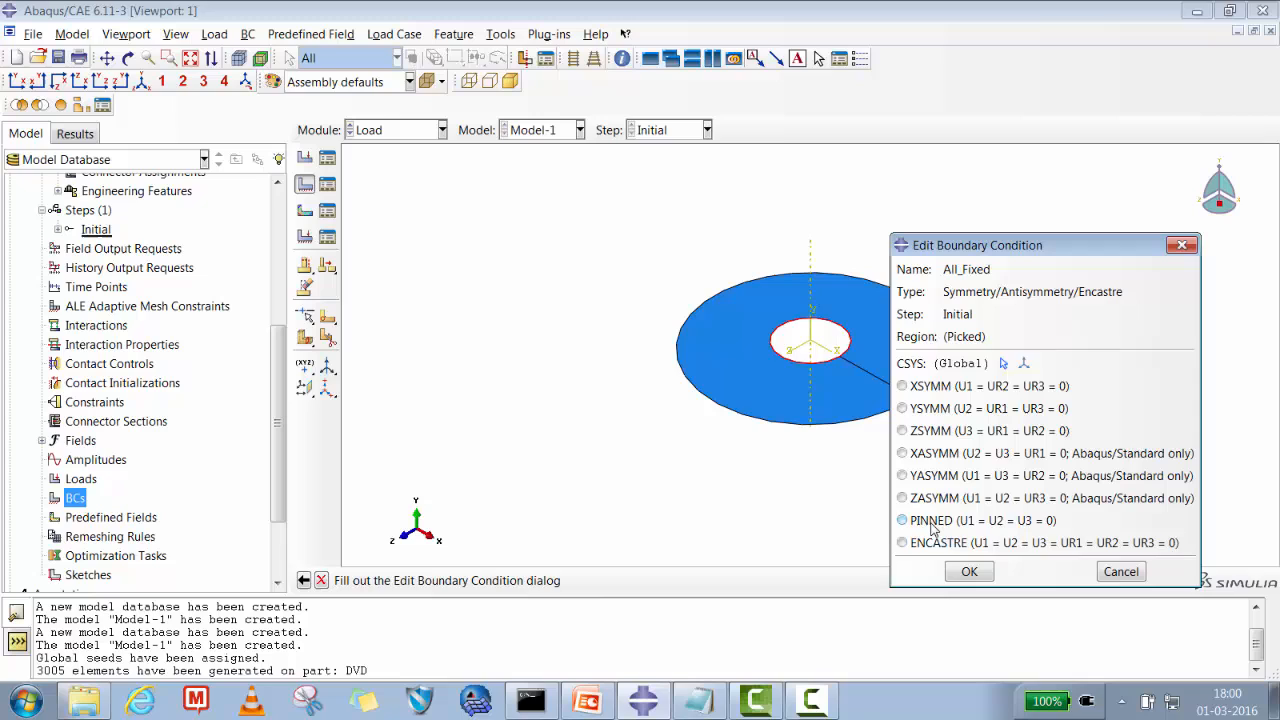
{"action": "left_click", "coordinate": [968, 572]}
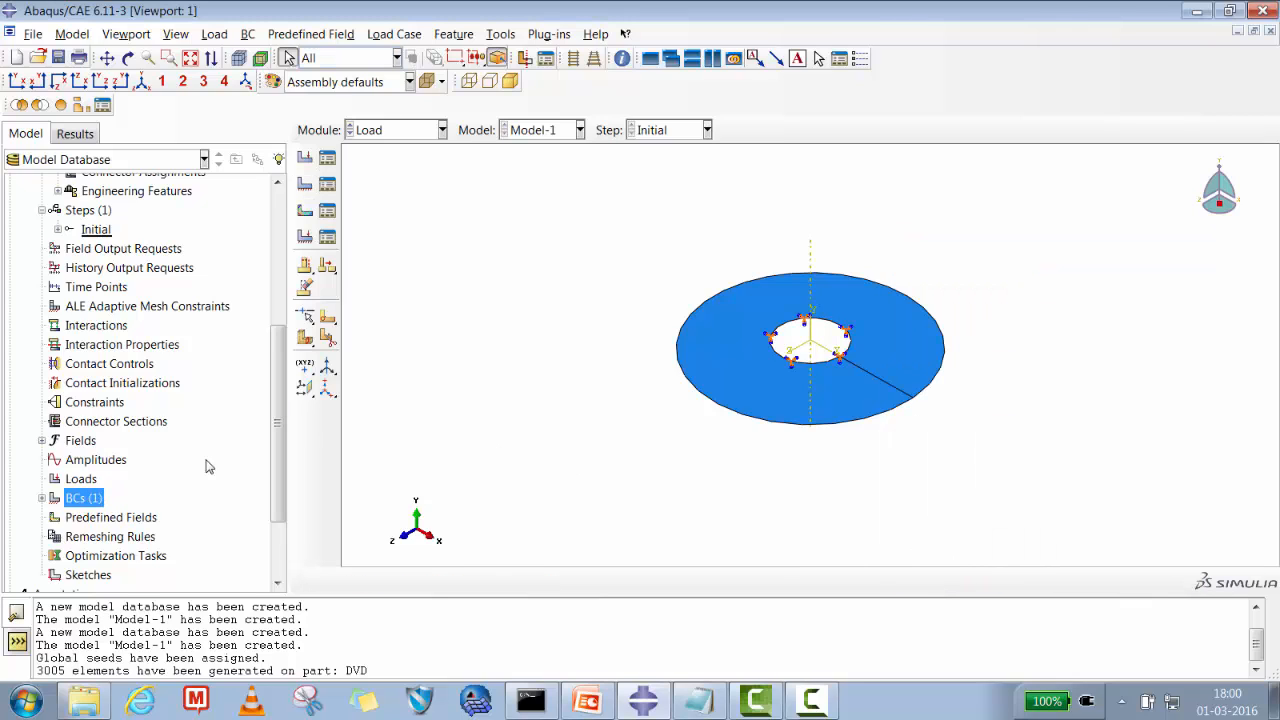
{"action": "mouse_move", "coordinate": [350, 158]}
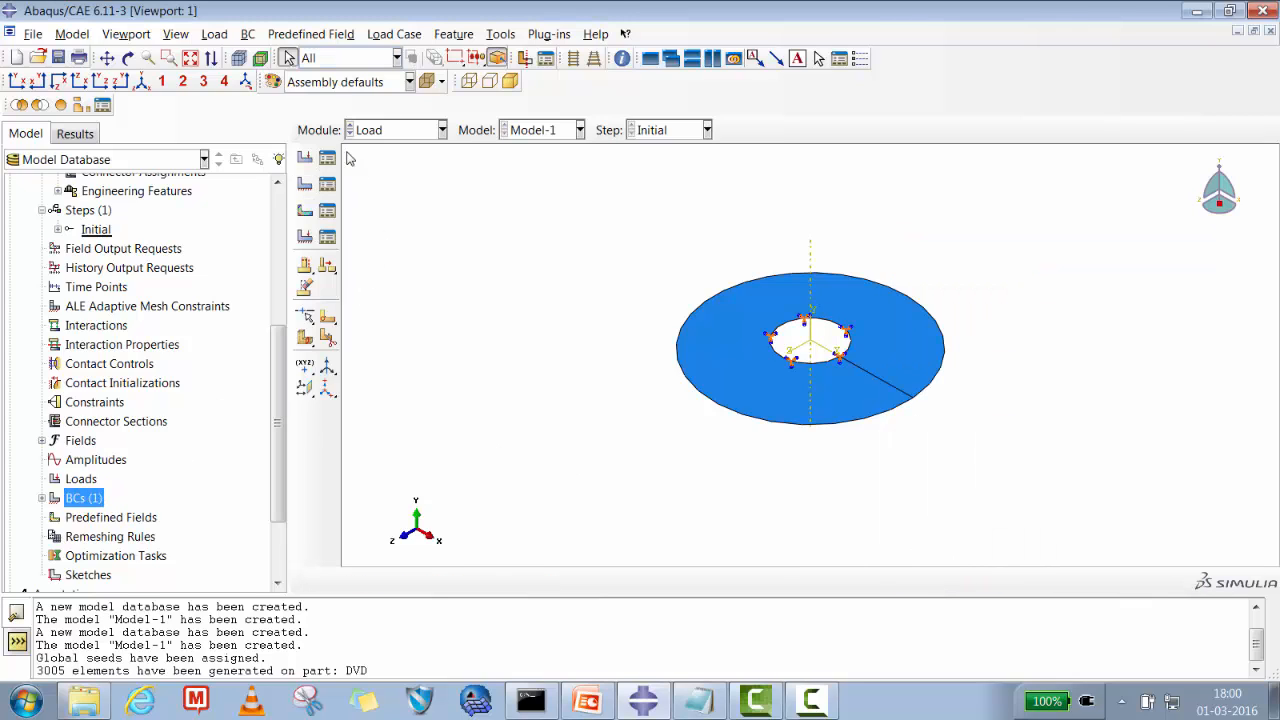
- In the Step module, create a Static, General step named Rotating after Initial
{"action": "left_click", "coordinate": [440, 128]}
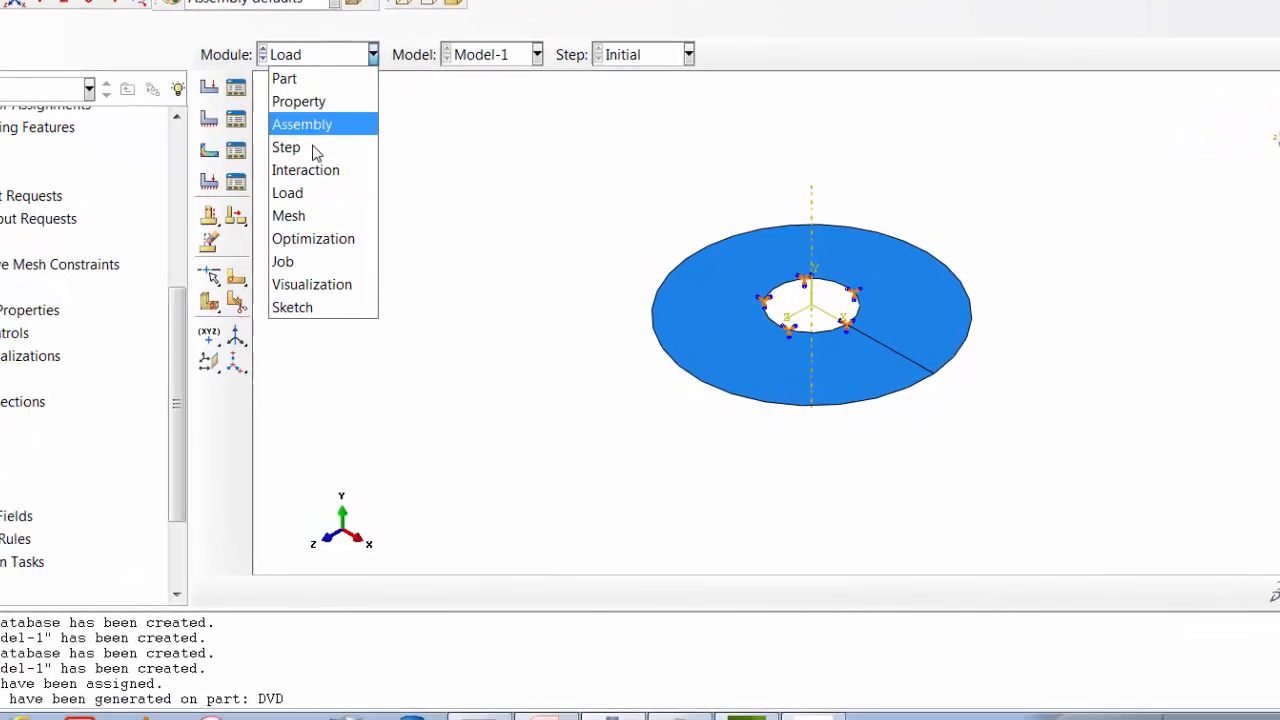
{"action": "left_click", "coordinate": [286, 148]}
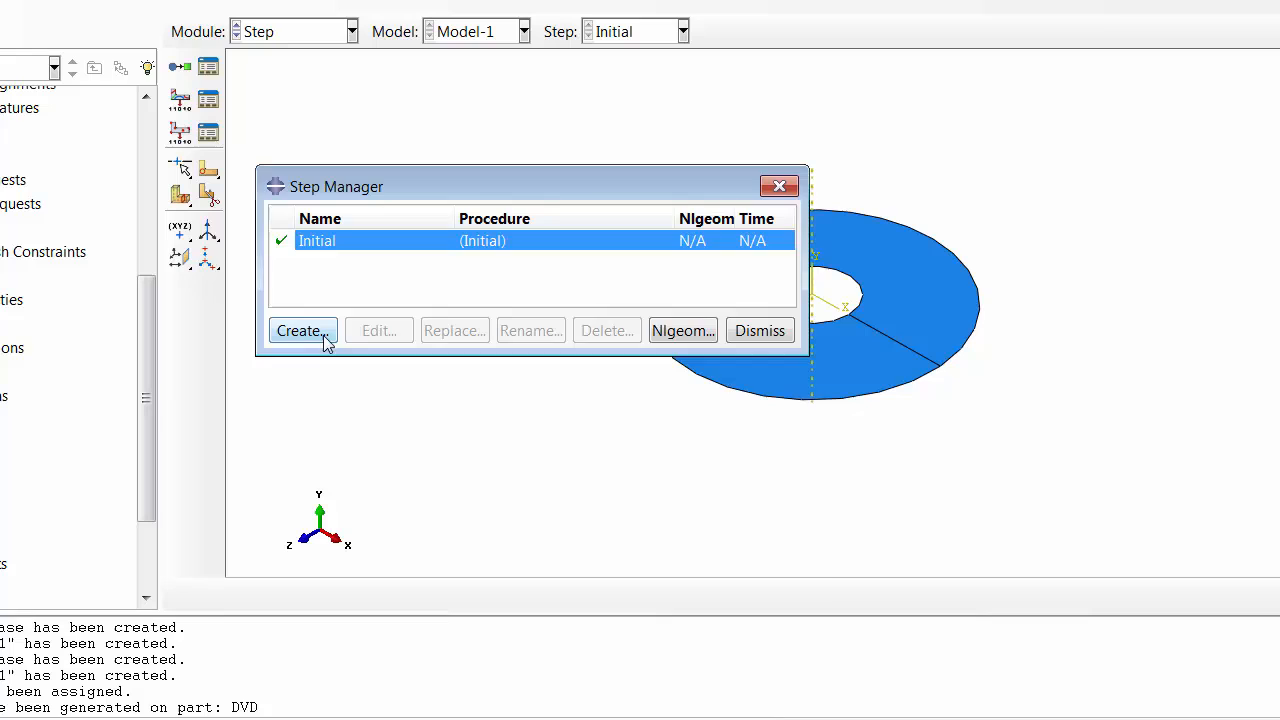
{"action": "left_click", "coordinate": [304, 330]}
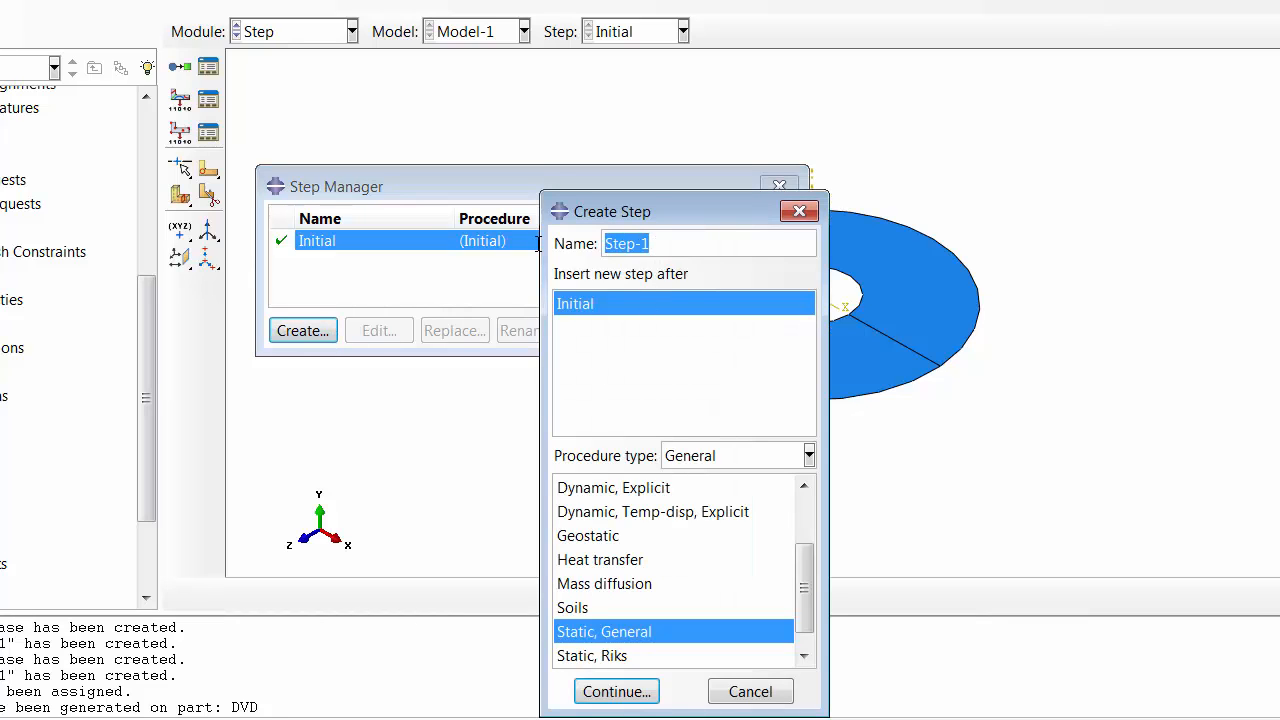
{"action": "type", "text": "Rotating"}
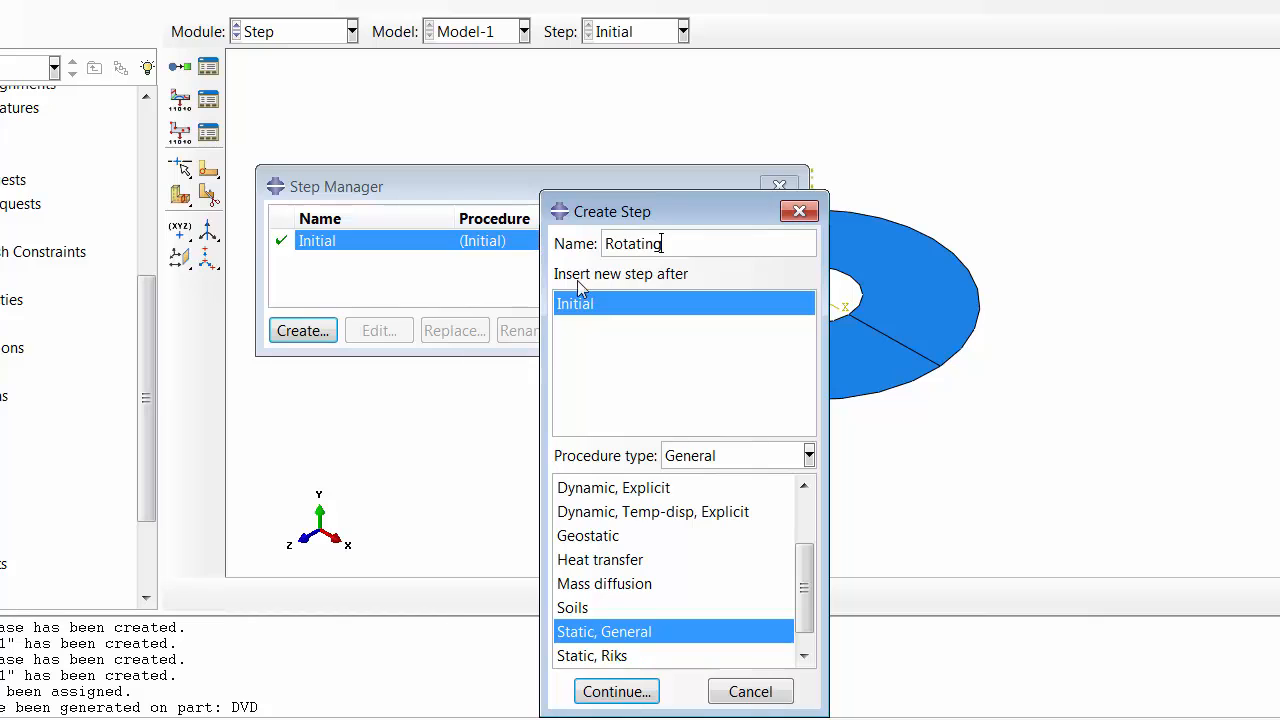
{"action": "left_click", "coordinate": [616, 692]}
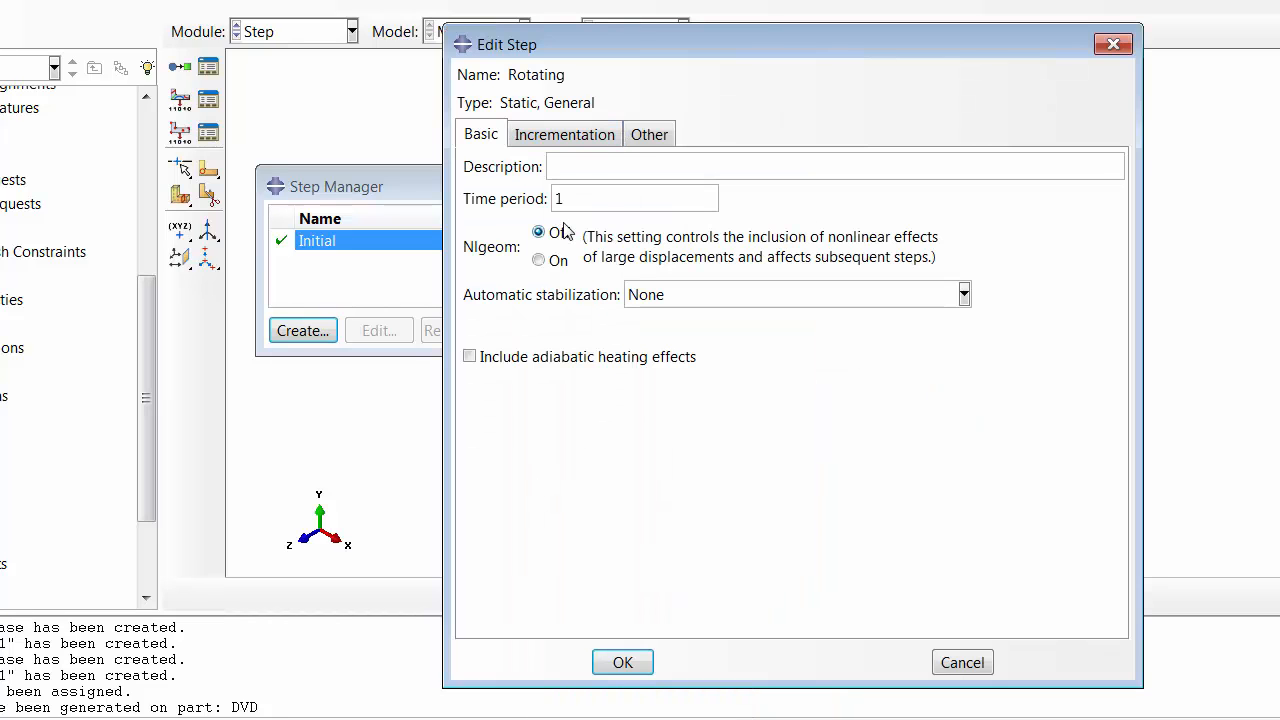
- Turn on nonlinear geometry and set the Rotating step's initial increment to 0.01
{"action": "left_click", "coordinate": [538, 260]}
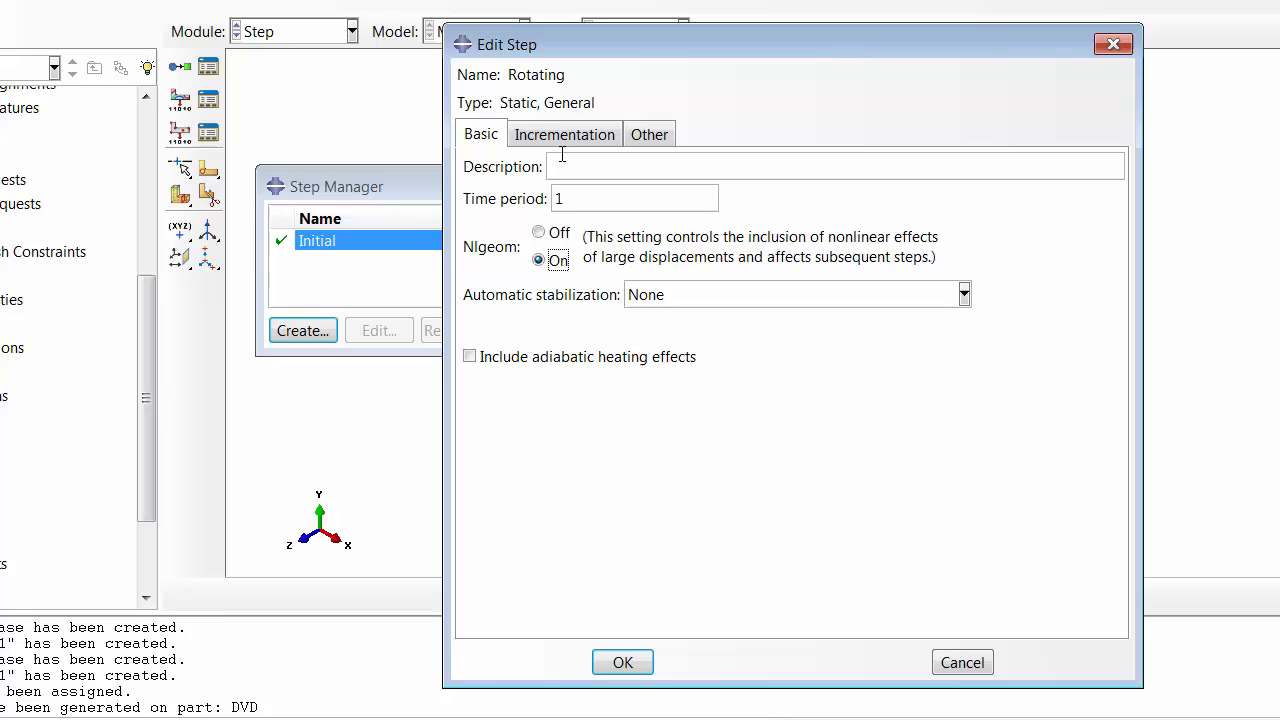
{"action": "left_click", "coordinate": [564, 132]}
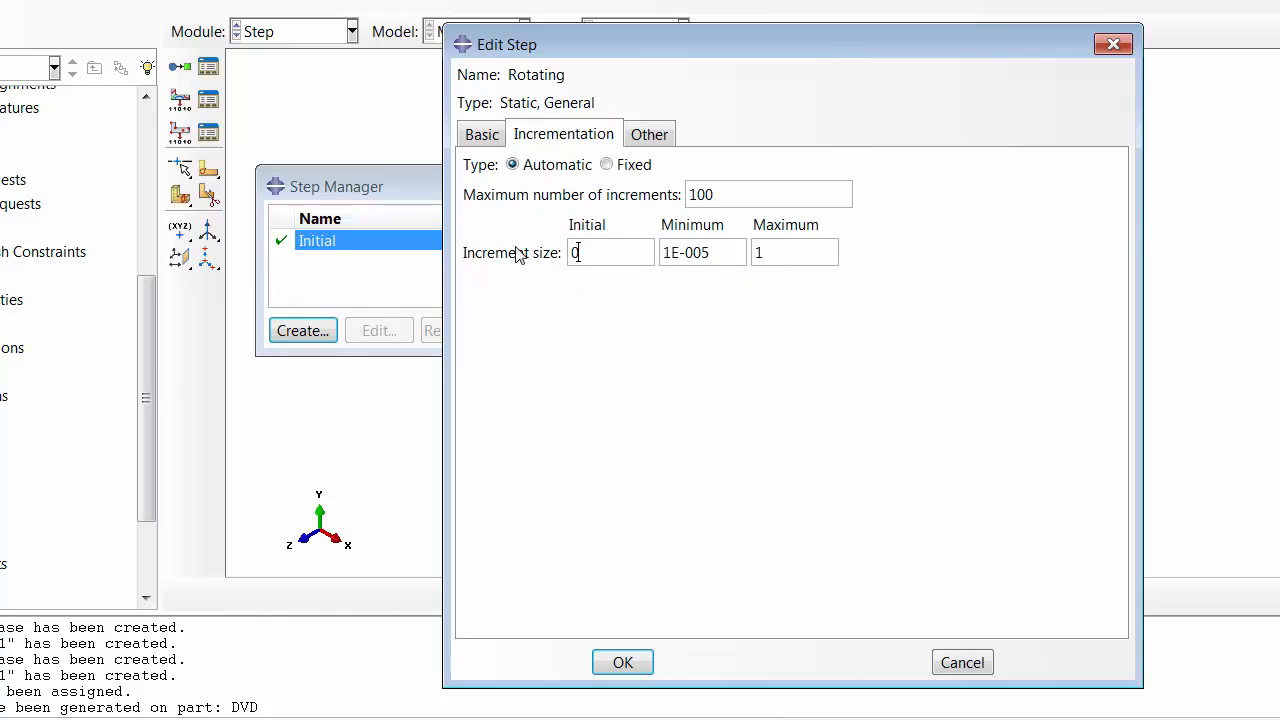
{"action": "type", "text": "0.01"}
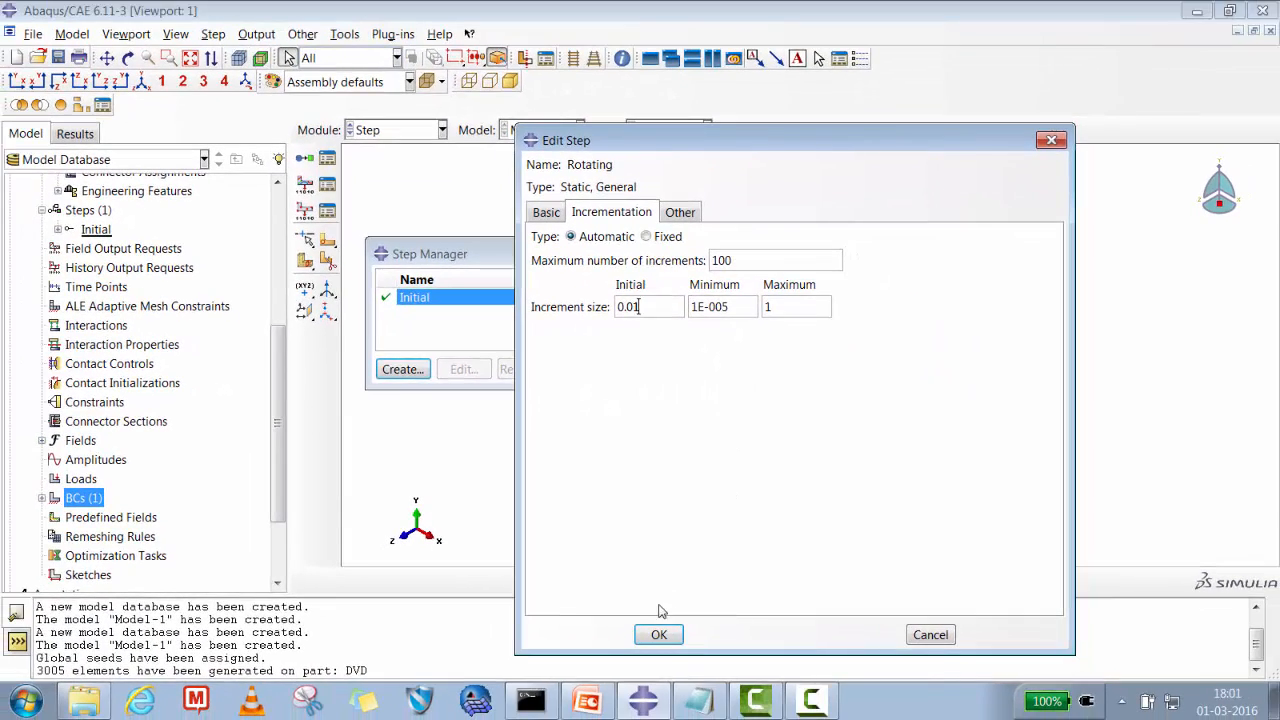
{"action": "left_click", "coordinate": [658, 634]}
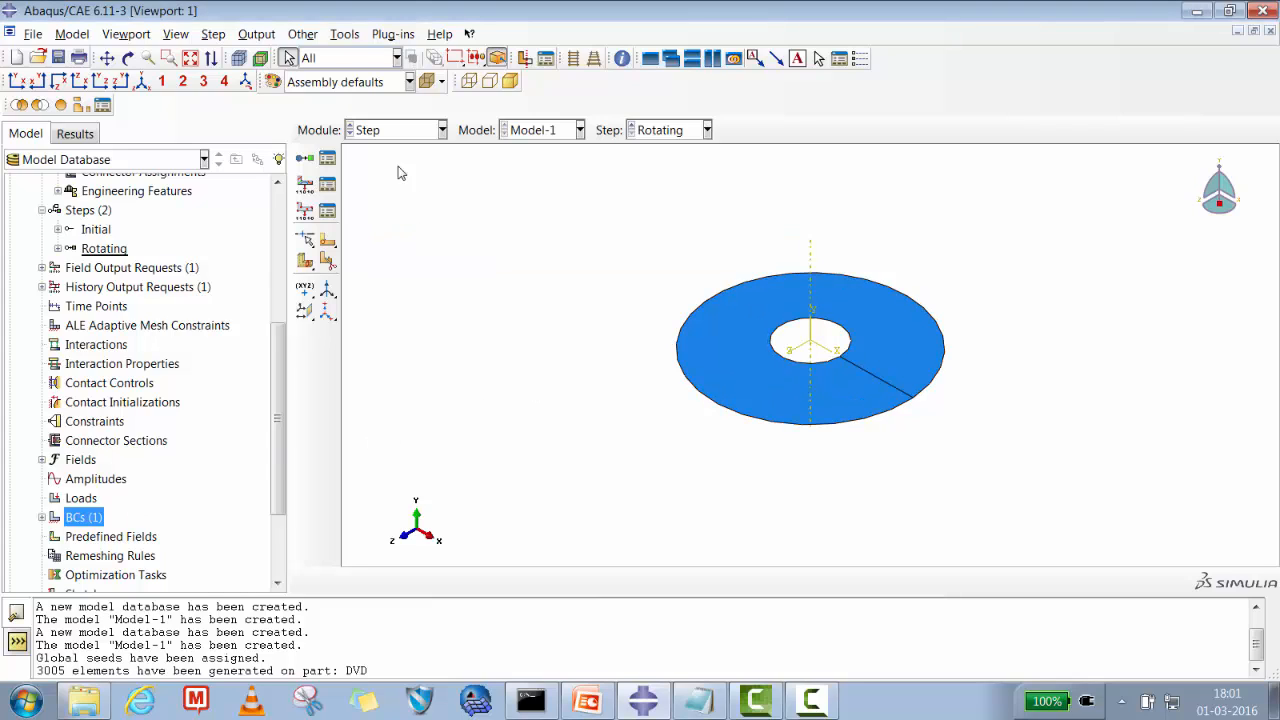
{"action": "mouse_move", "coordinate": [80, 492]}
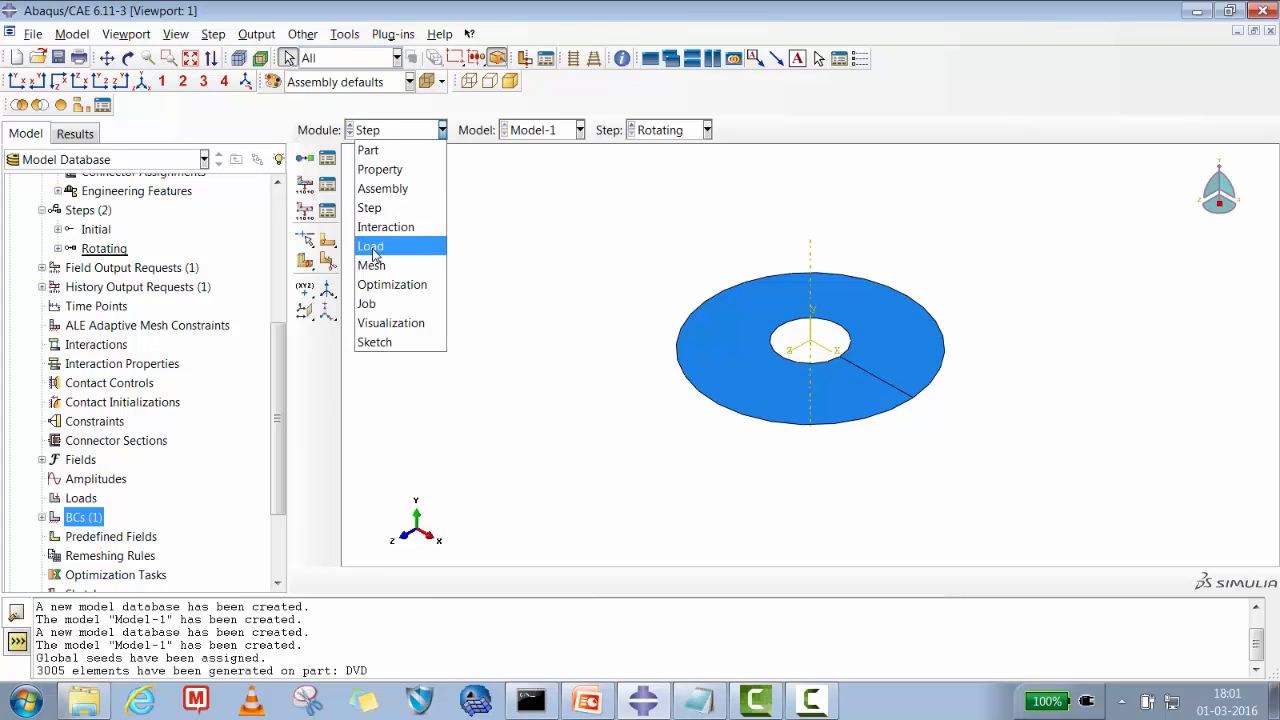
- In the Load Manager, start a Rotational body force load named CF in the Rotating step
{"action": "left_click", "coordinate": [368, 246]}
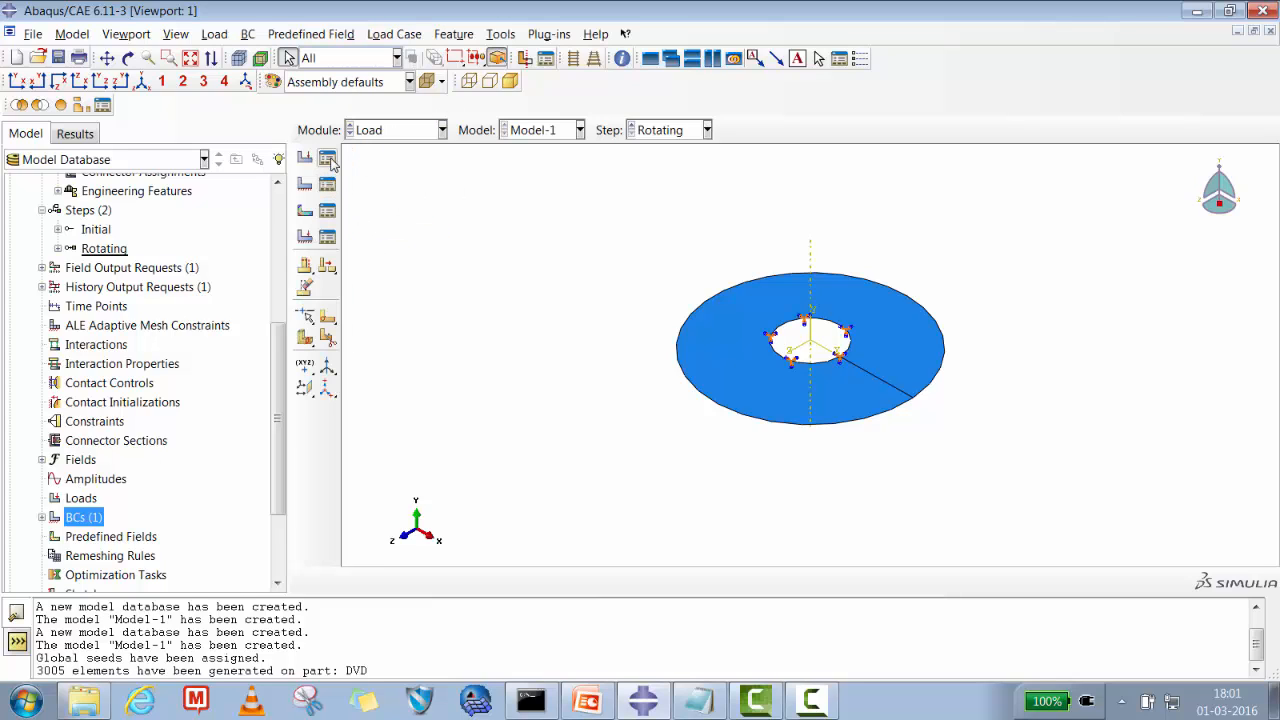
{"action": "mouse_move", "coordinate": [330, 158]}
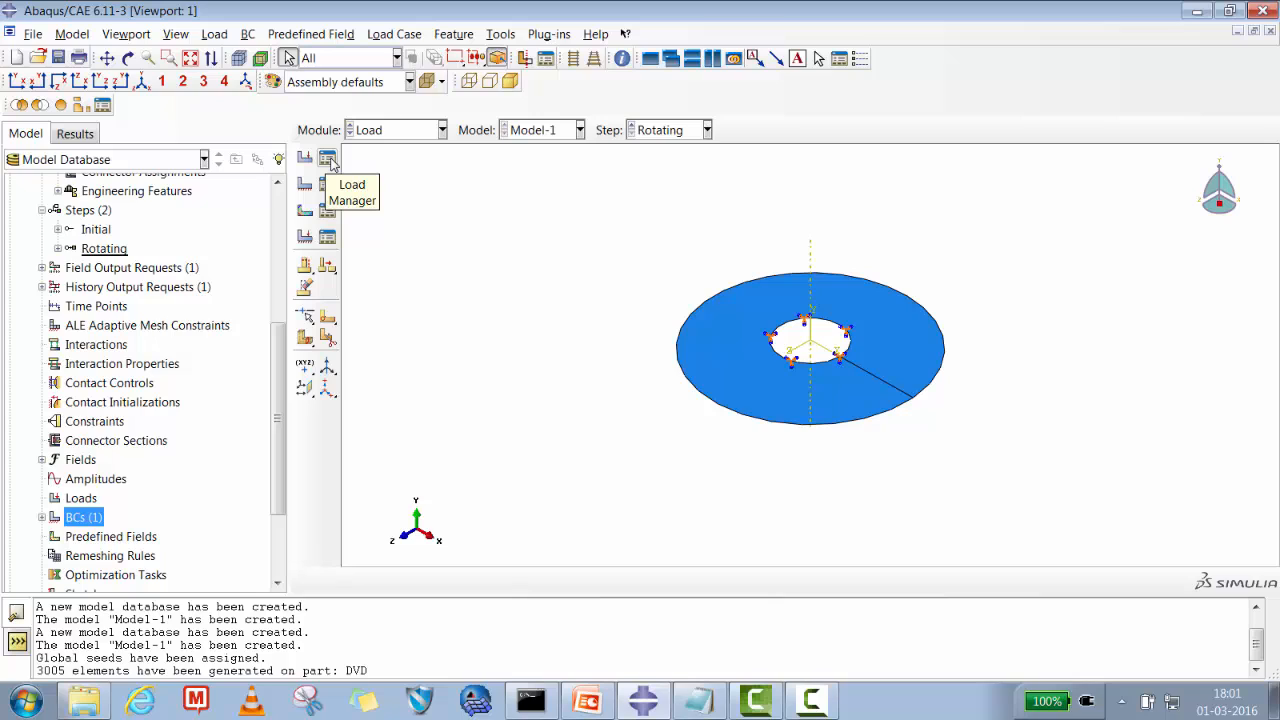
{"action": "left_click", "coordinate": [328, 158]}
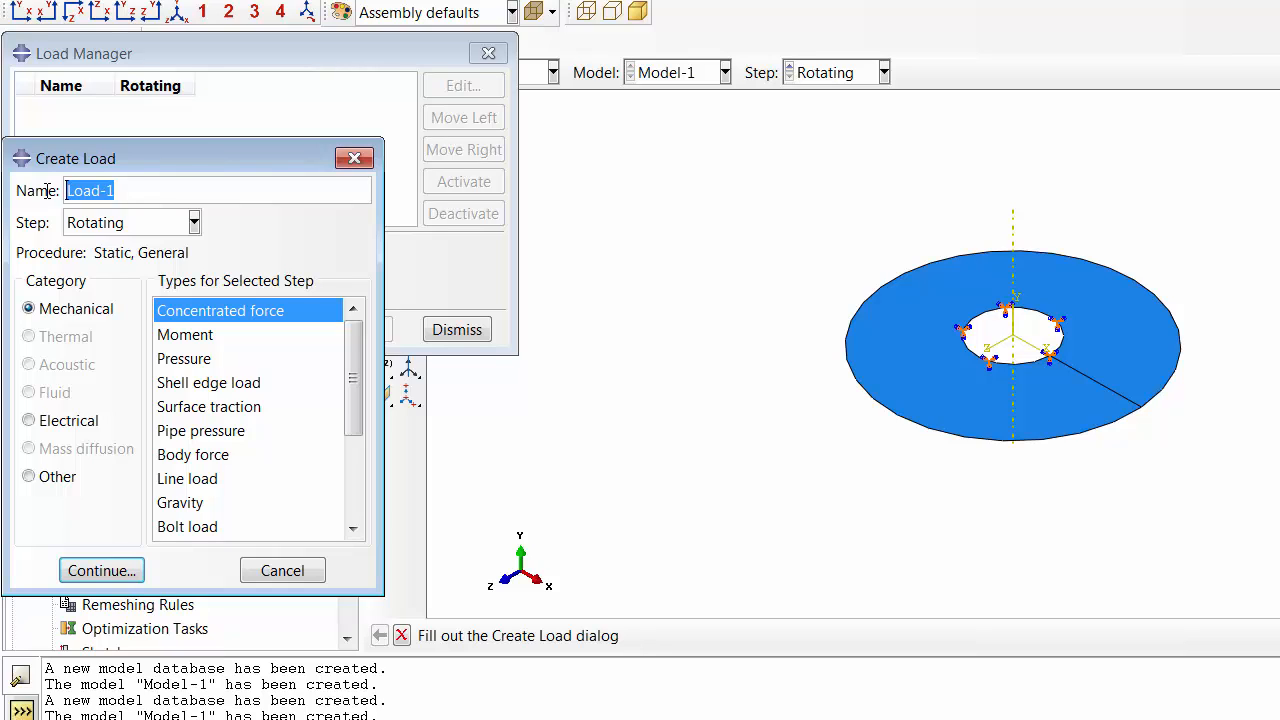
{"action": "type", "text": "CF"}
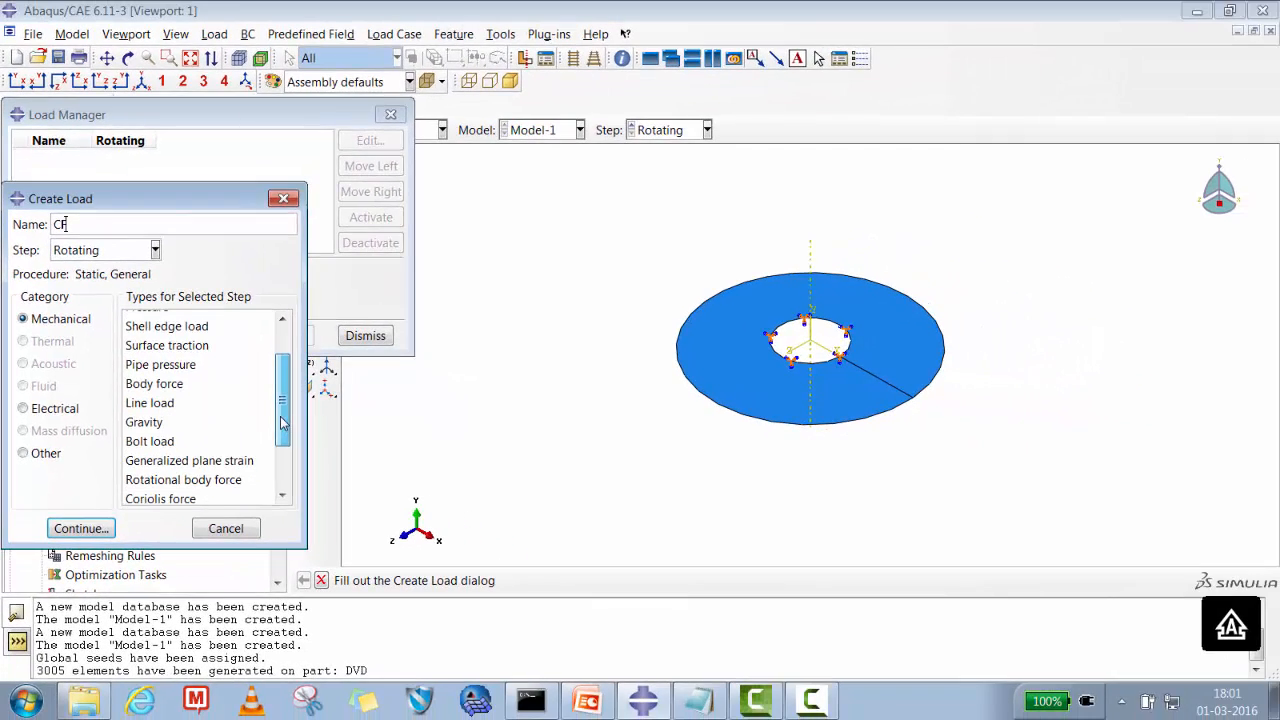
{"action": "left_click", "coordinate": [184, 480]}
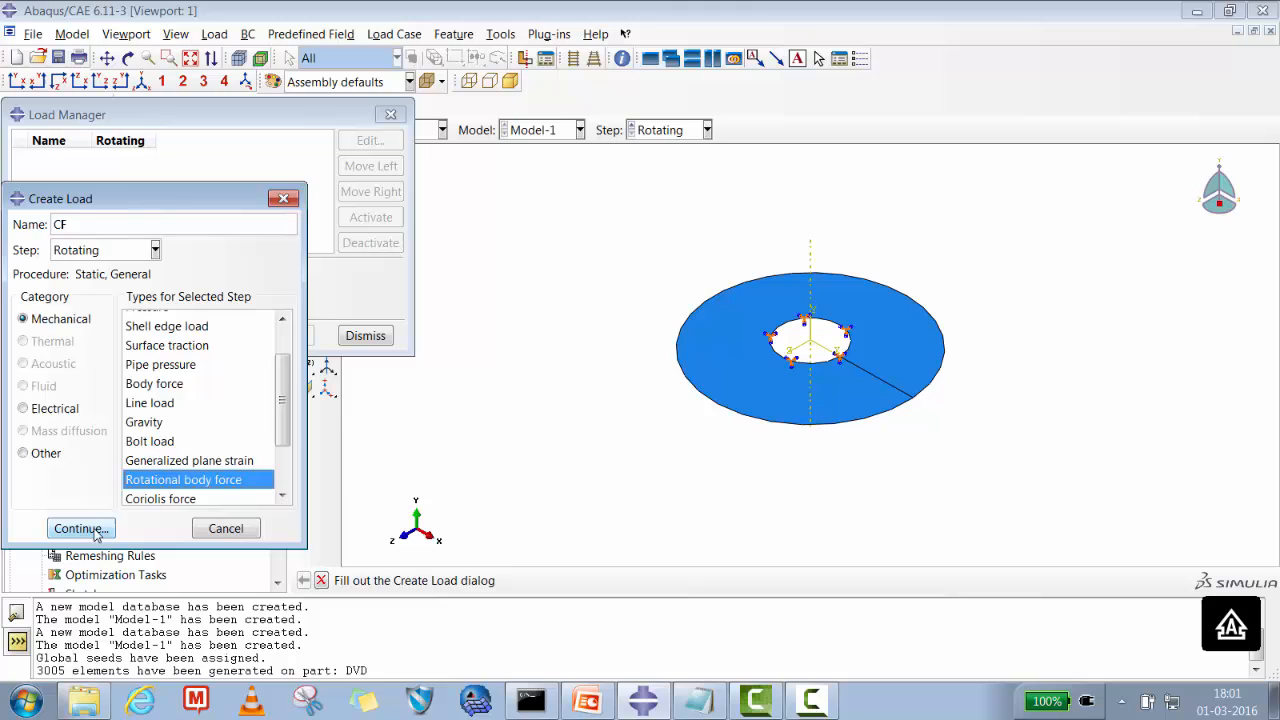
{"action": "left_click", "coordinate": [80, 528]}
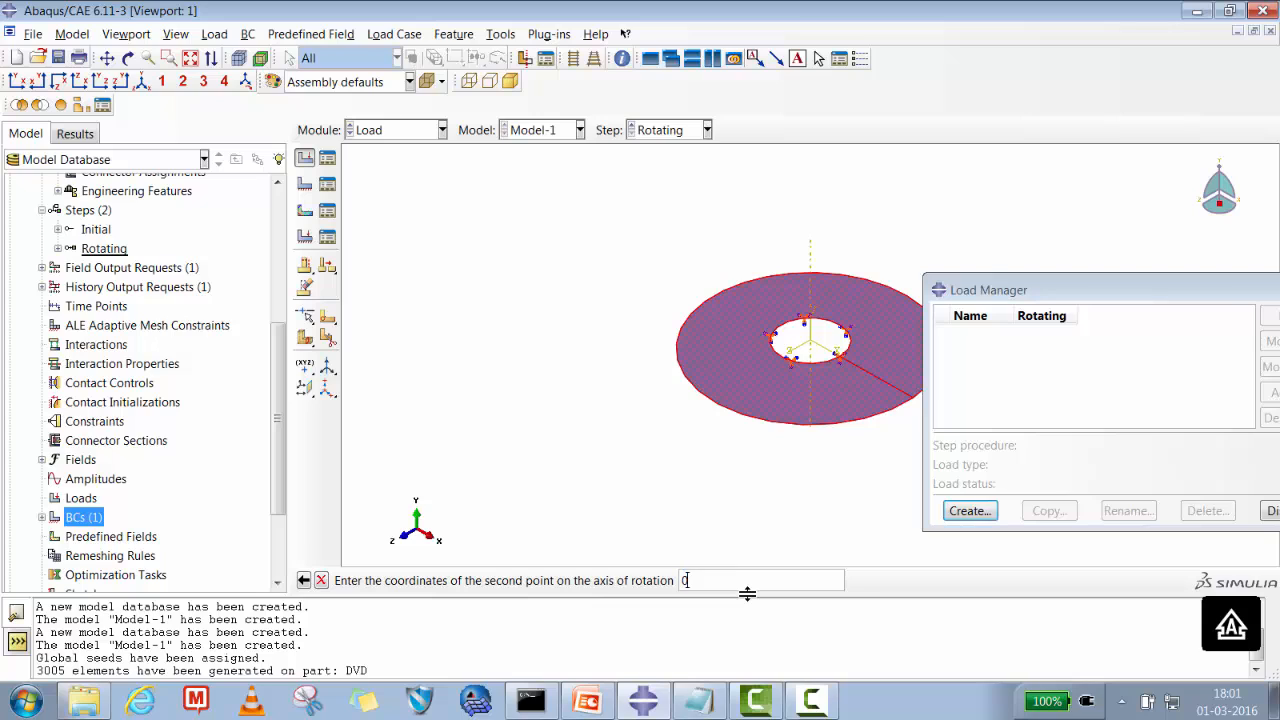
- Spin the disc about the Y axis (0,0,0)-(0,1,0) at angular velocity 4600 and confirm
{"action": "type", "text": "0,1,0"}
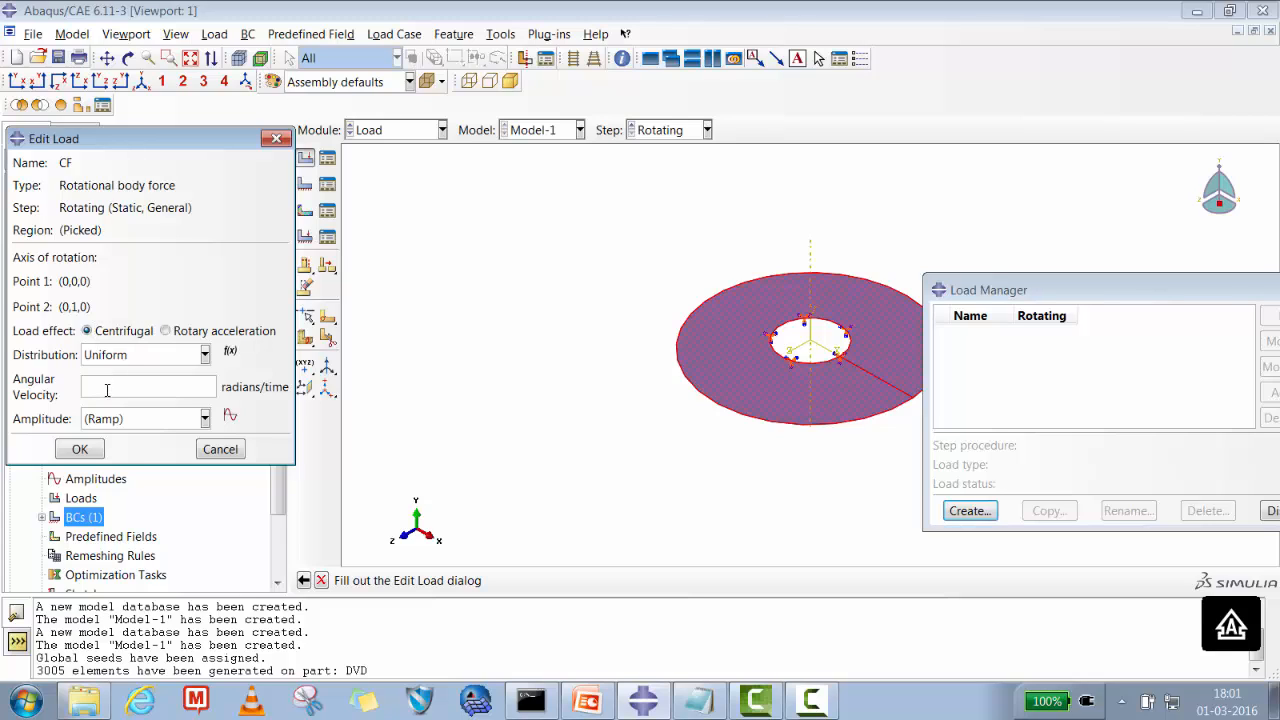
{"action": "type", "text": "4600"}
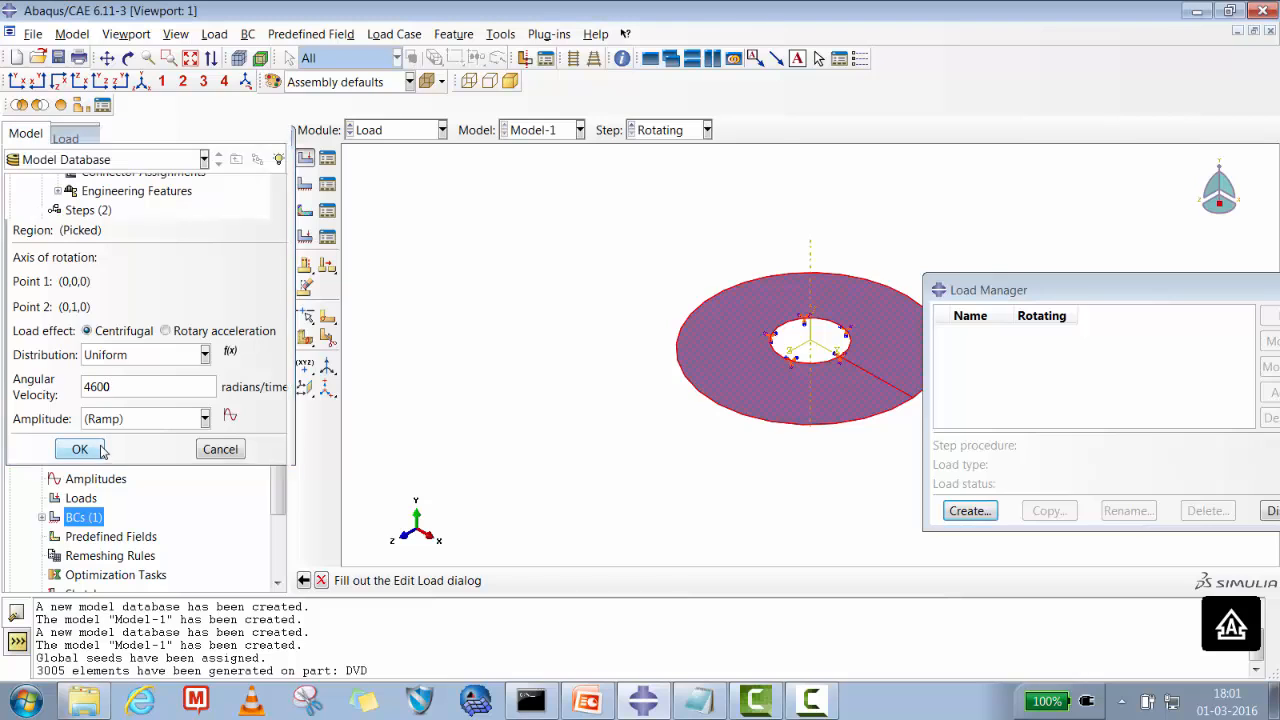
{"action": "left_click", "coordinate": [80, 448]}
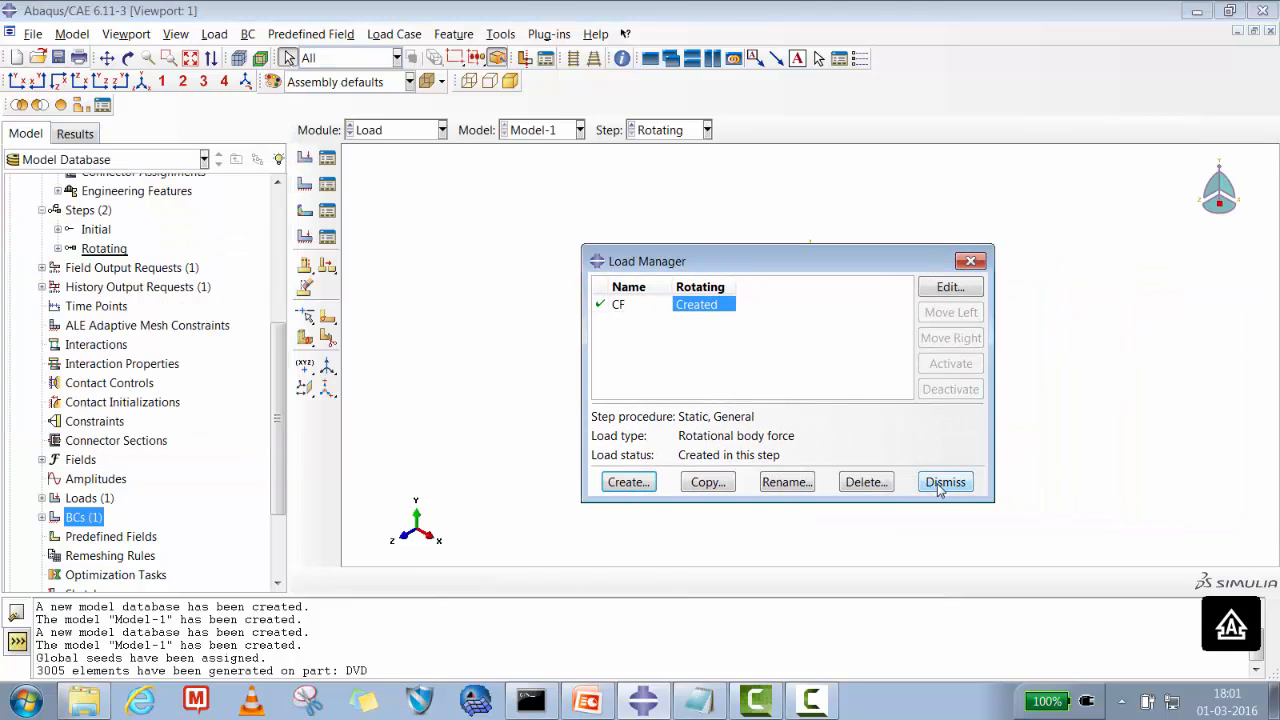
{"action": "left_click", "coordinate": [944, 482]}
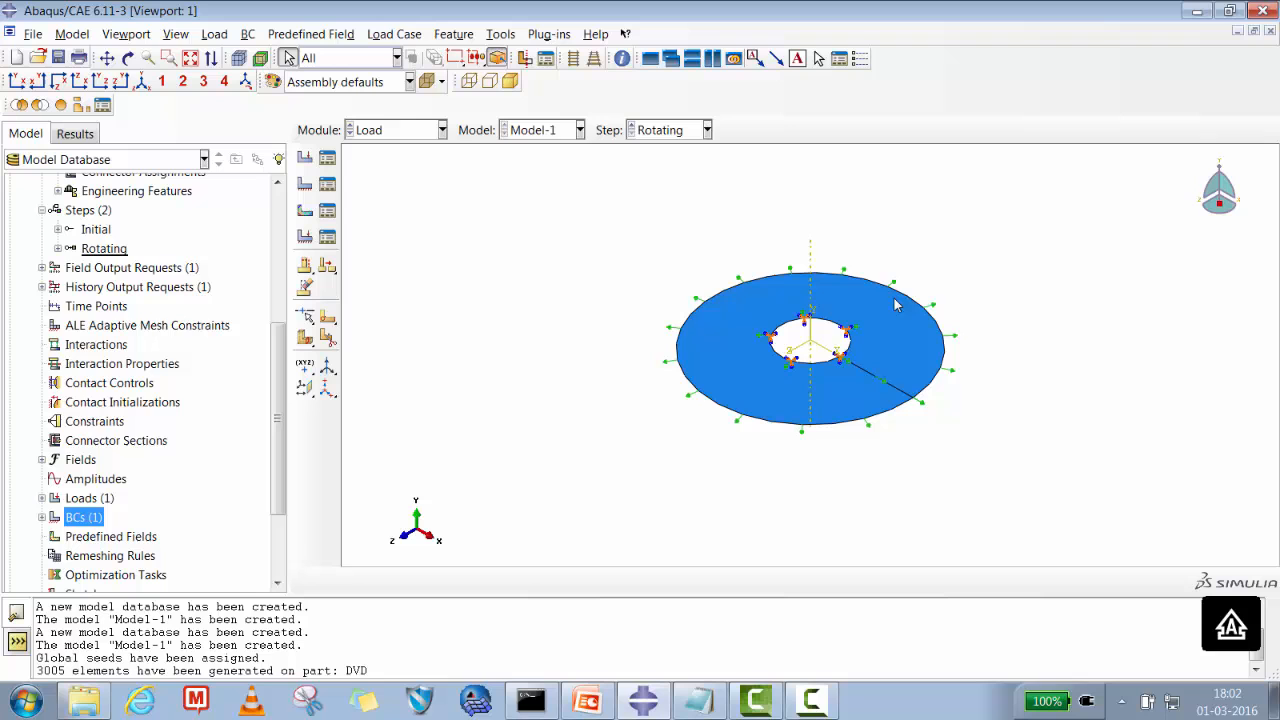
{"action": "mouse_move", "coordinate": [752, 376]}
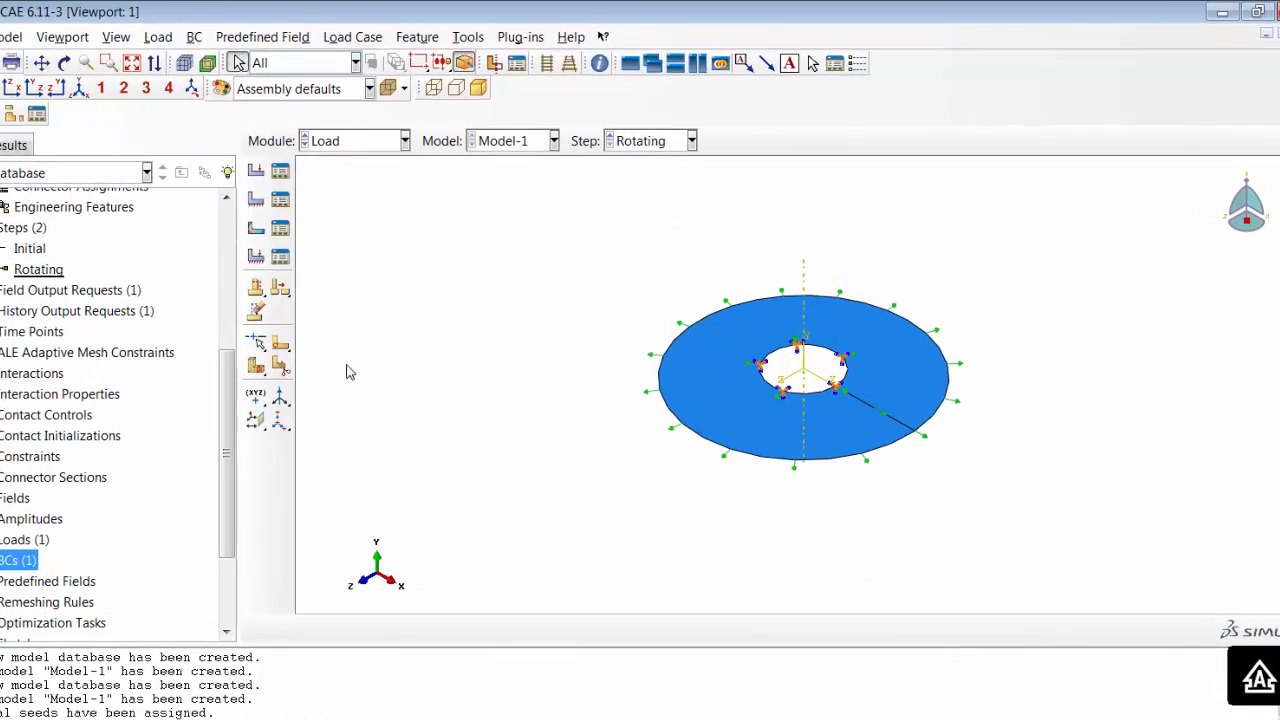
- Enter the Job module and bring up the empty Job Manager
{"action": "left_click", "coordinate": [356, 140]}
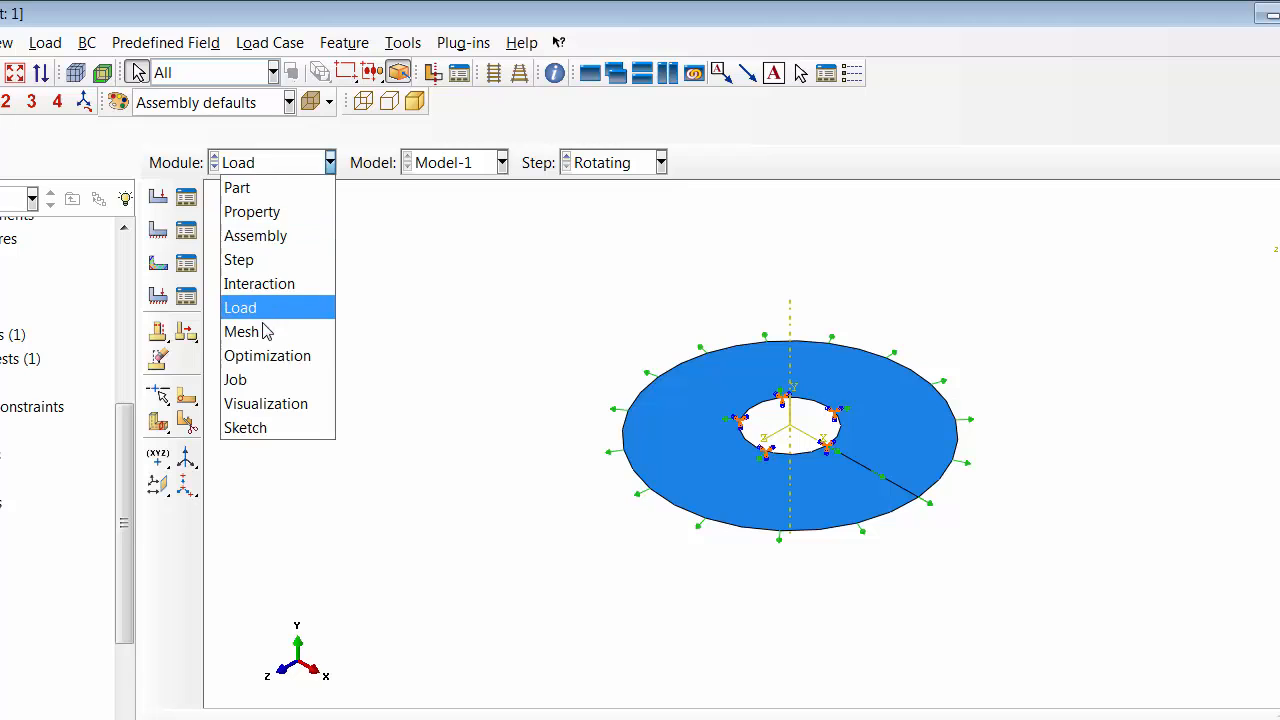
{"action": "left_click", "coordinate": [236, 380]}
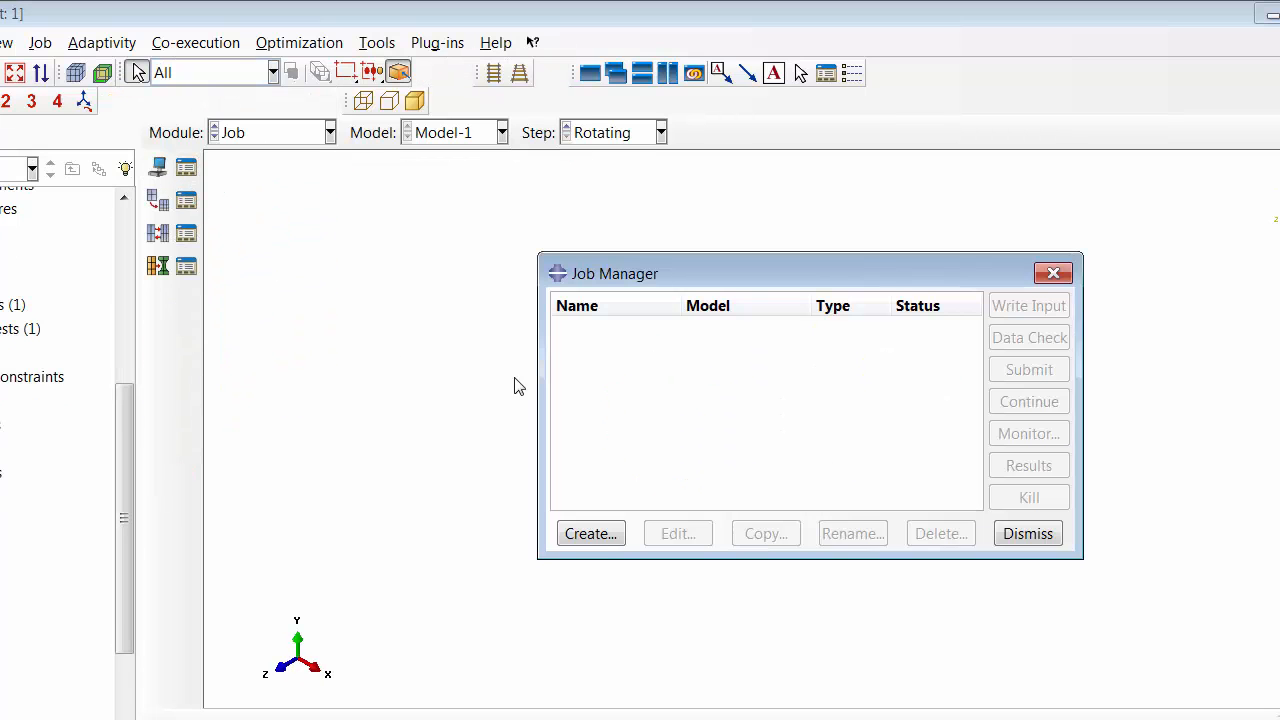
- Create an analysis job named DVD for Model-1
{"action": "left_click", "coordinate": [590, 532]}
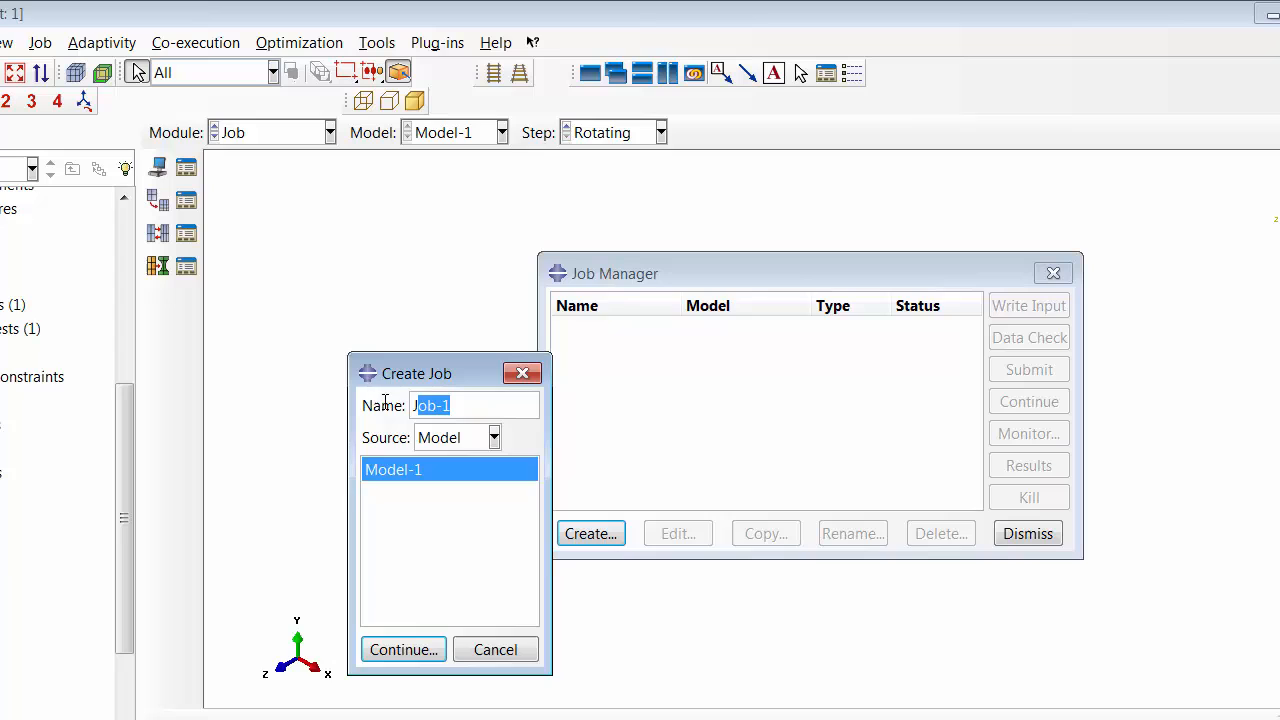
{"action": "type", "text": "D"}
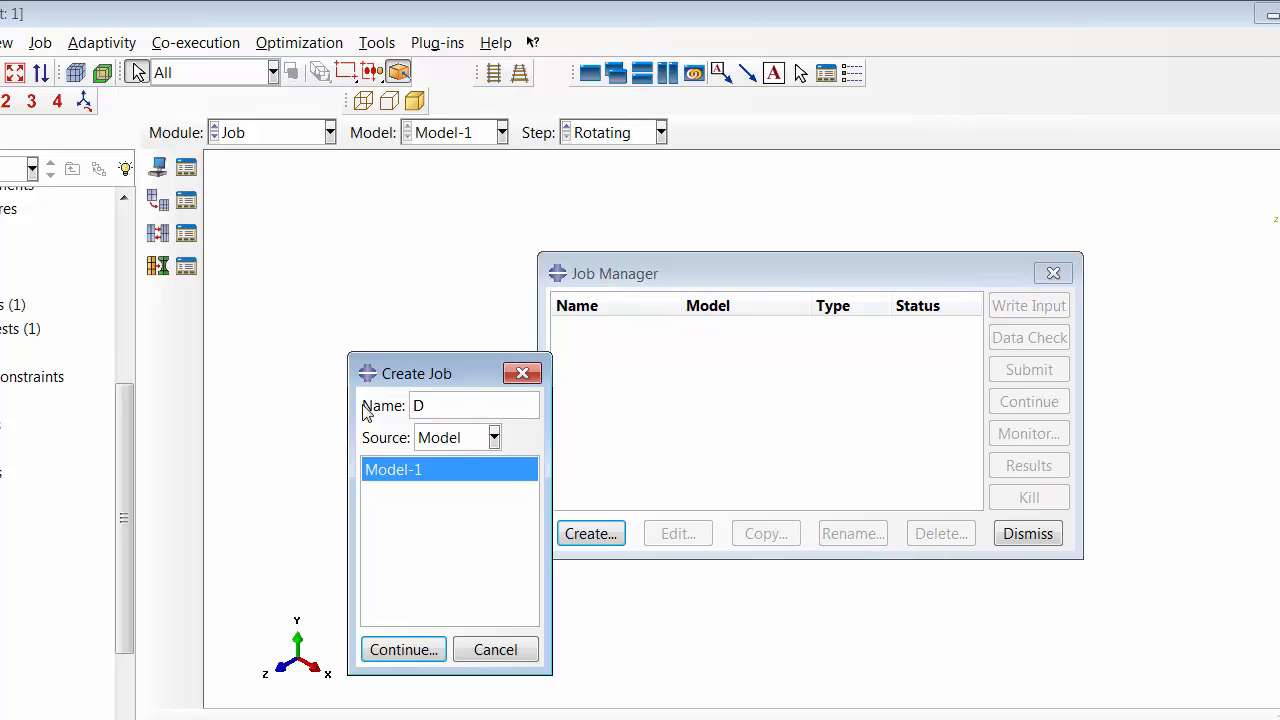
{"action": "type", "text": "VD"}
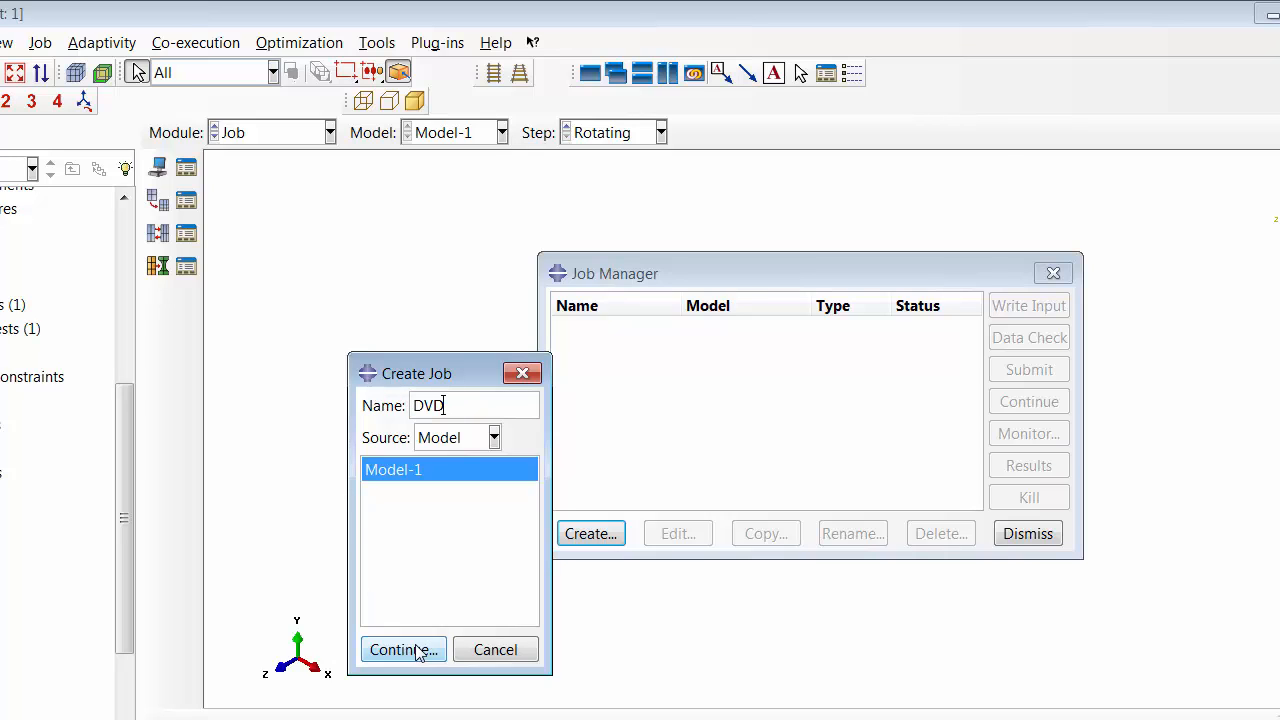
{"action": "left_click", "coordinate": [404, 648]}
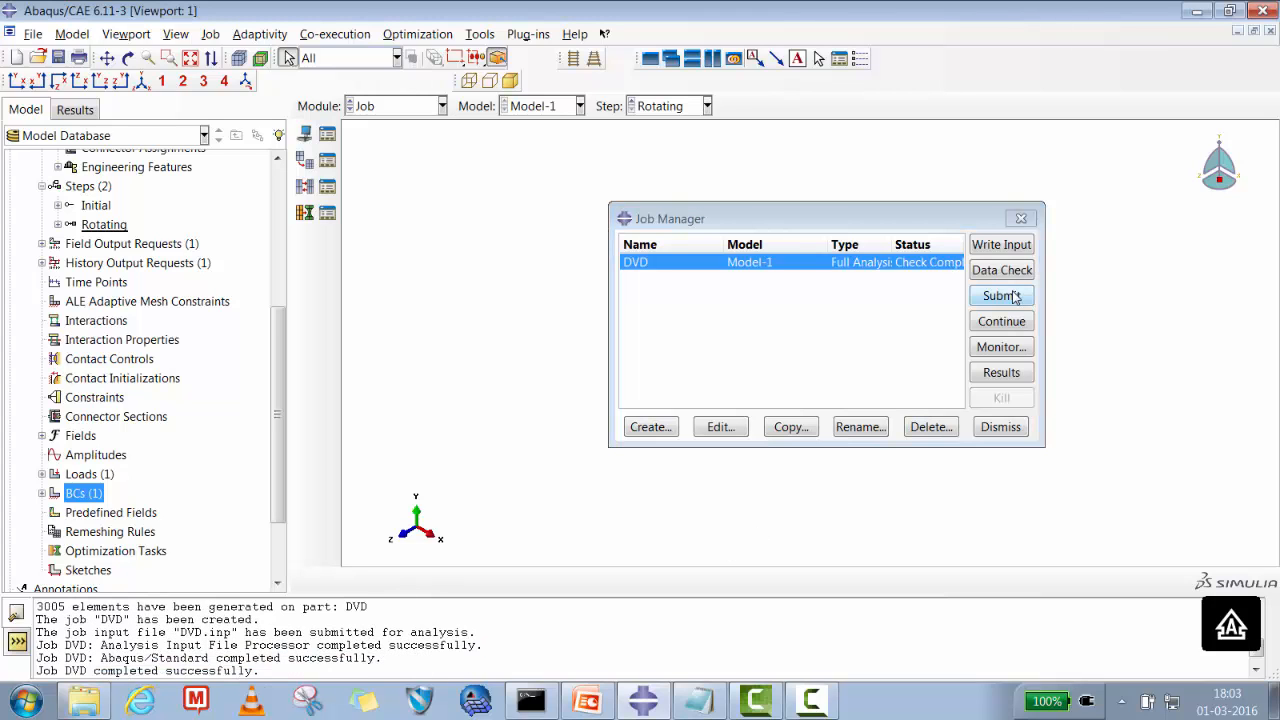
- Submit the DVD job, overwrite old files, and view its completed results
{"action": "left_click", "coordinate": [1000, 296]}
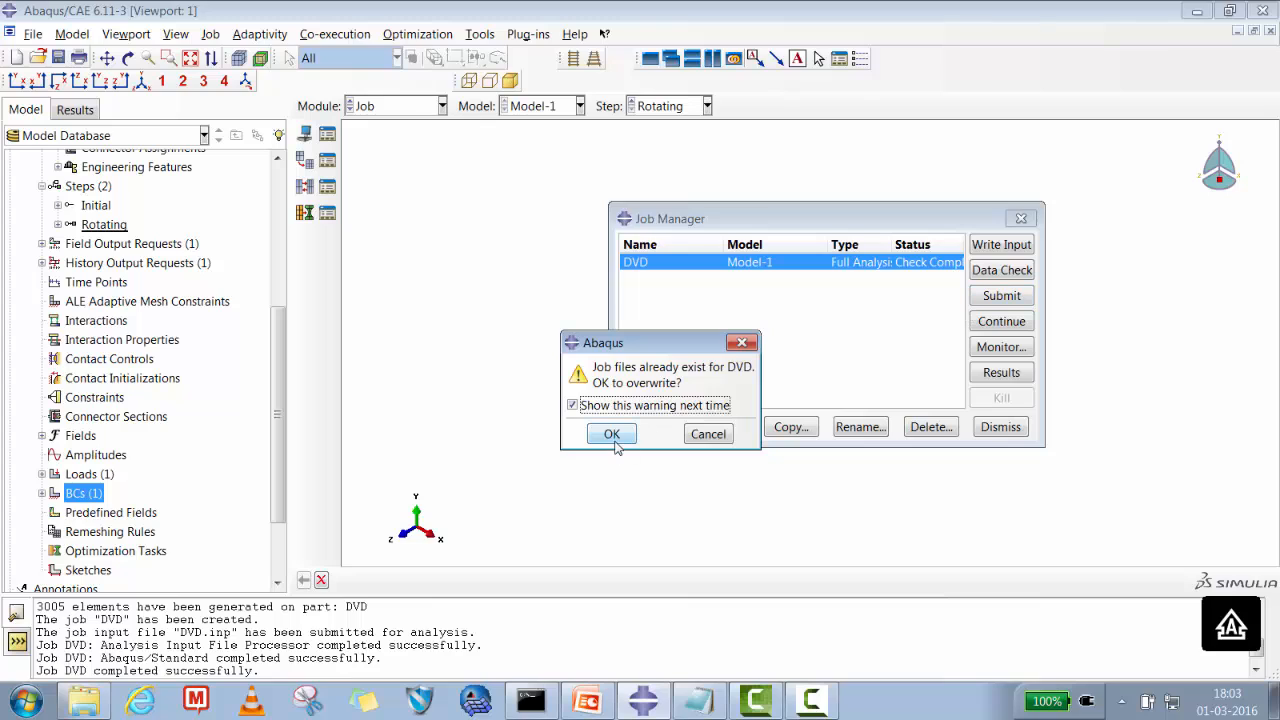
{"action": "left_click", "coordinate": [612, 432]}
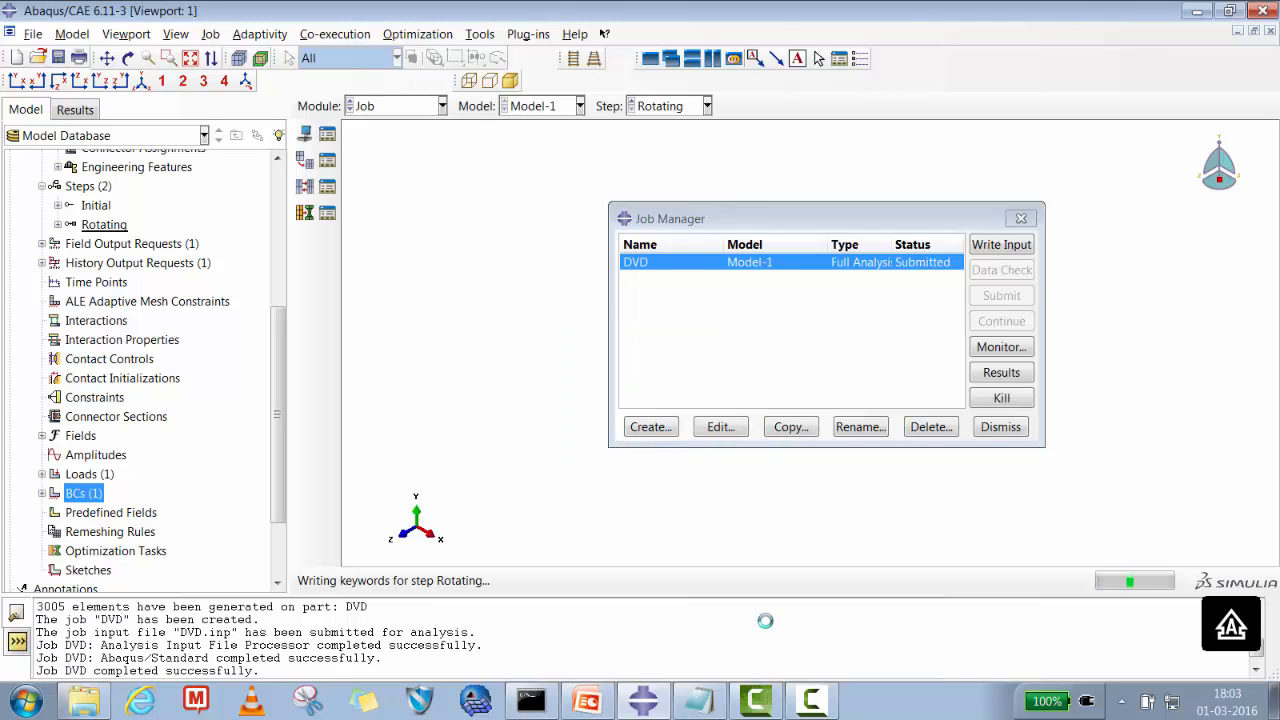
{"action": "left_click", "coordinate": [810, 700]}
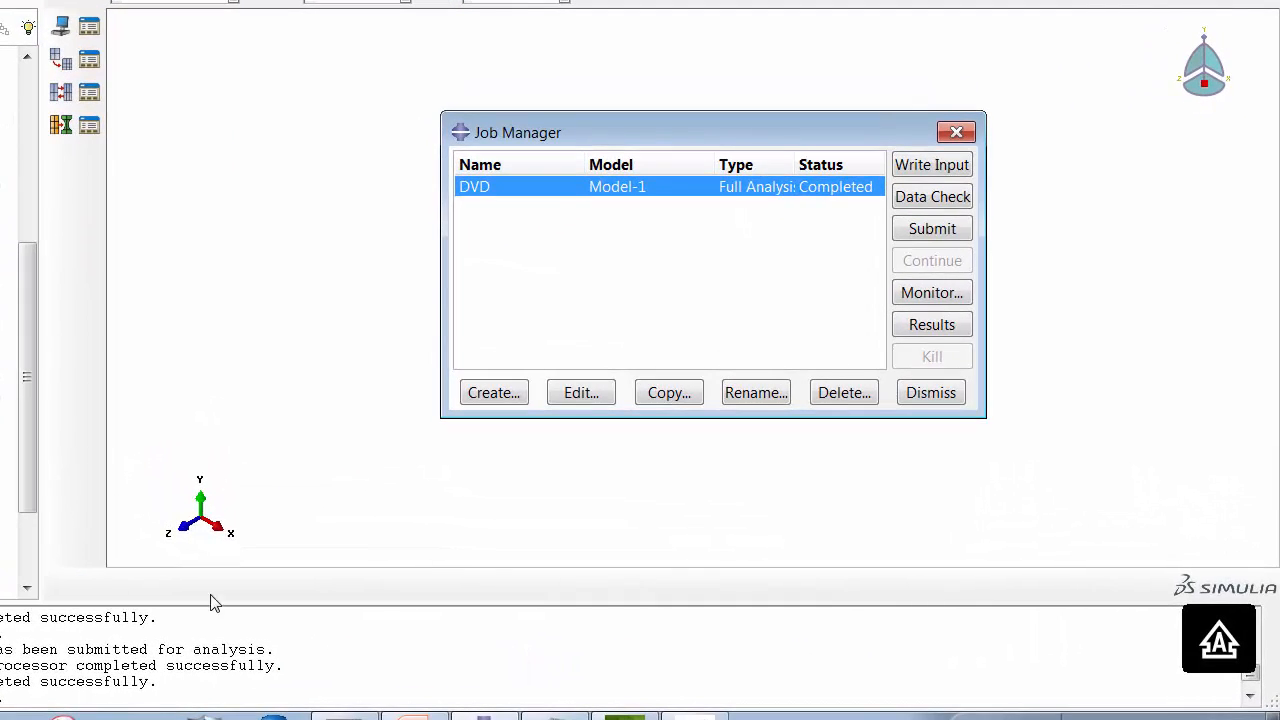
{"action": "mouse_move", "coordinate": [996, 332]}
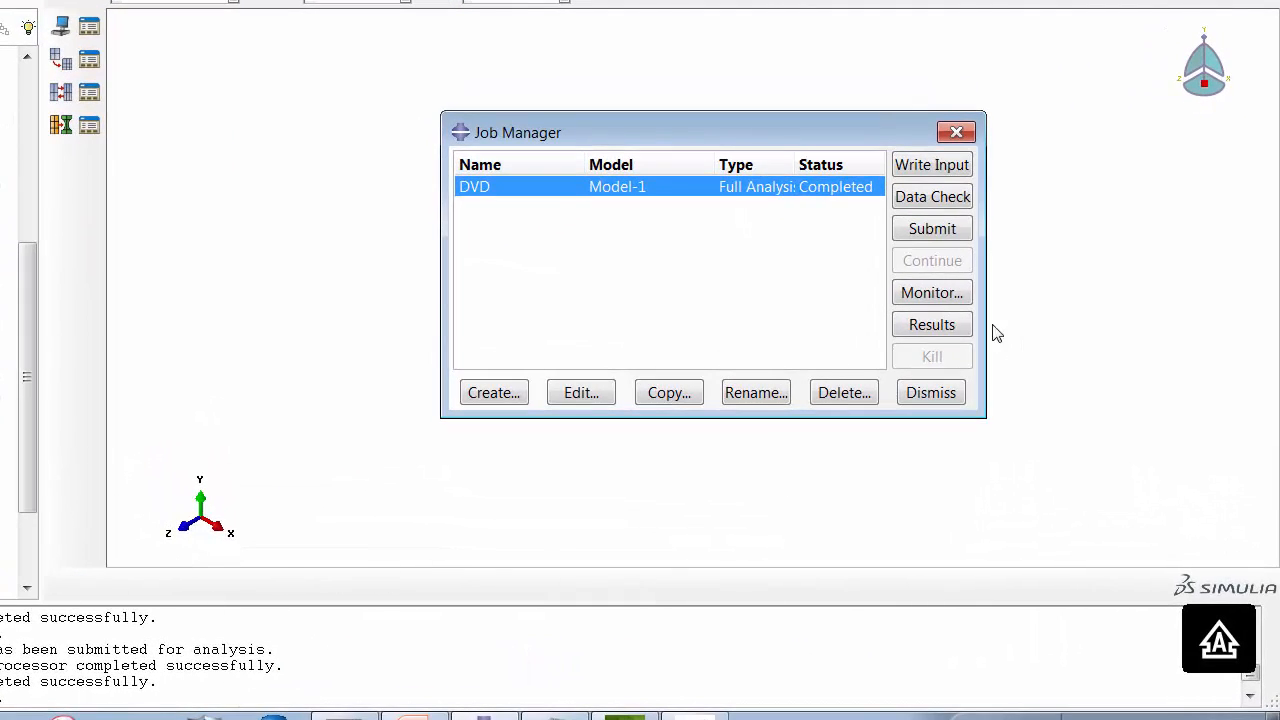
{"action": "left_click", "coordinate": [932, 324]}
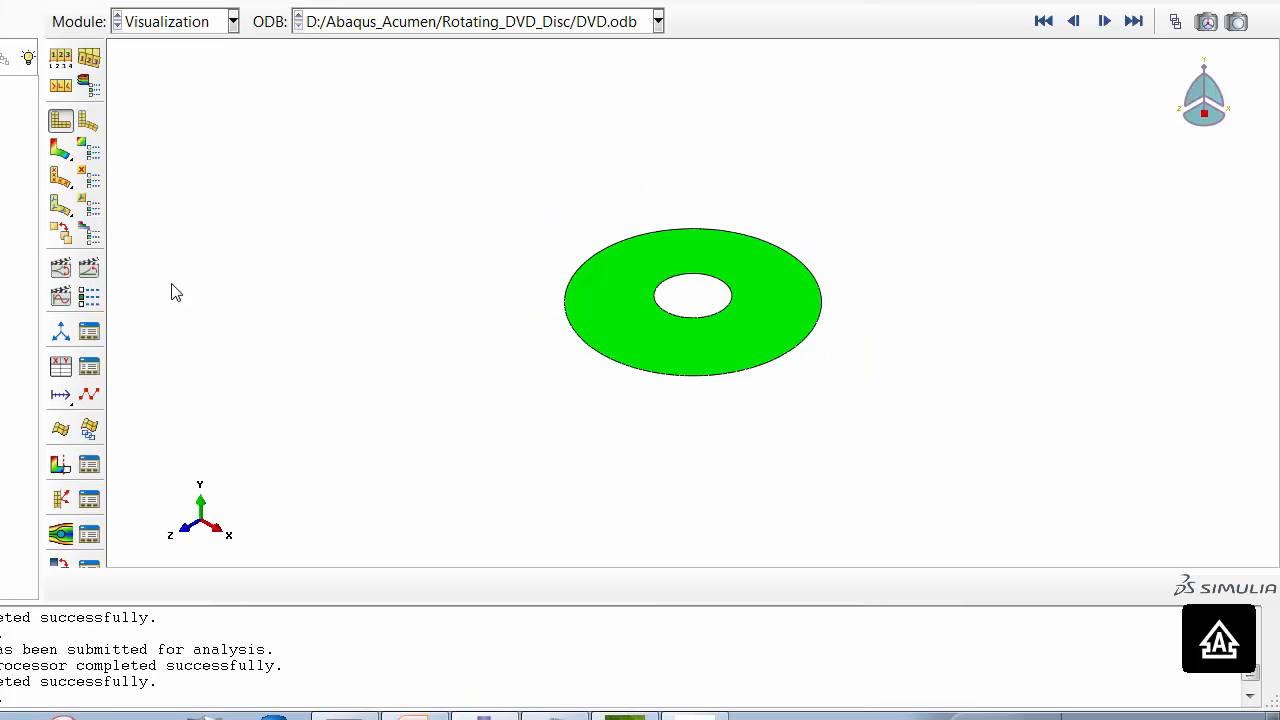
- Plot the von Mises stress contour on the deformed disc and view it face-on
{"action": "left_click", "coordinate": [60, 148]}
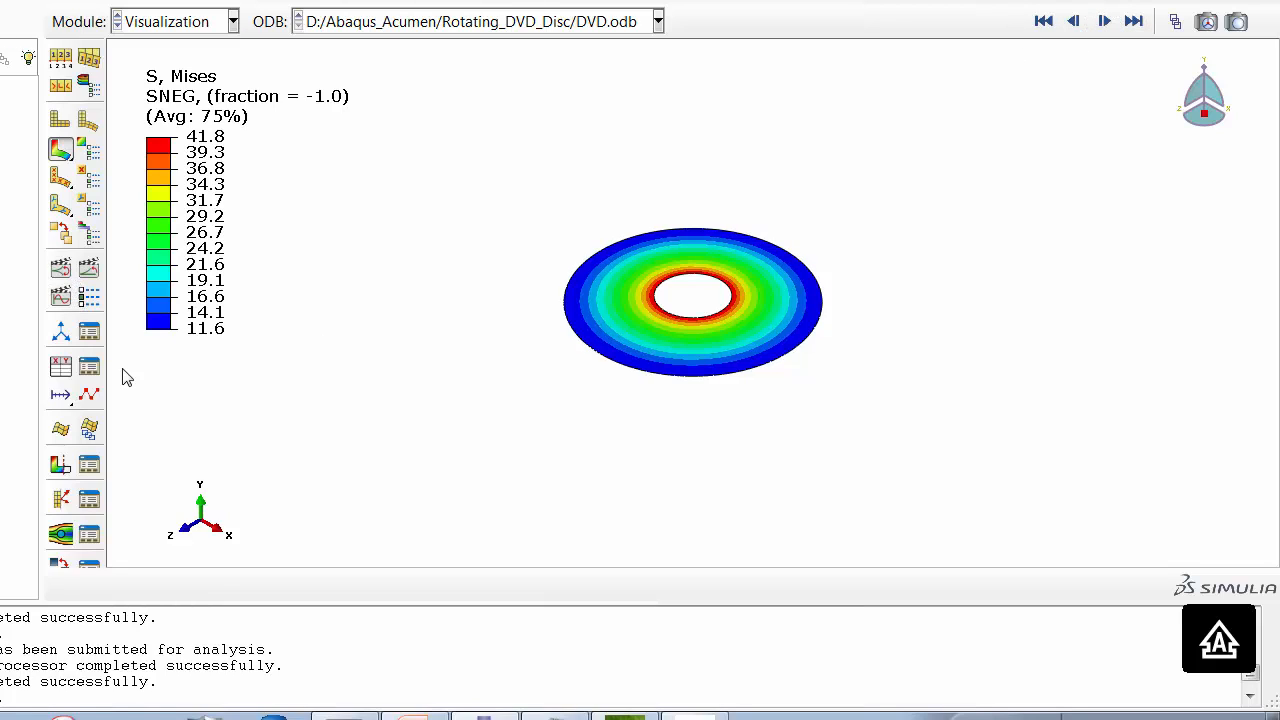
{"action": "left_click", "coordinate": [1104, 20]}
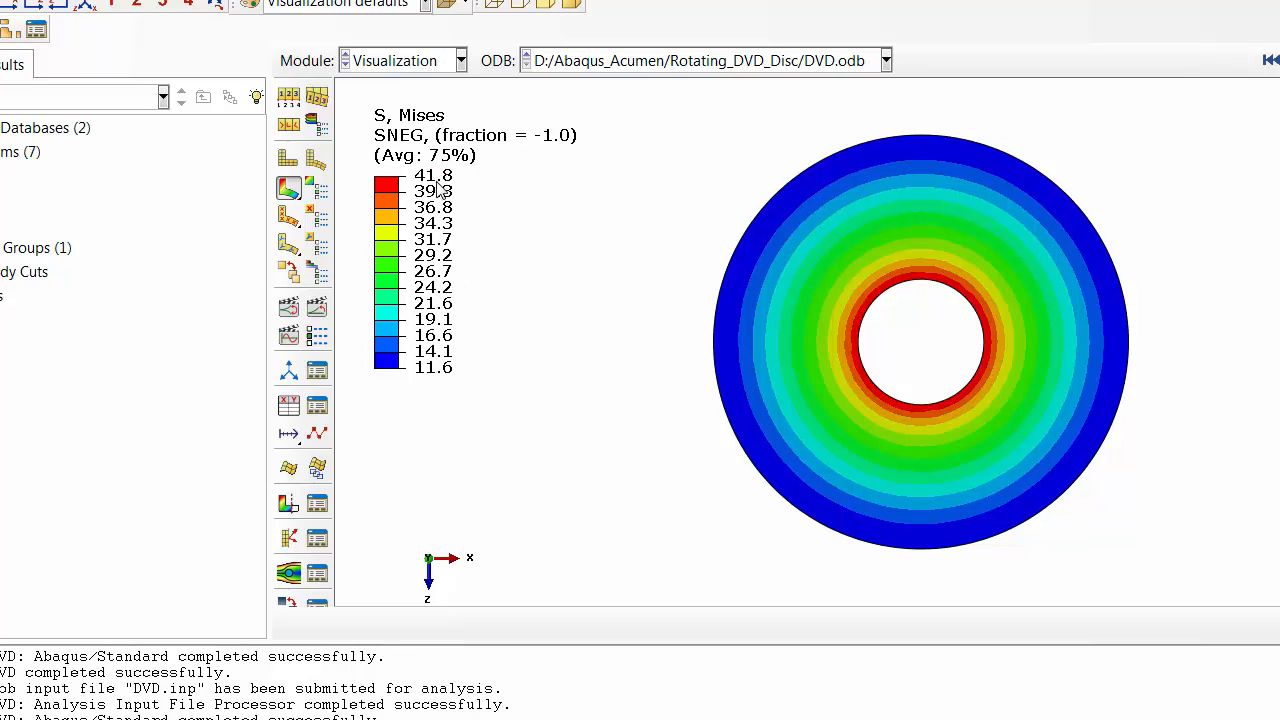
{"action": "mouse_move", "coordinate": [936, 312]}
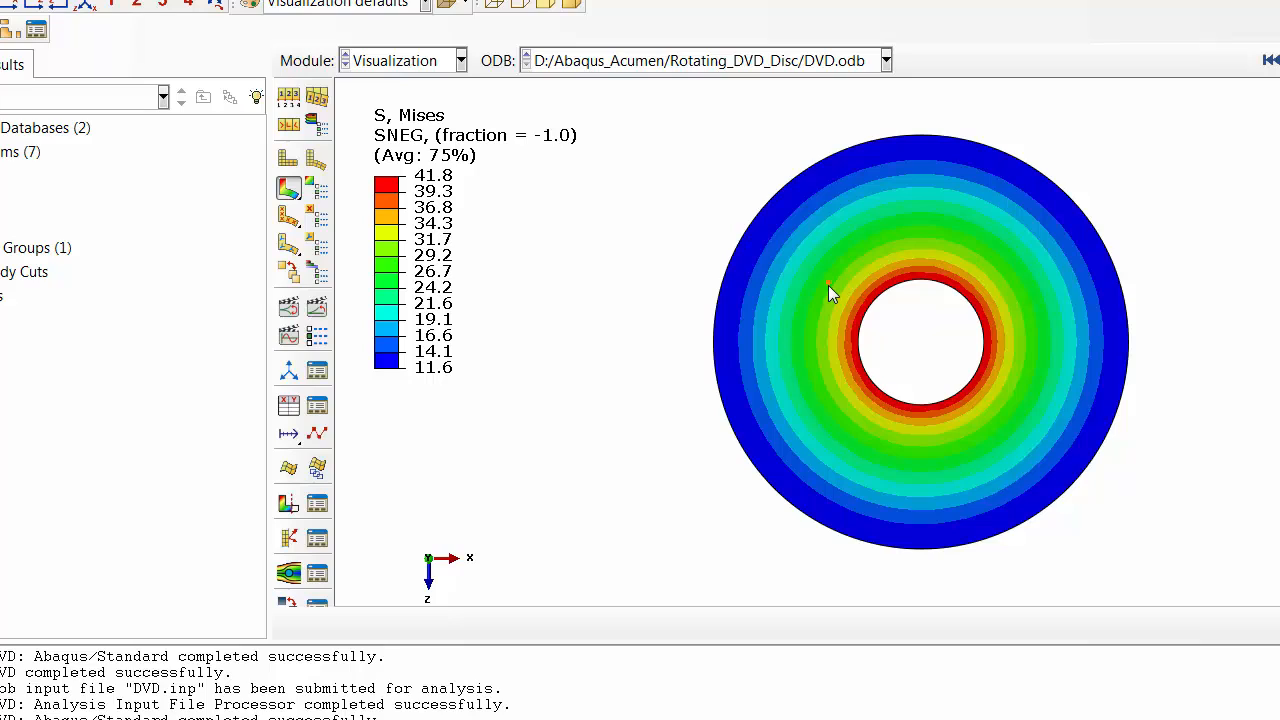
{"action": "mouse_move", "coordinate": [756, 432]}
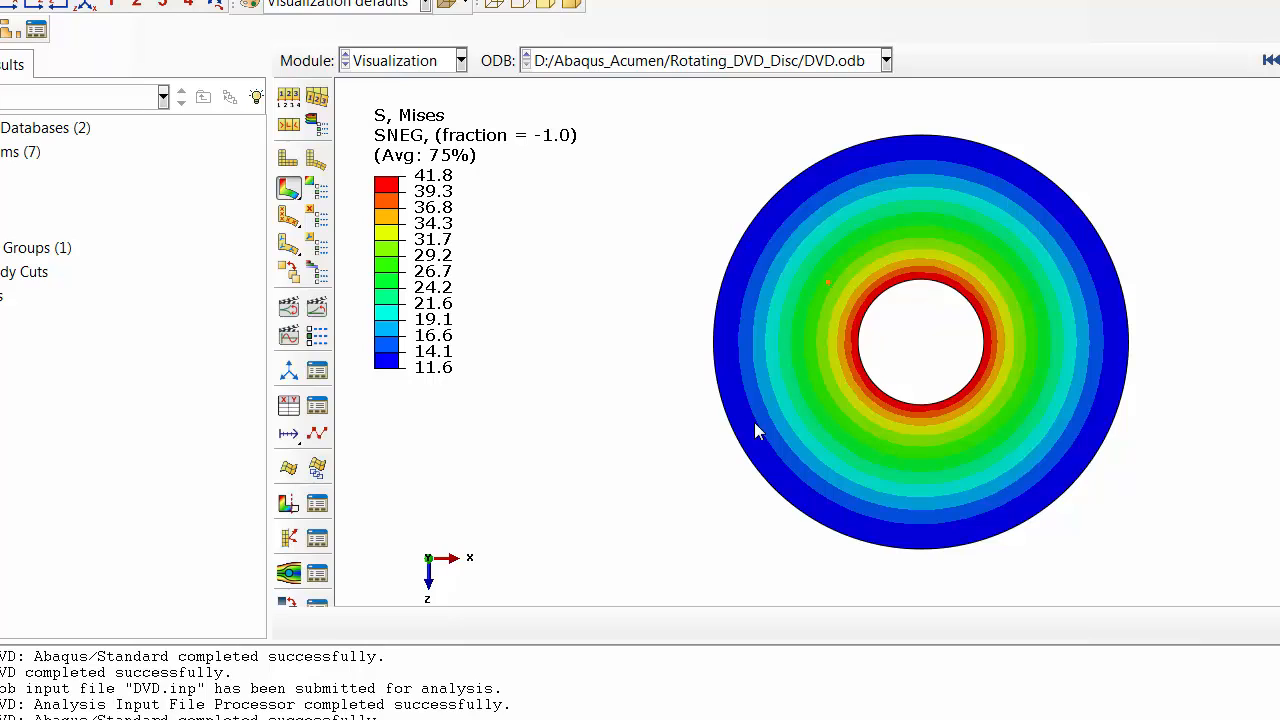
{"action": "mouse_move", "coordinate": [564, 320]}
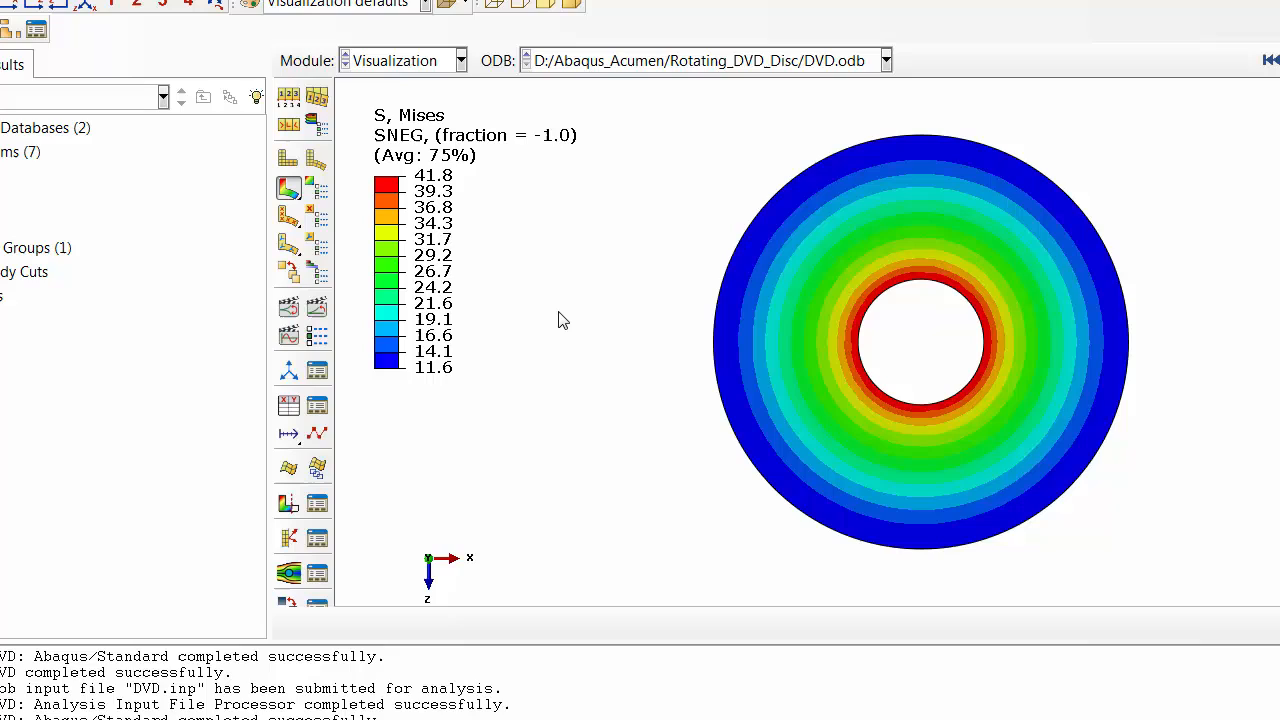